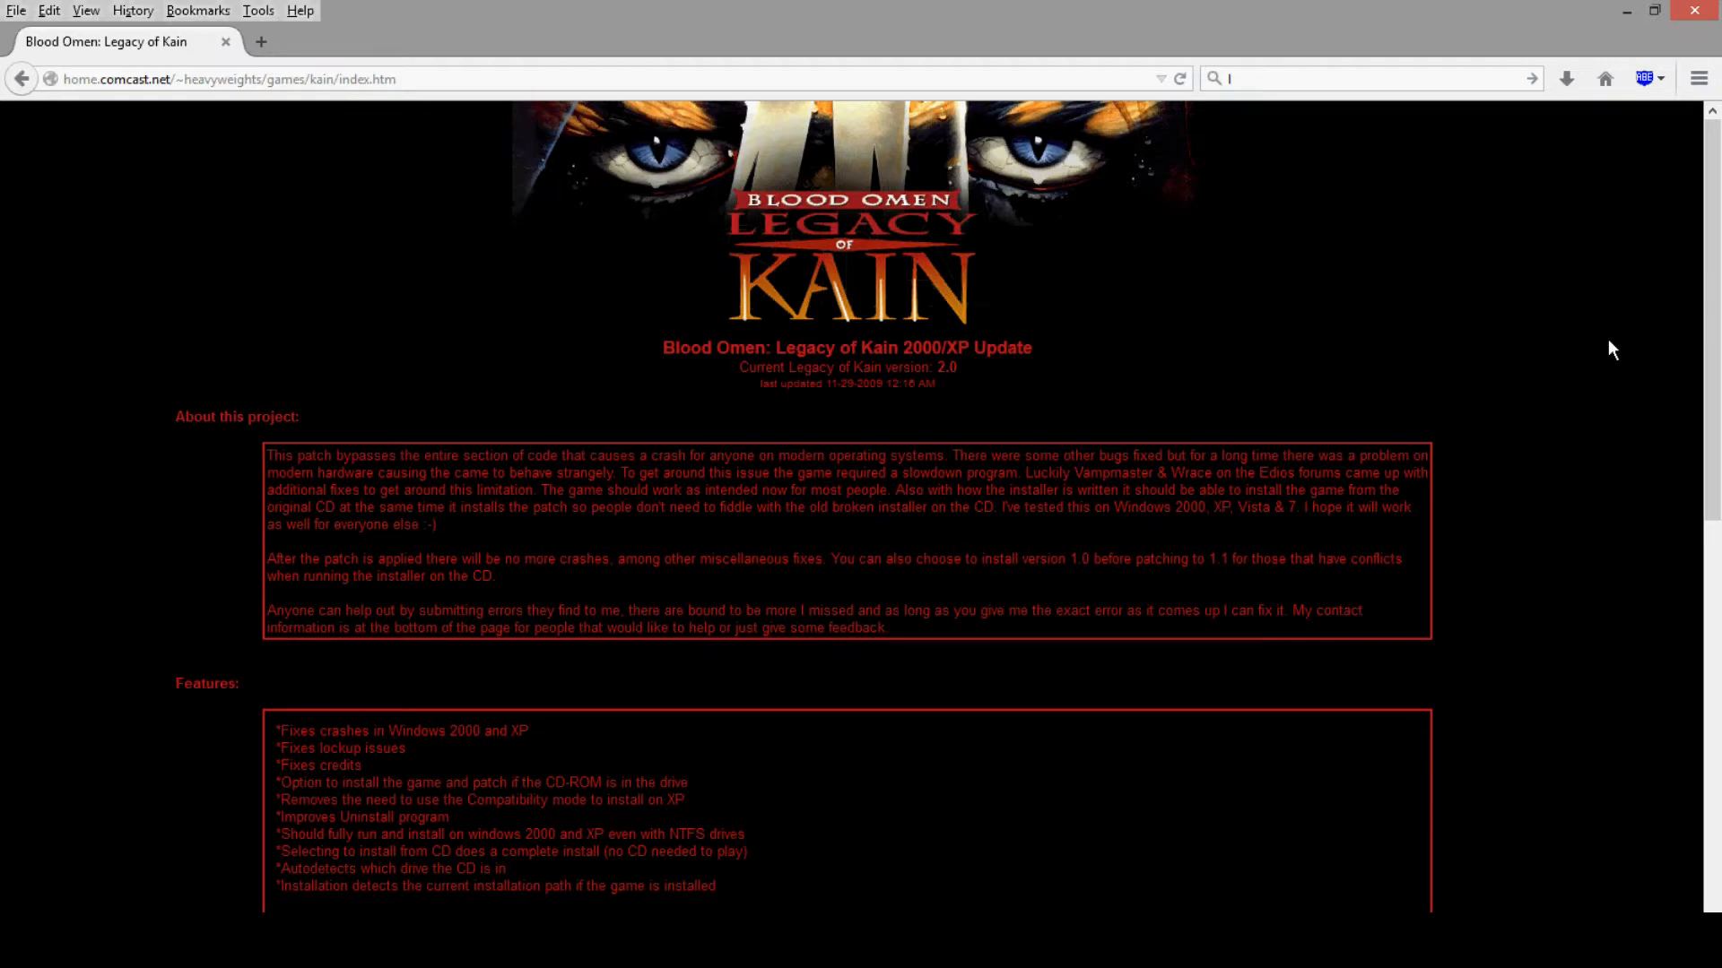
# Step: Scroll the patch page to its Downloads section, then close Firefox
pyautogui.scroll(-3)
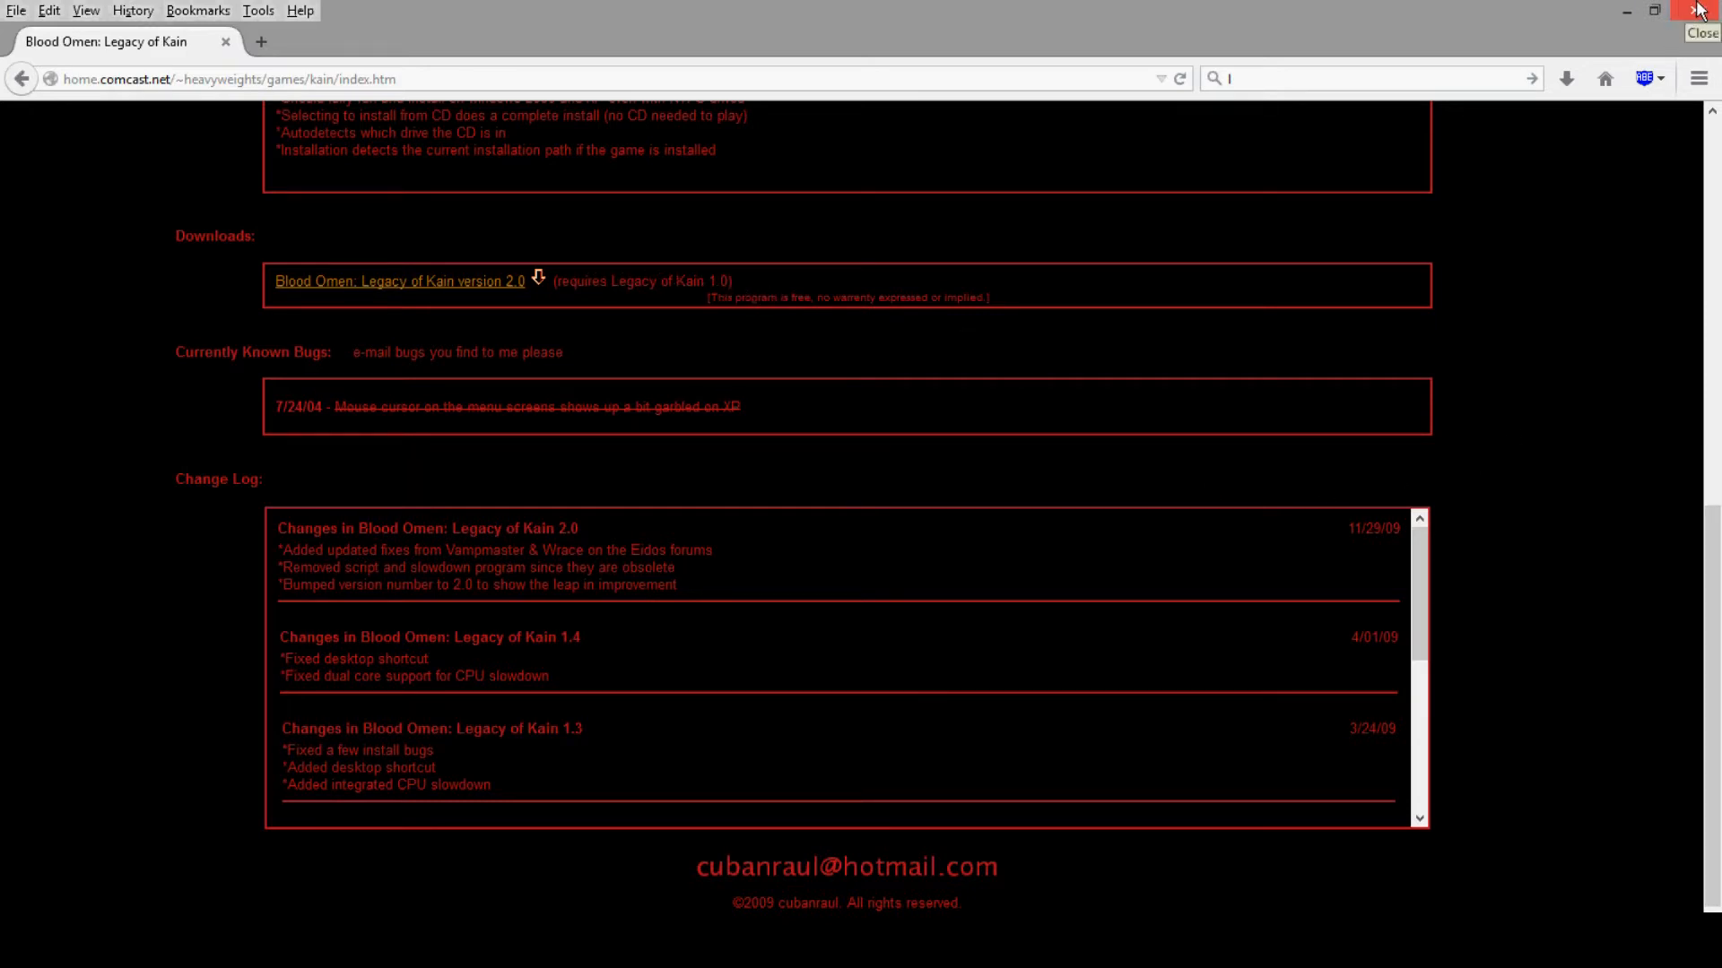
pyautogui.click(1700, 10)
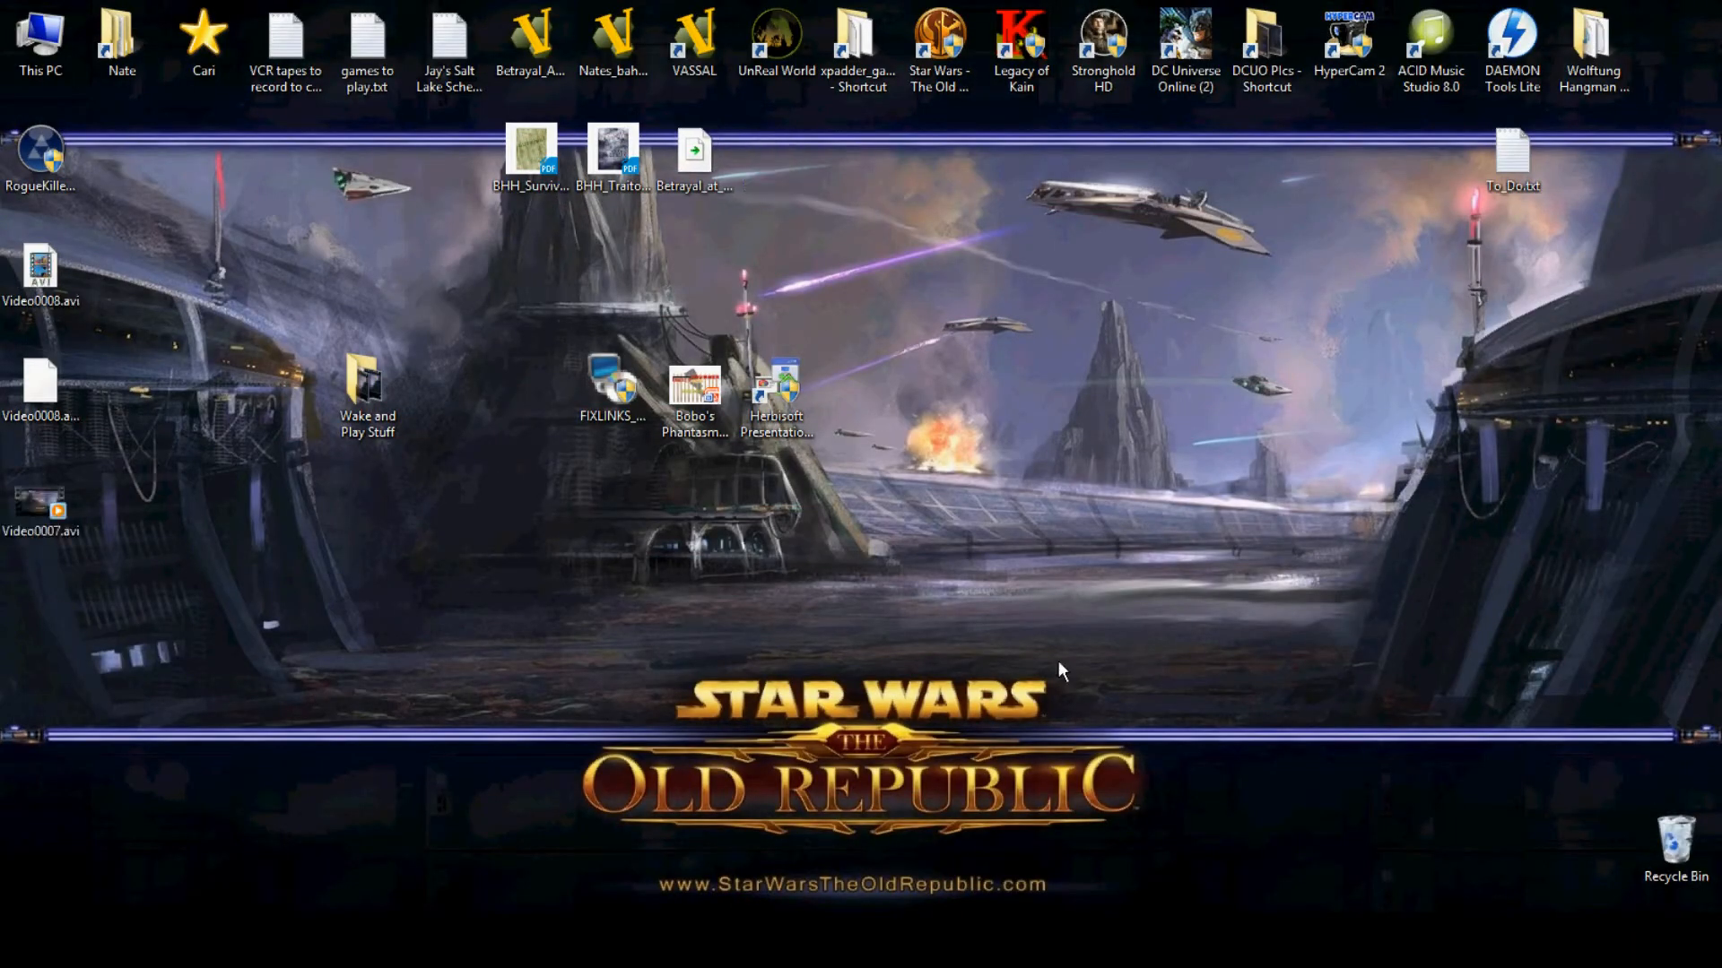
pyautogui.click(41, 42)
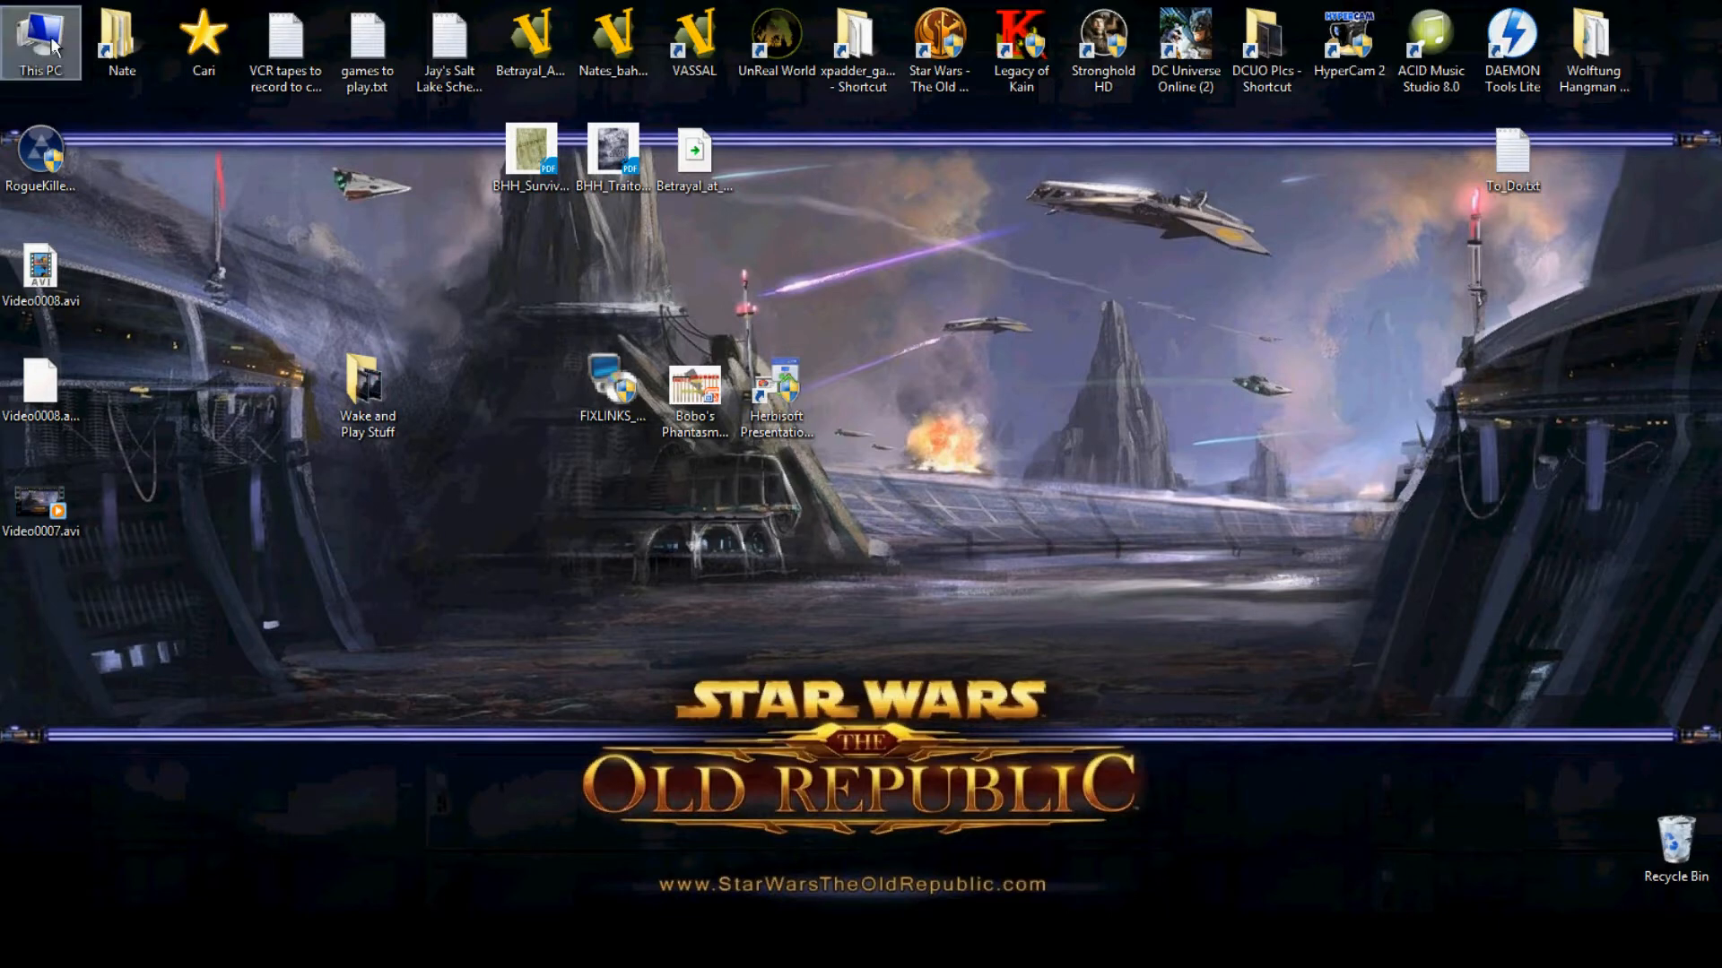
pyautogui.doubleClick(42, 41)
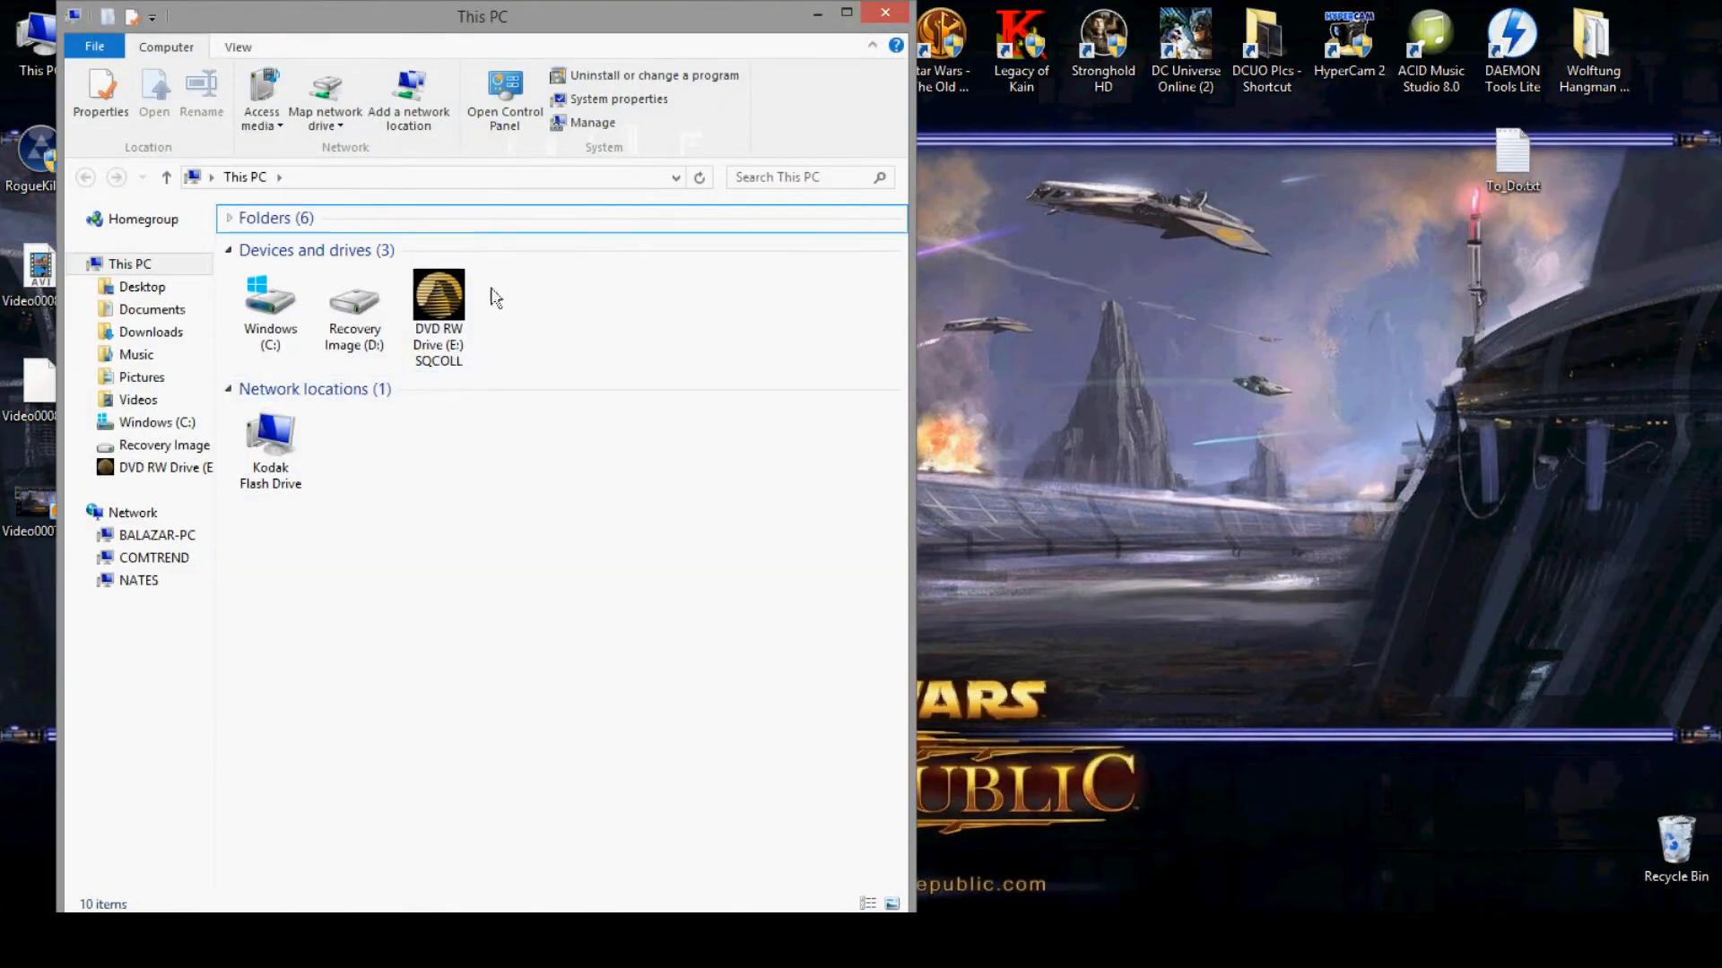
pyautogui.click(884, 13)
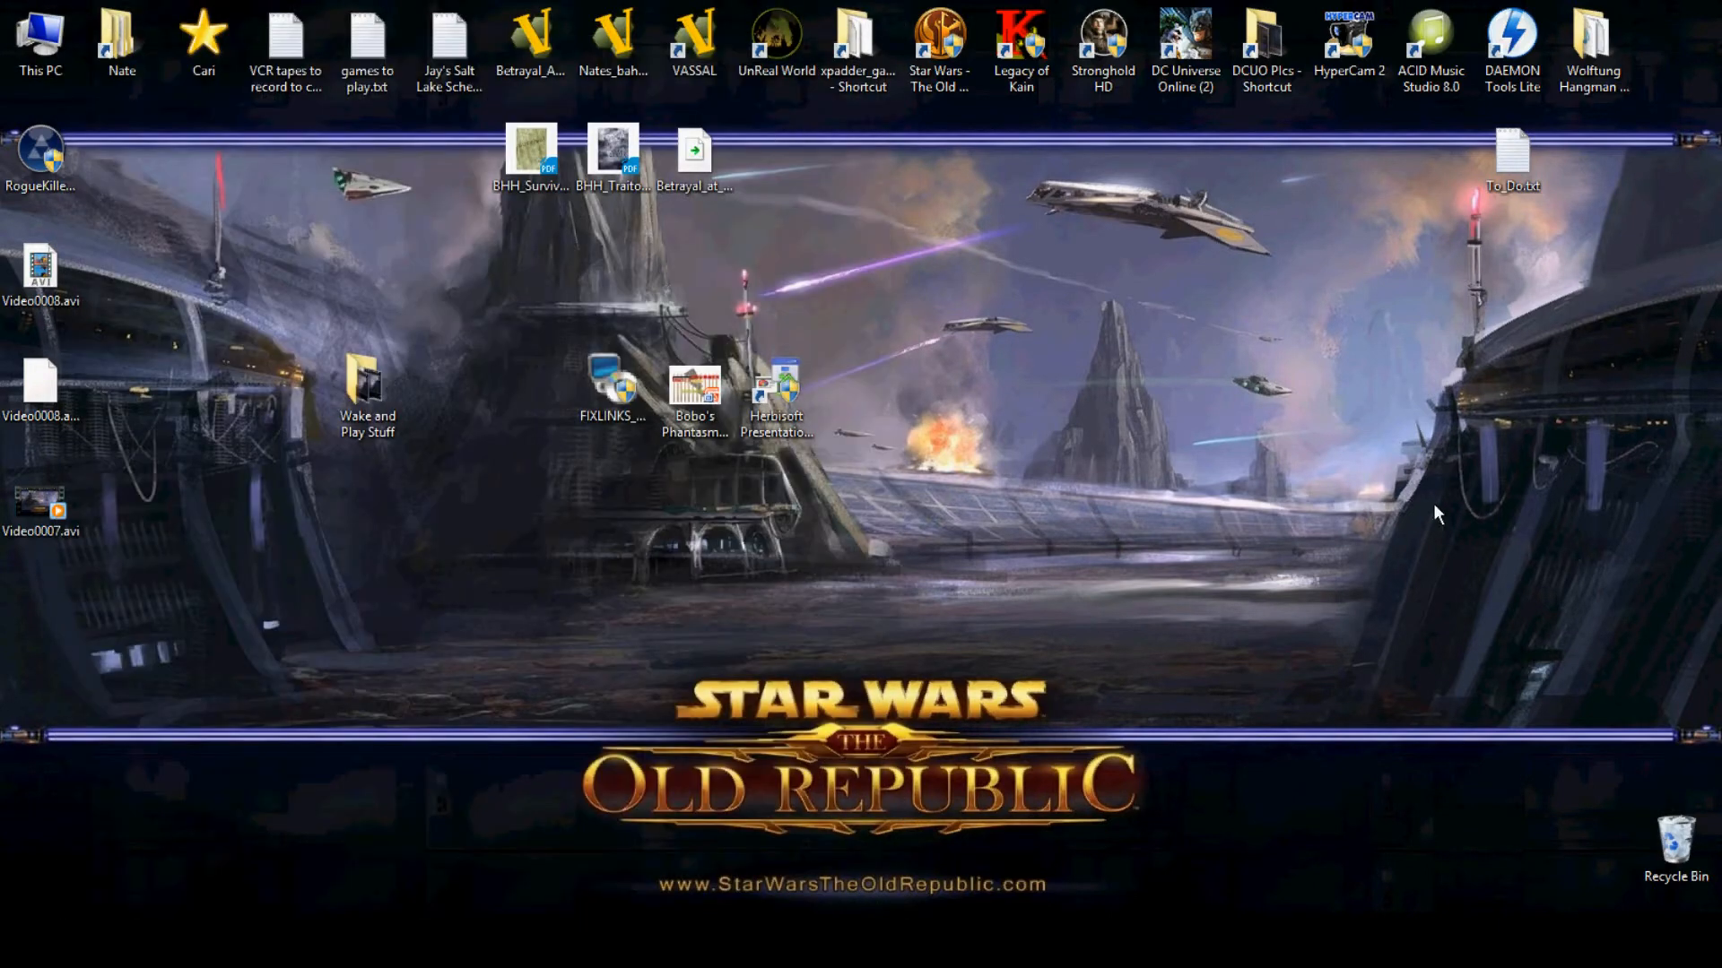
pyautogui.moveTo(1411, 615)
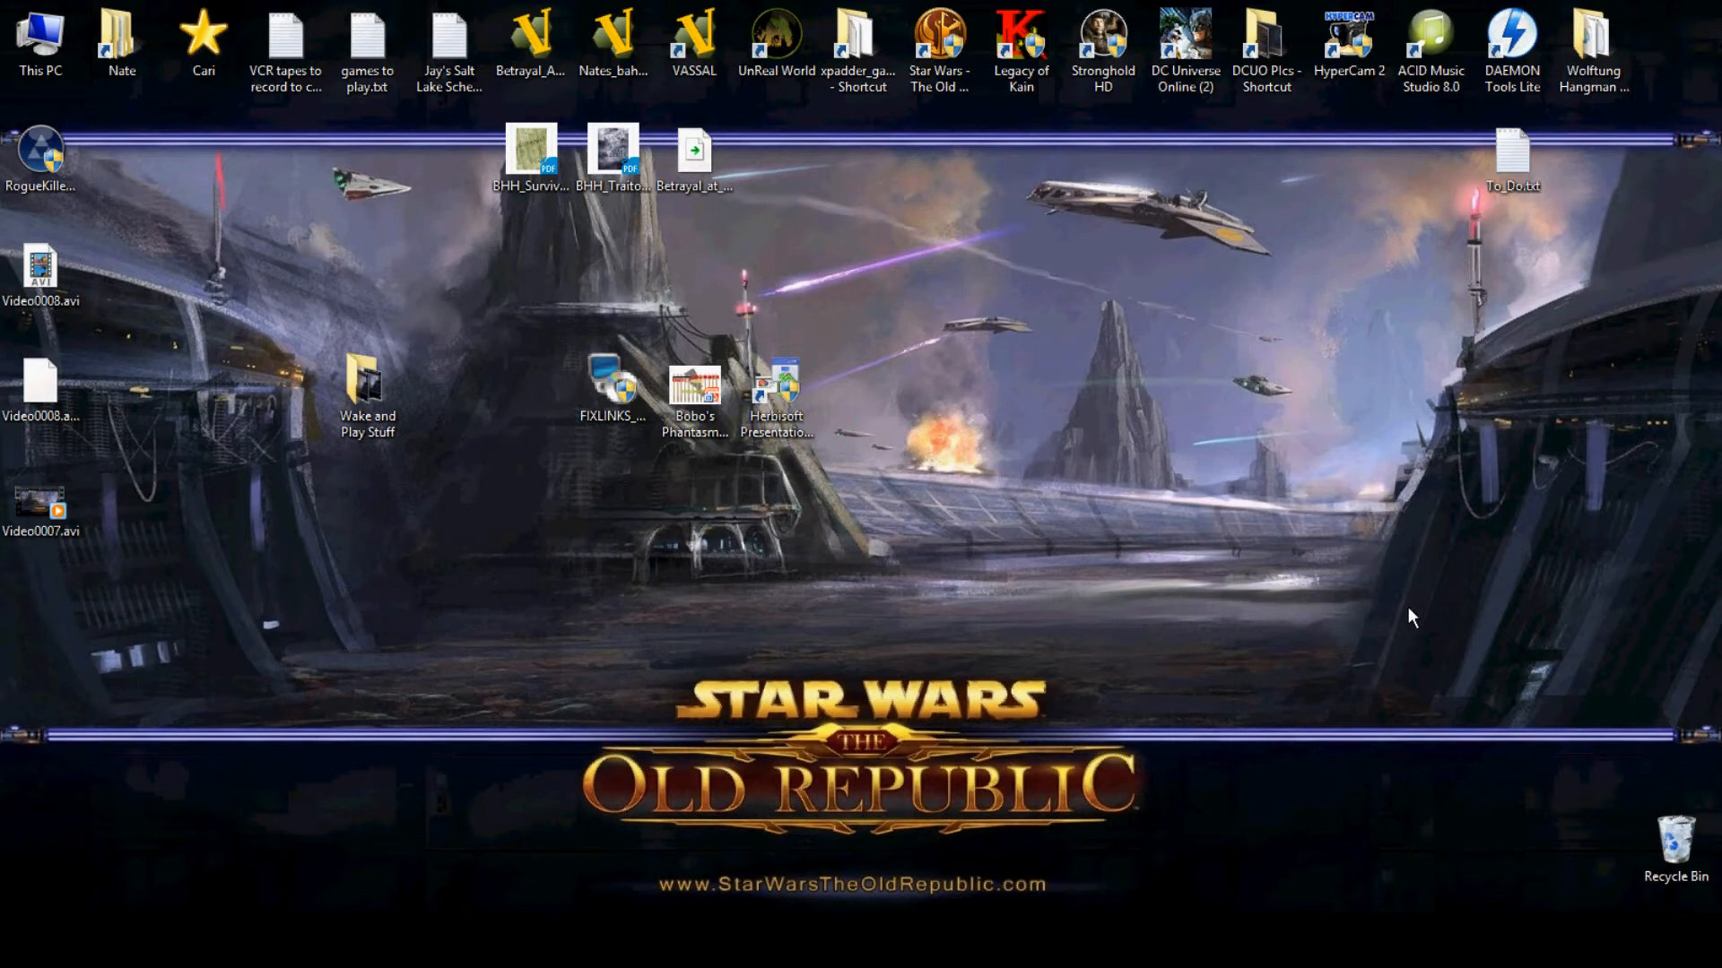
pyautogui.click(1512, 50)
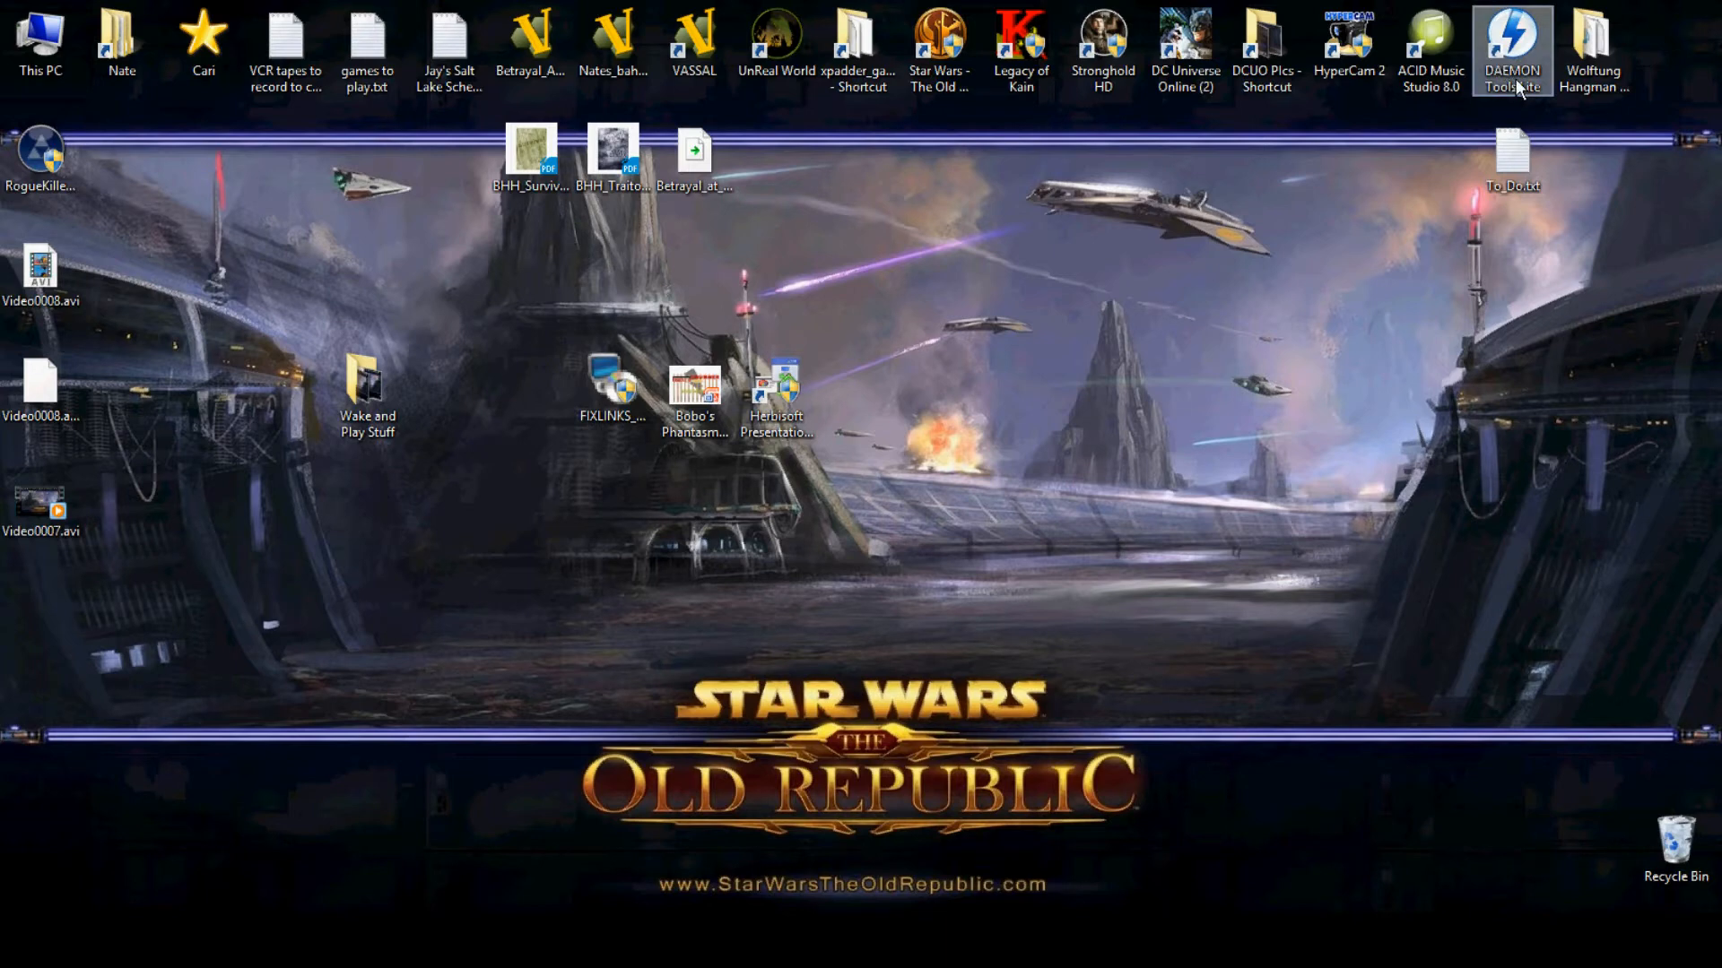
# Step: Launch DAEMON Tools Lite and start the Make Disc Image dialog for the game CD
pyautogui.doubleClick(1512, 50)
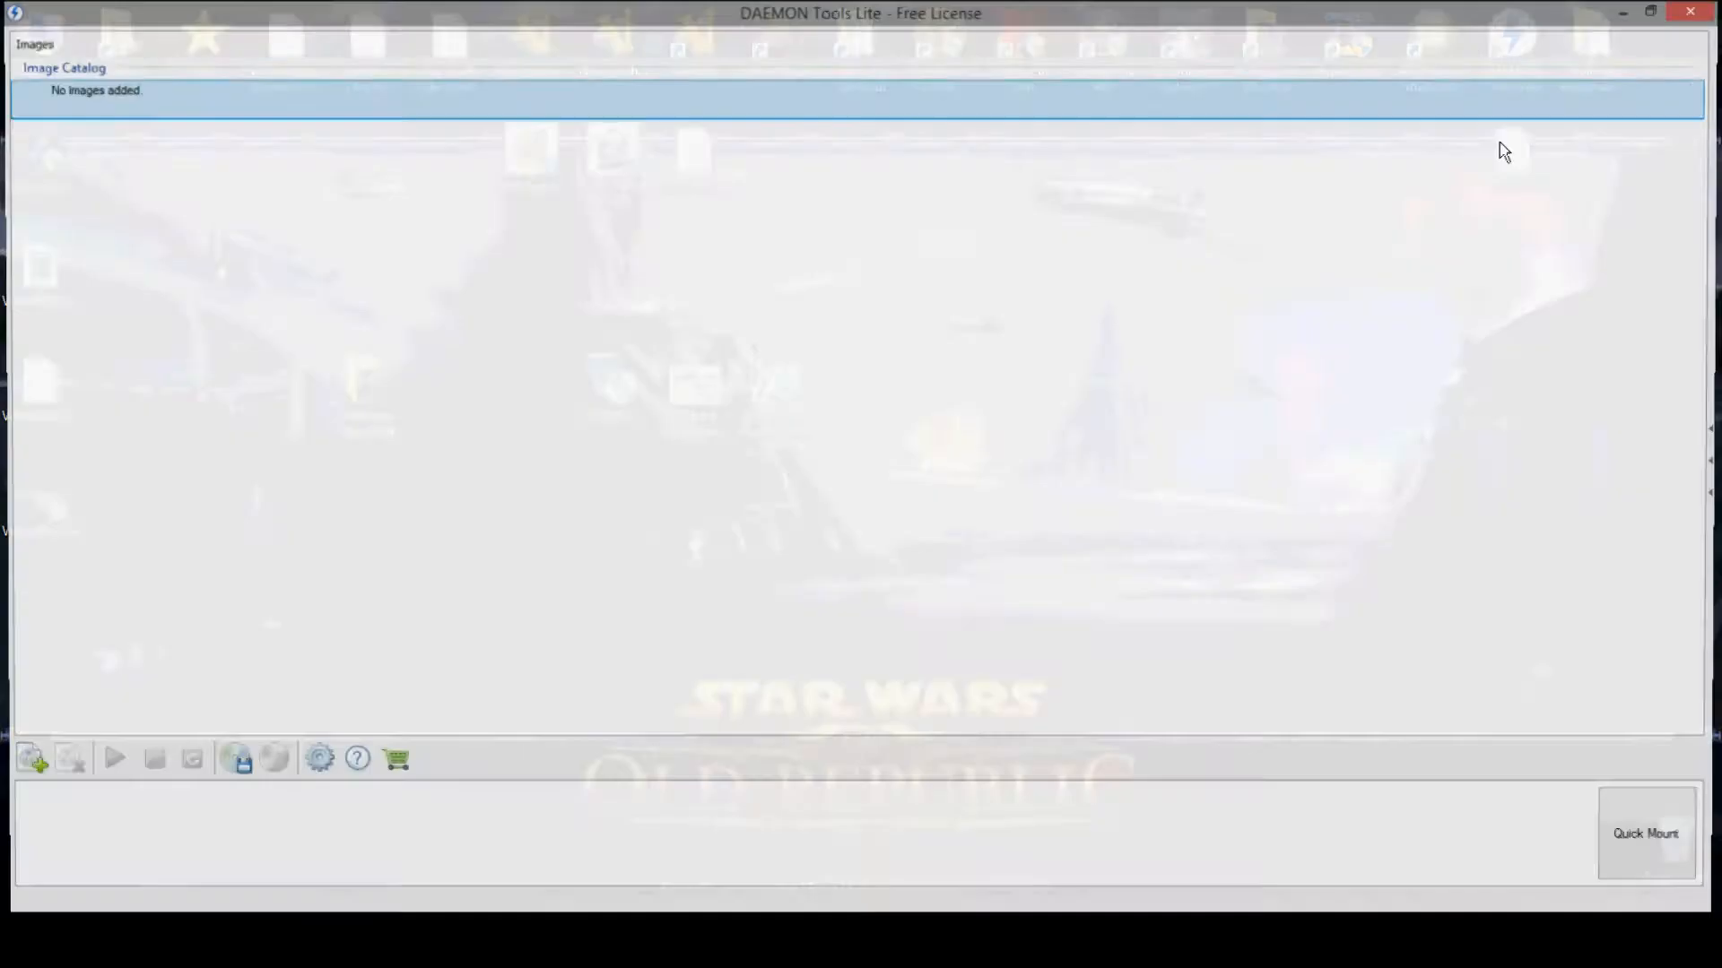
pyautogui.moveTo(232, 764)
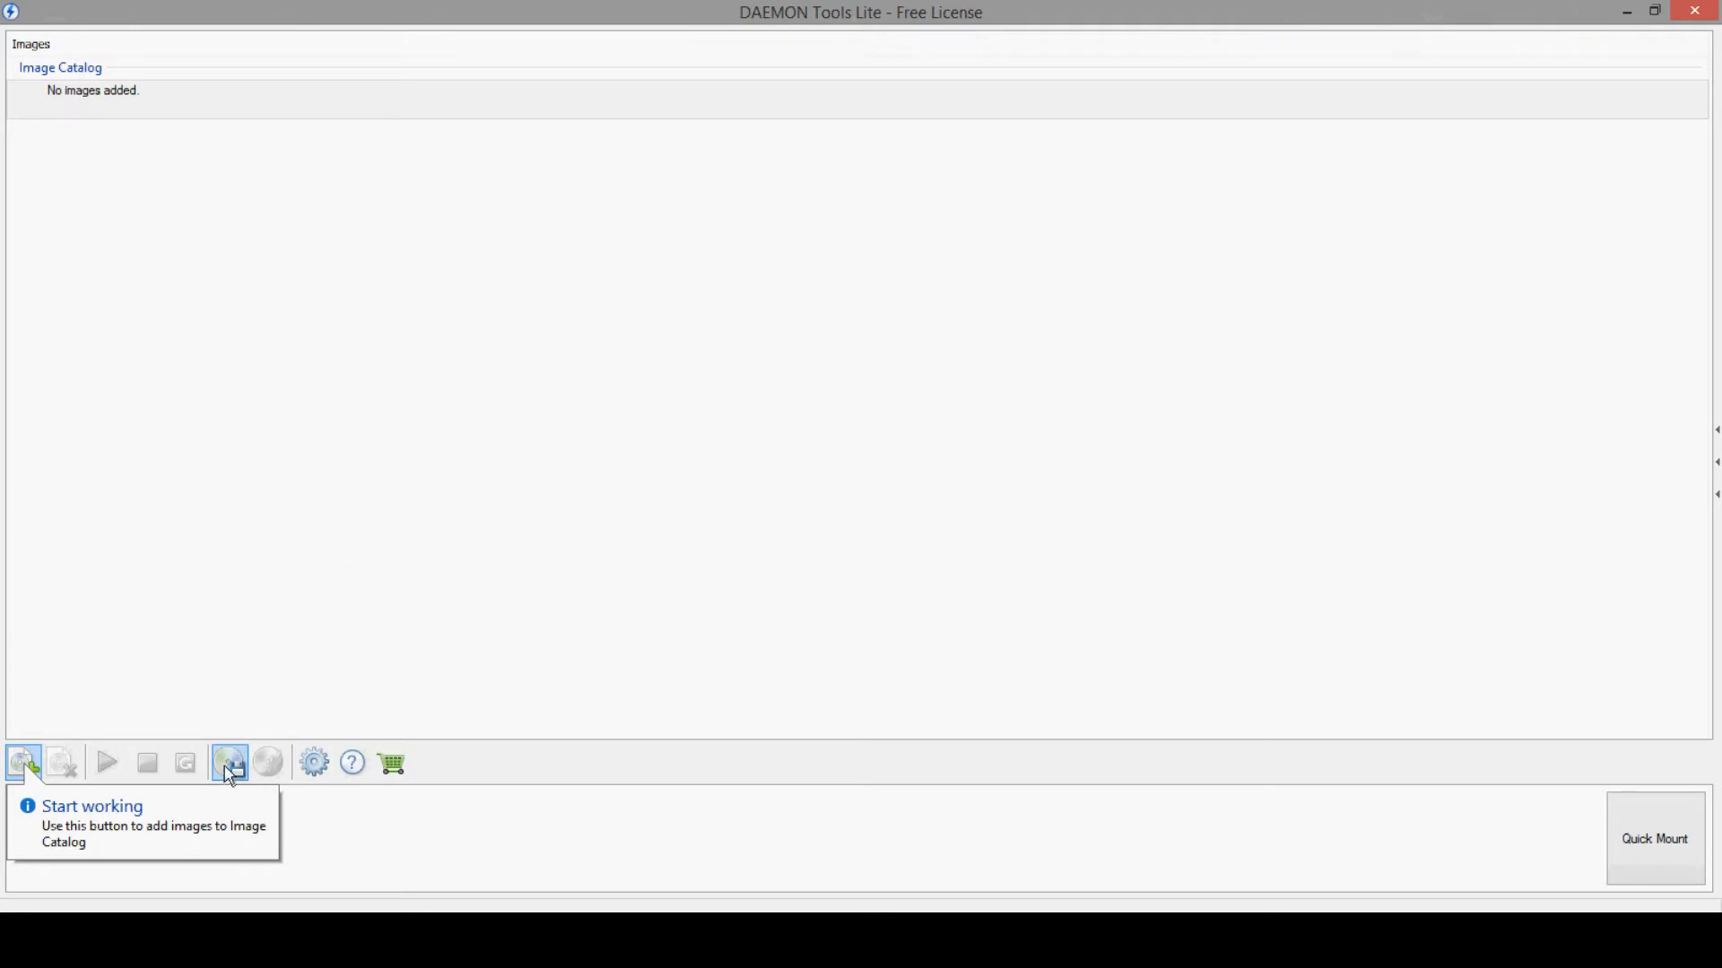
pyautogui.moveTo(236, 771)
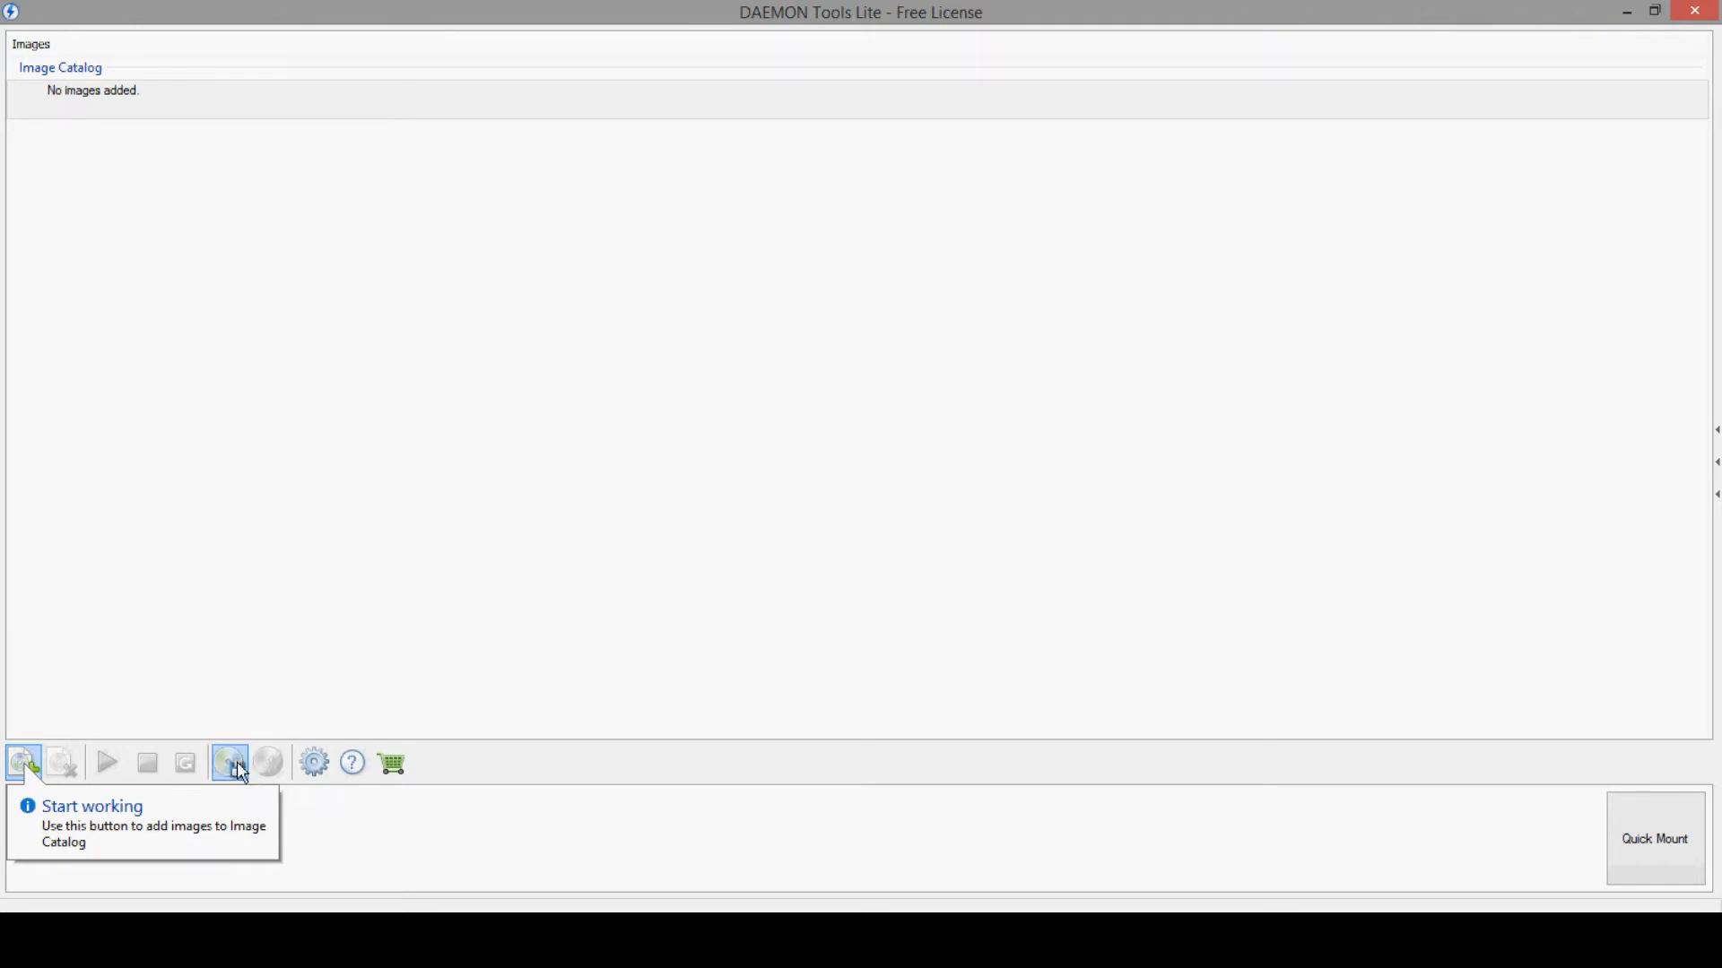
pyautogui.moveTo(230, 762)
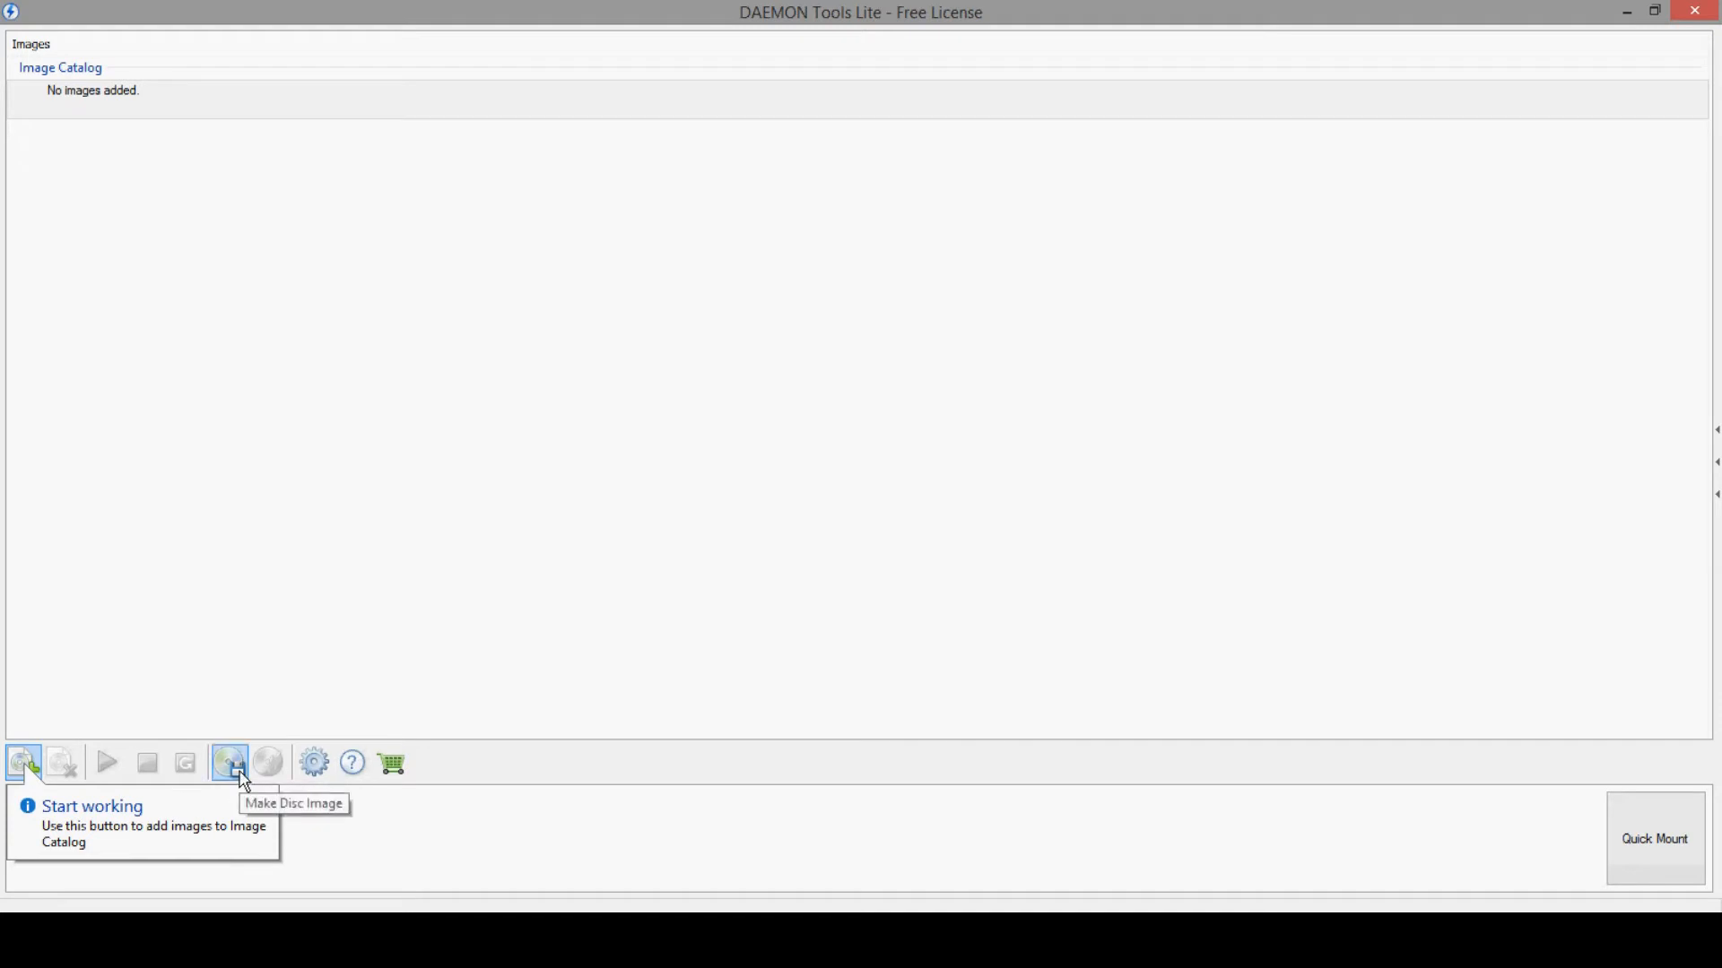
pyautogui.click(228, 764)
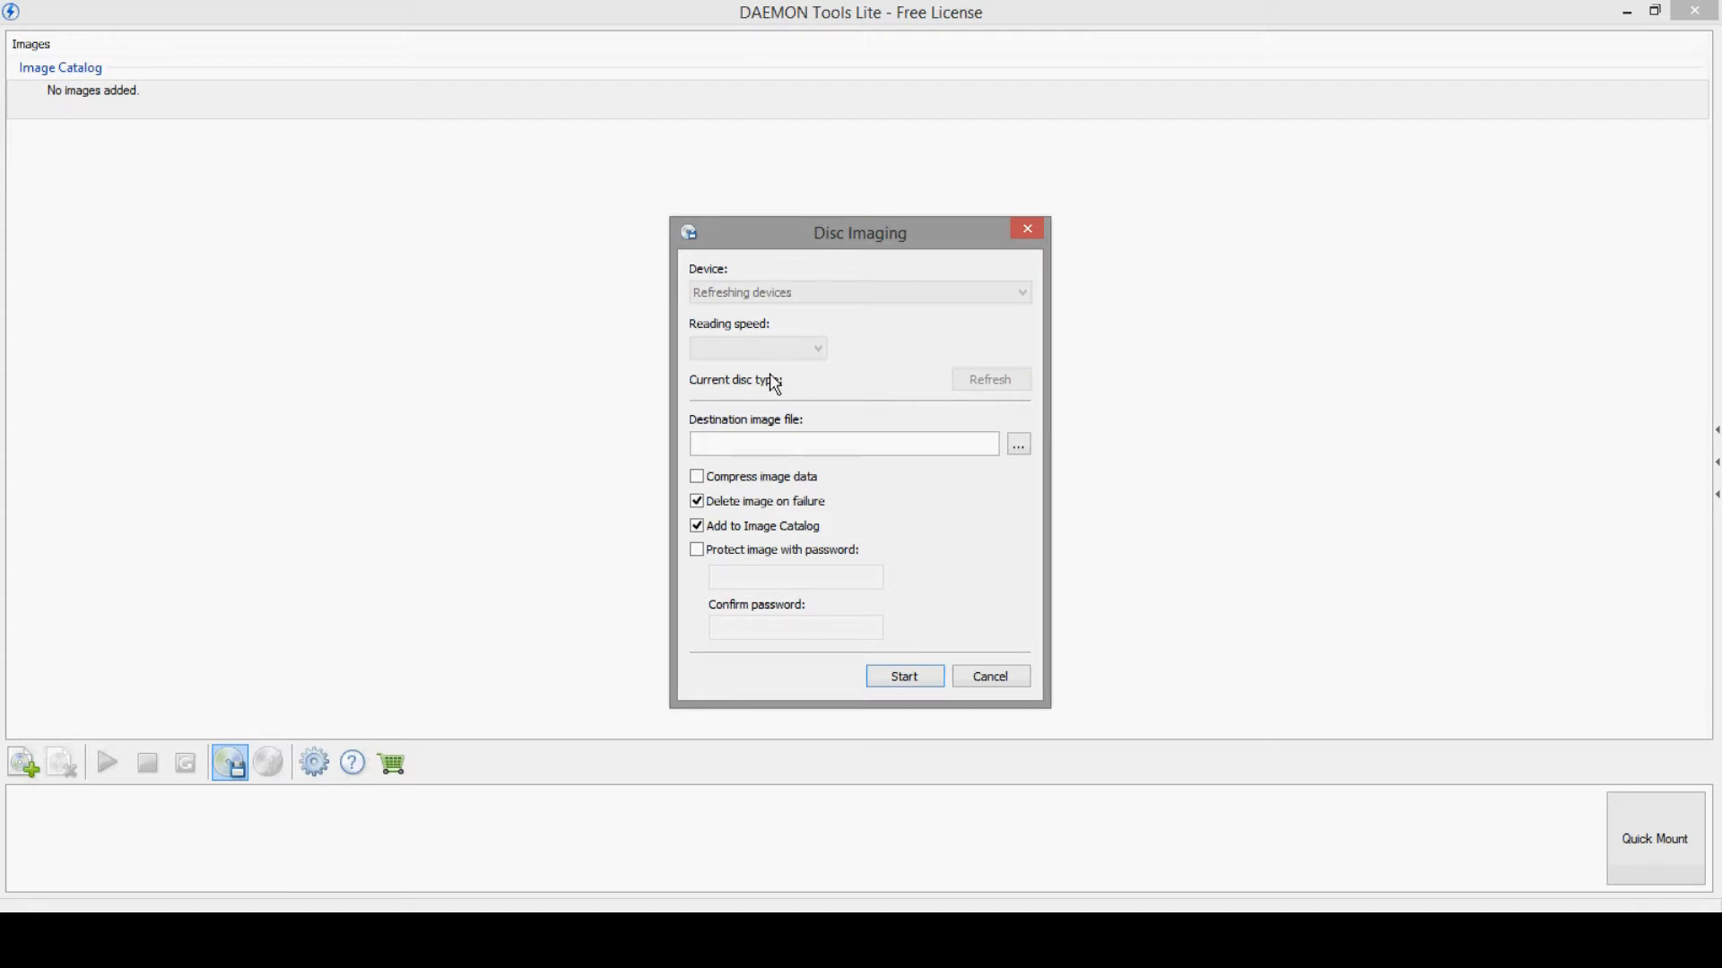
pyautogui.moveTo(776, 394)
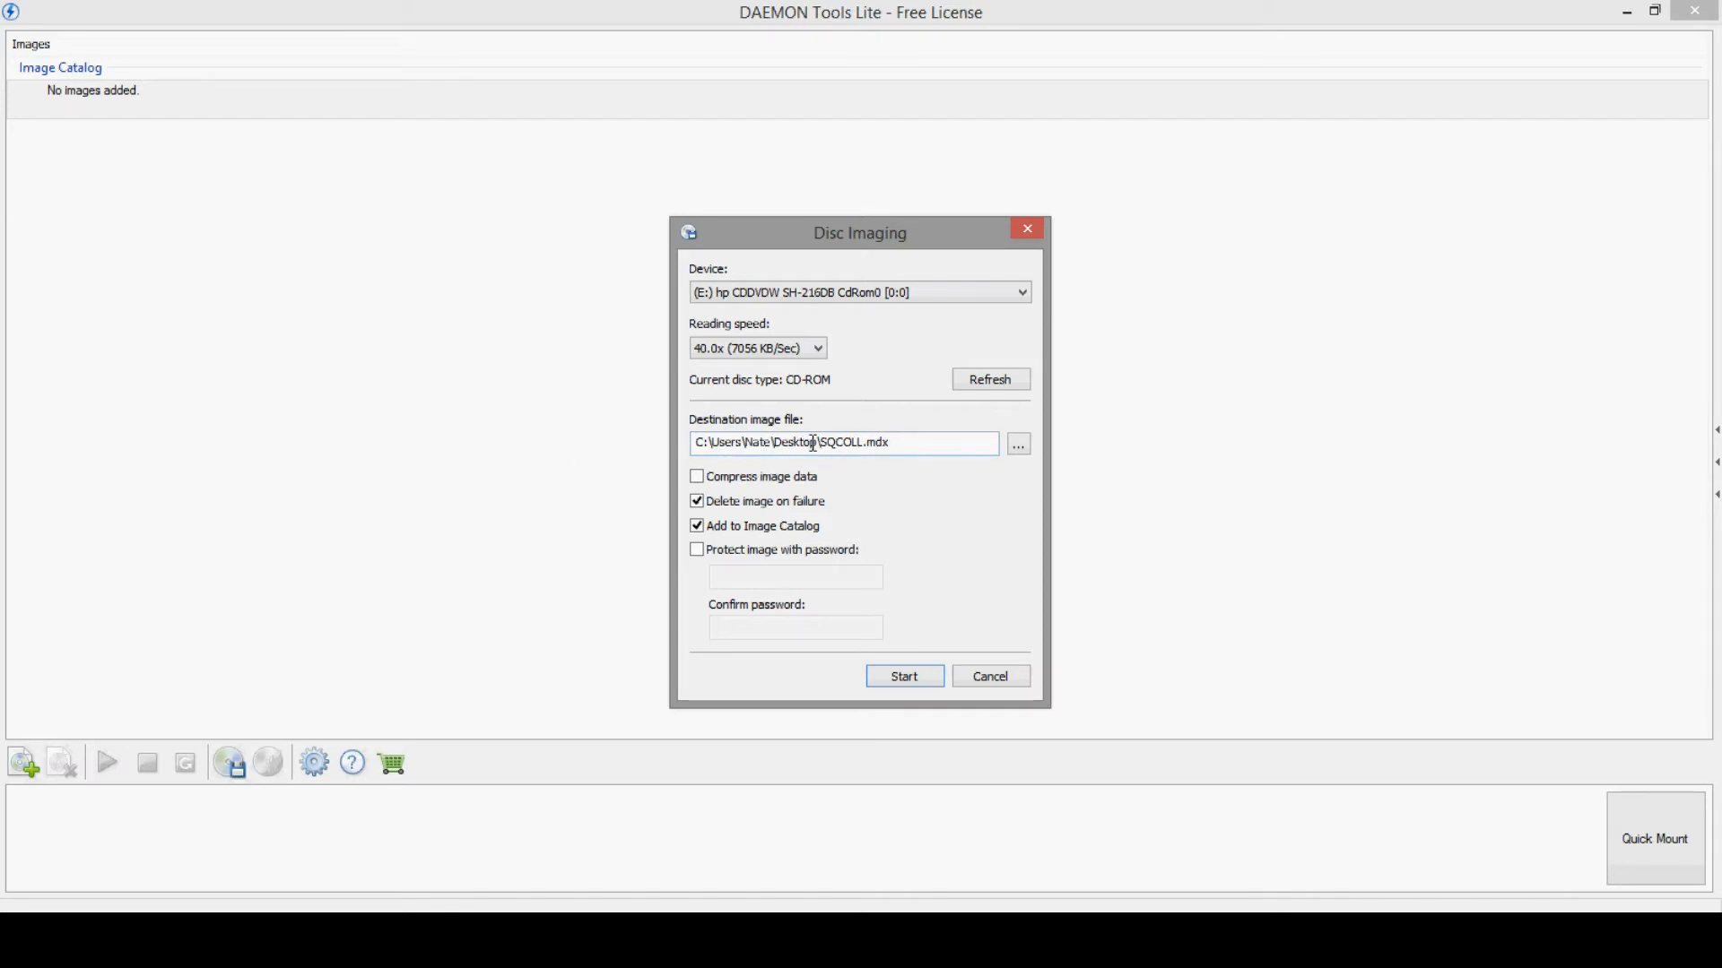
# Step: Save the disc image to the Desktop as a standard ISO (SQCOLL.iso)
pyautogui.click(1015, 443)
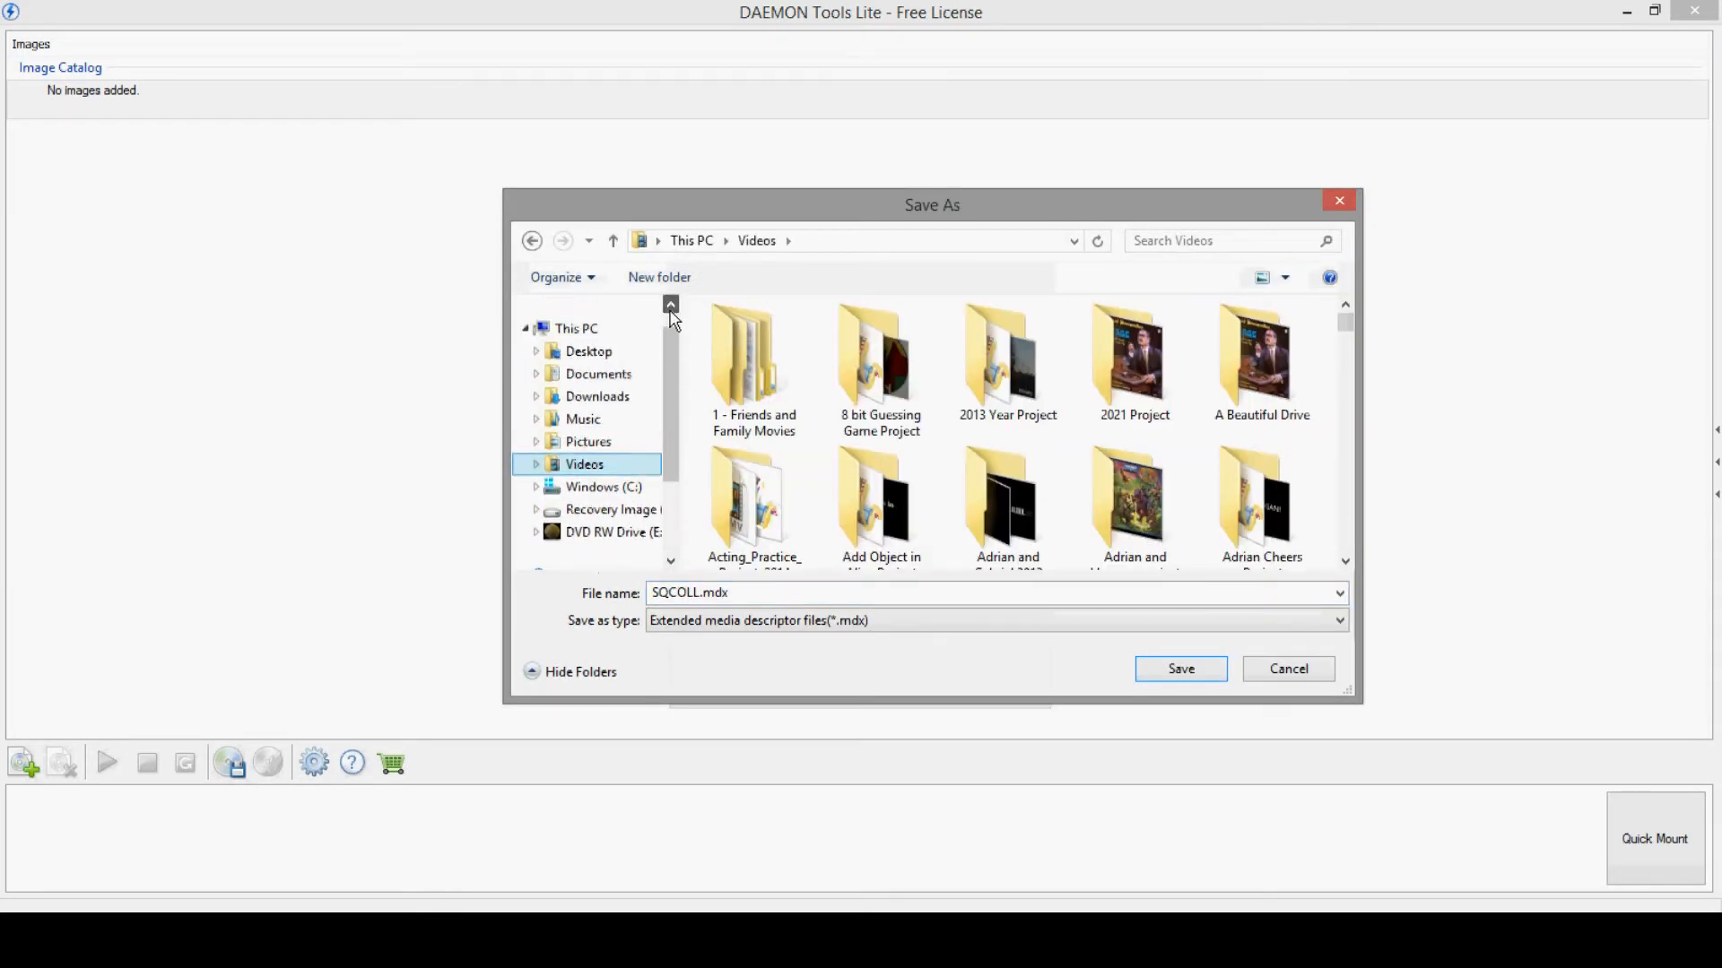
pyautogui.click(589, 352)
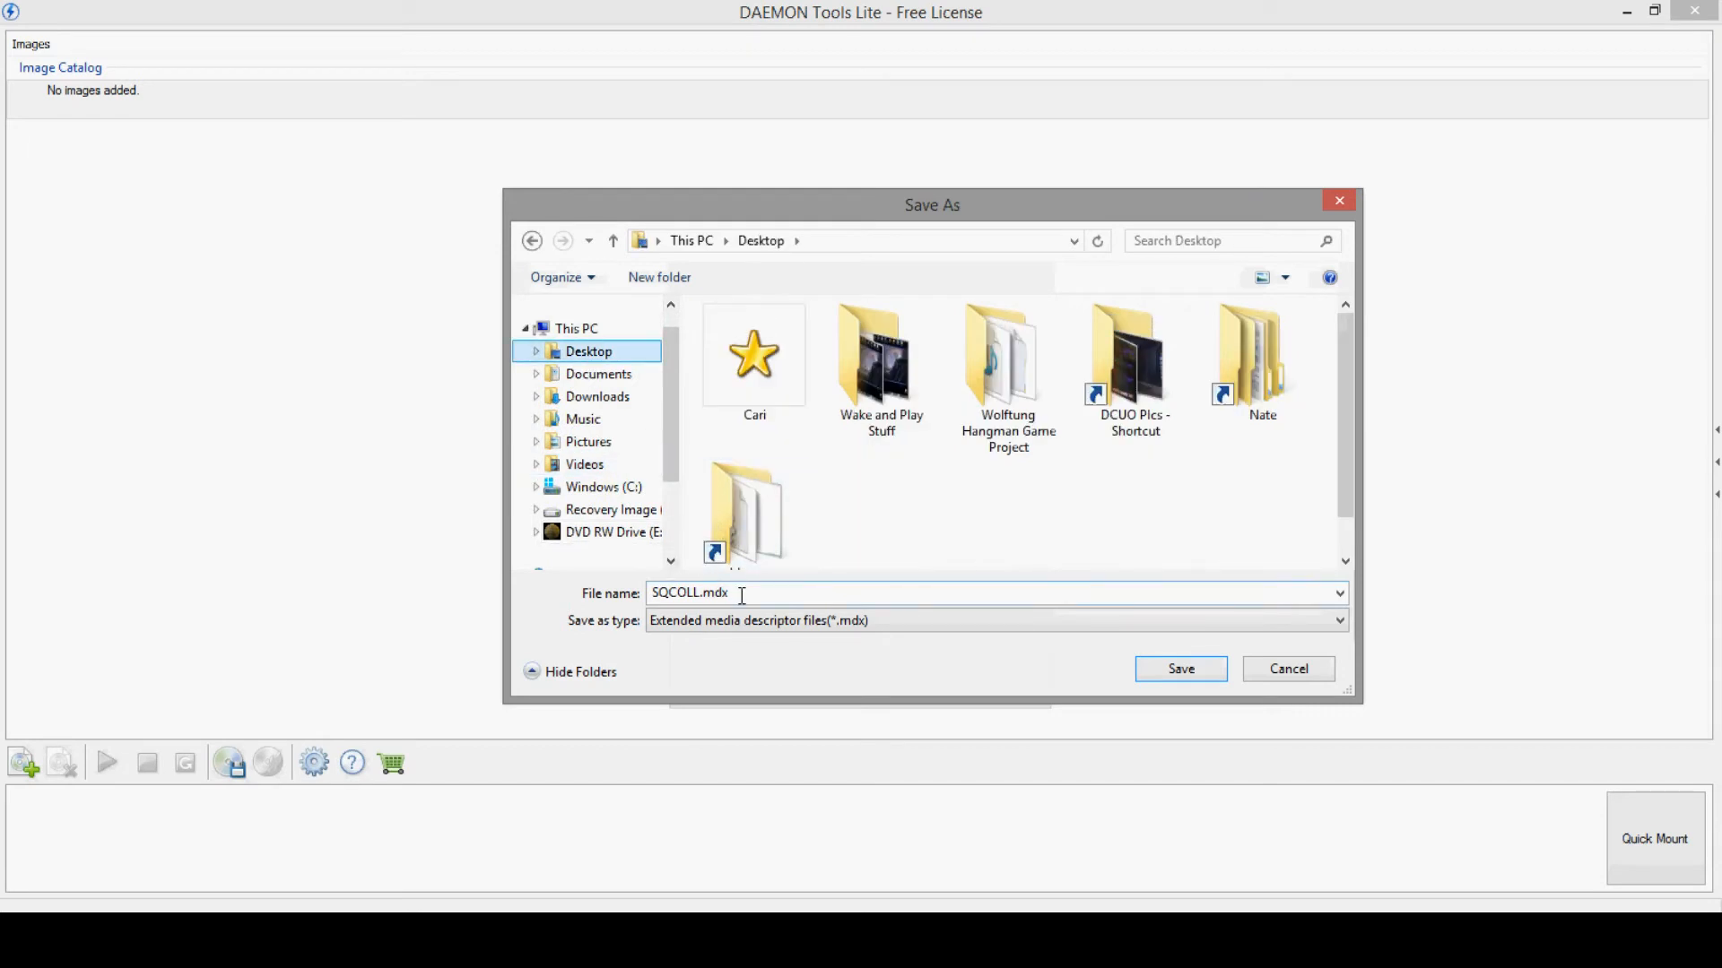
pyautogui.moveTo(987, 637)
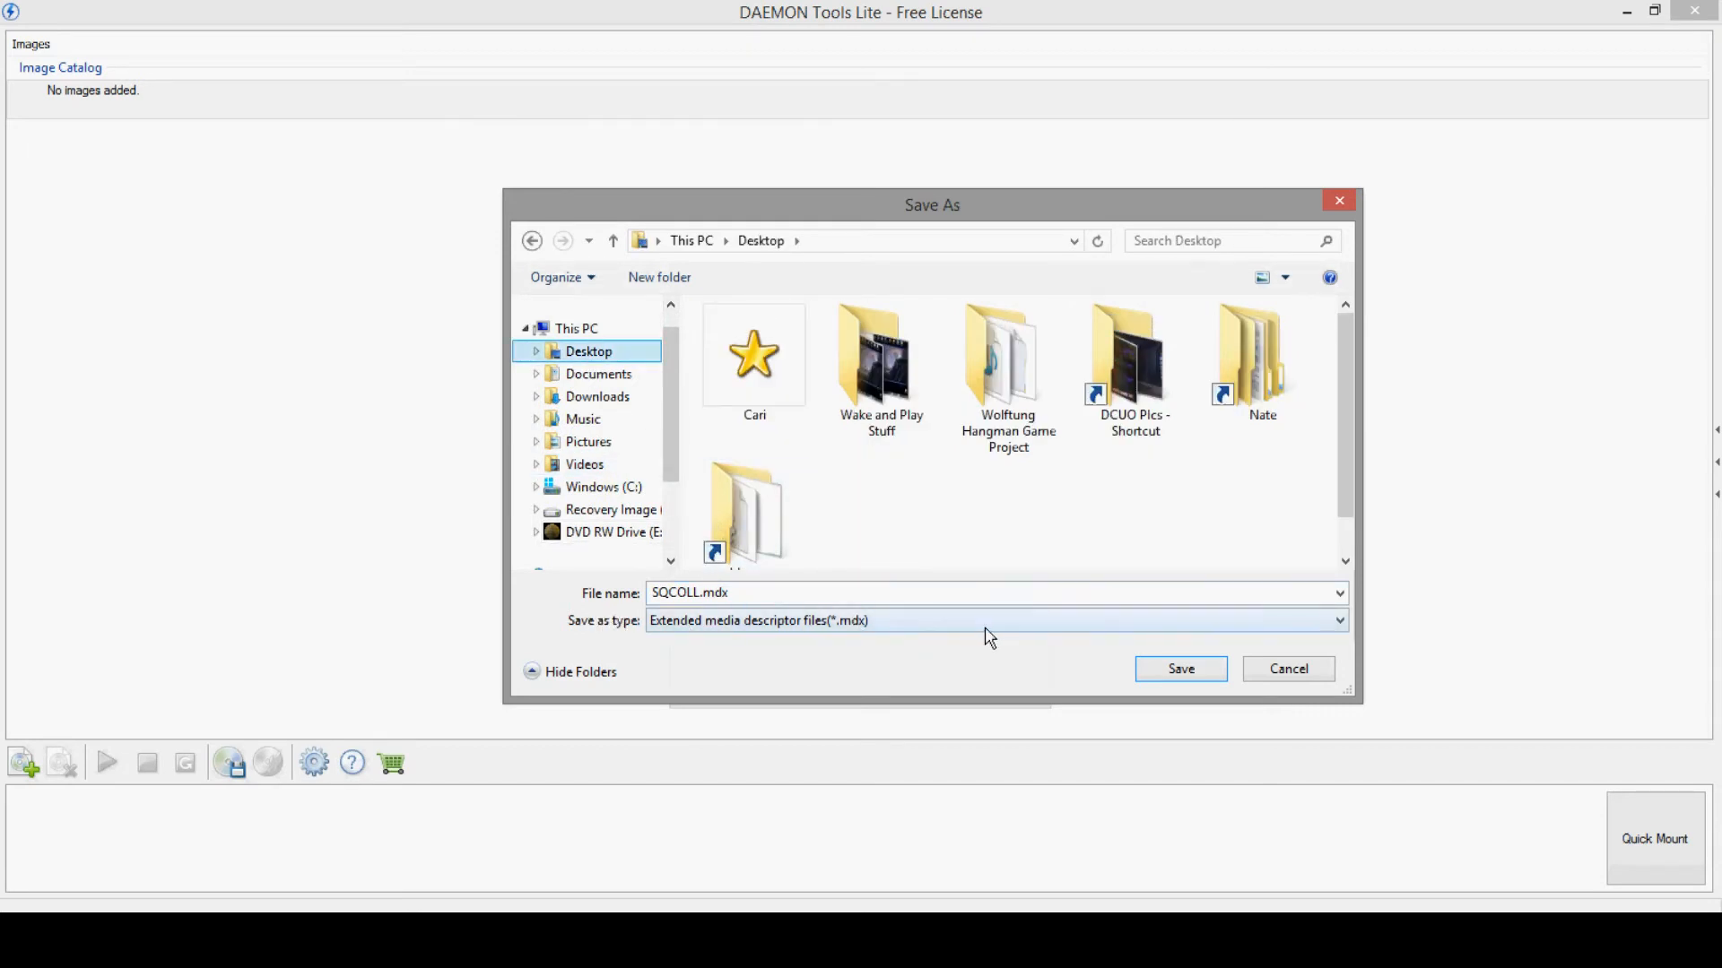
pyautogui.click(994, 620)
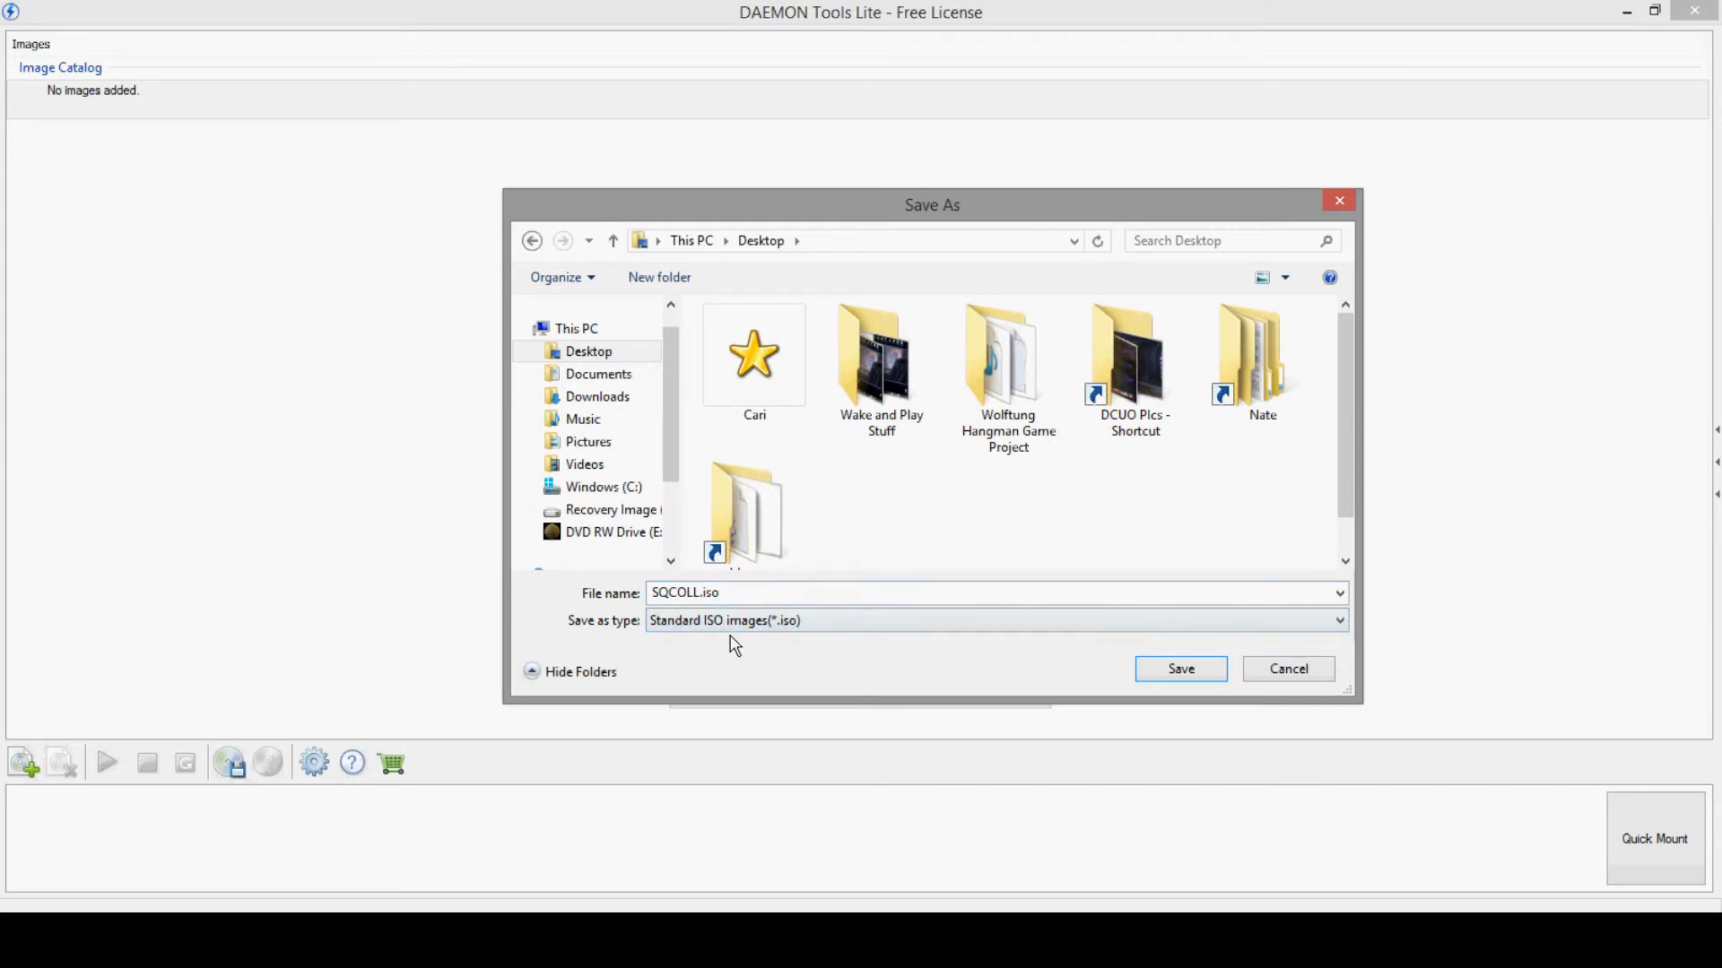
pyautogui.moveTo(859, 671)
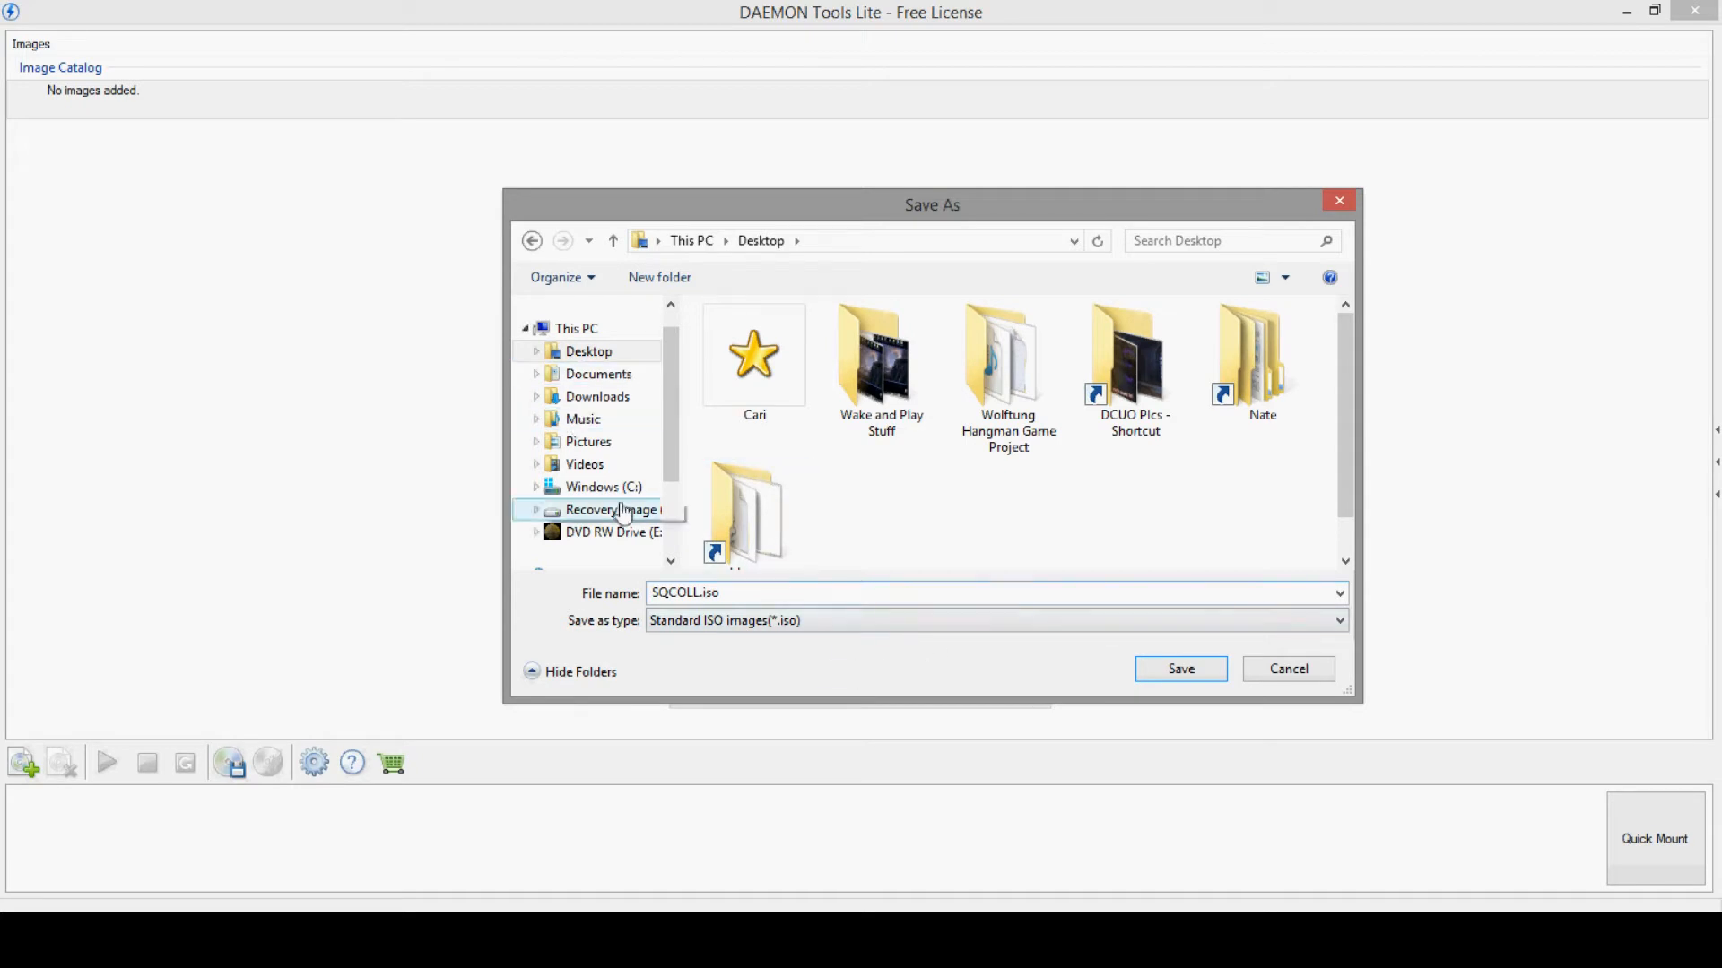
pyautogui.click(1180, 669)
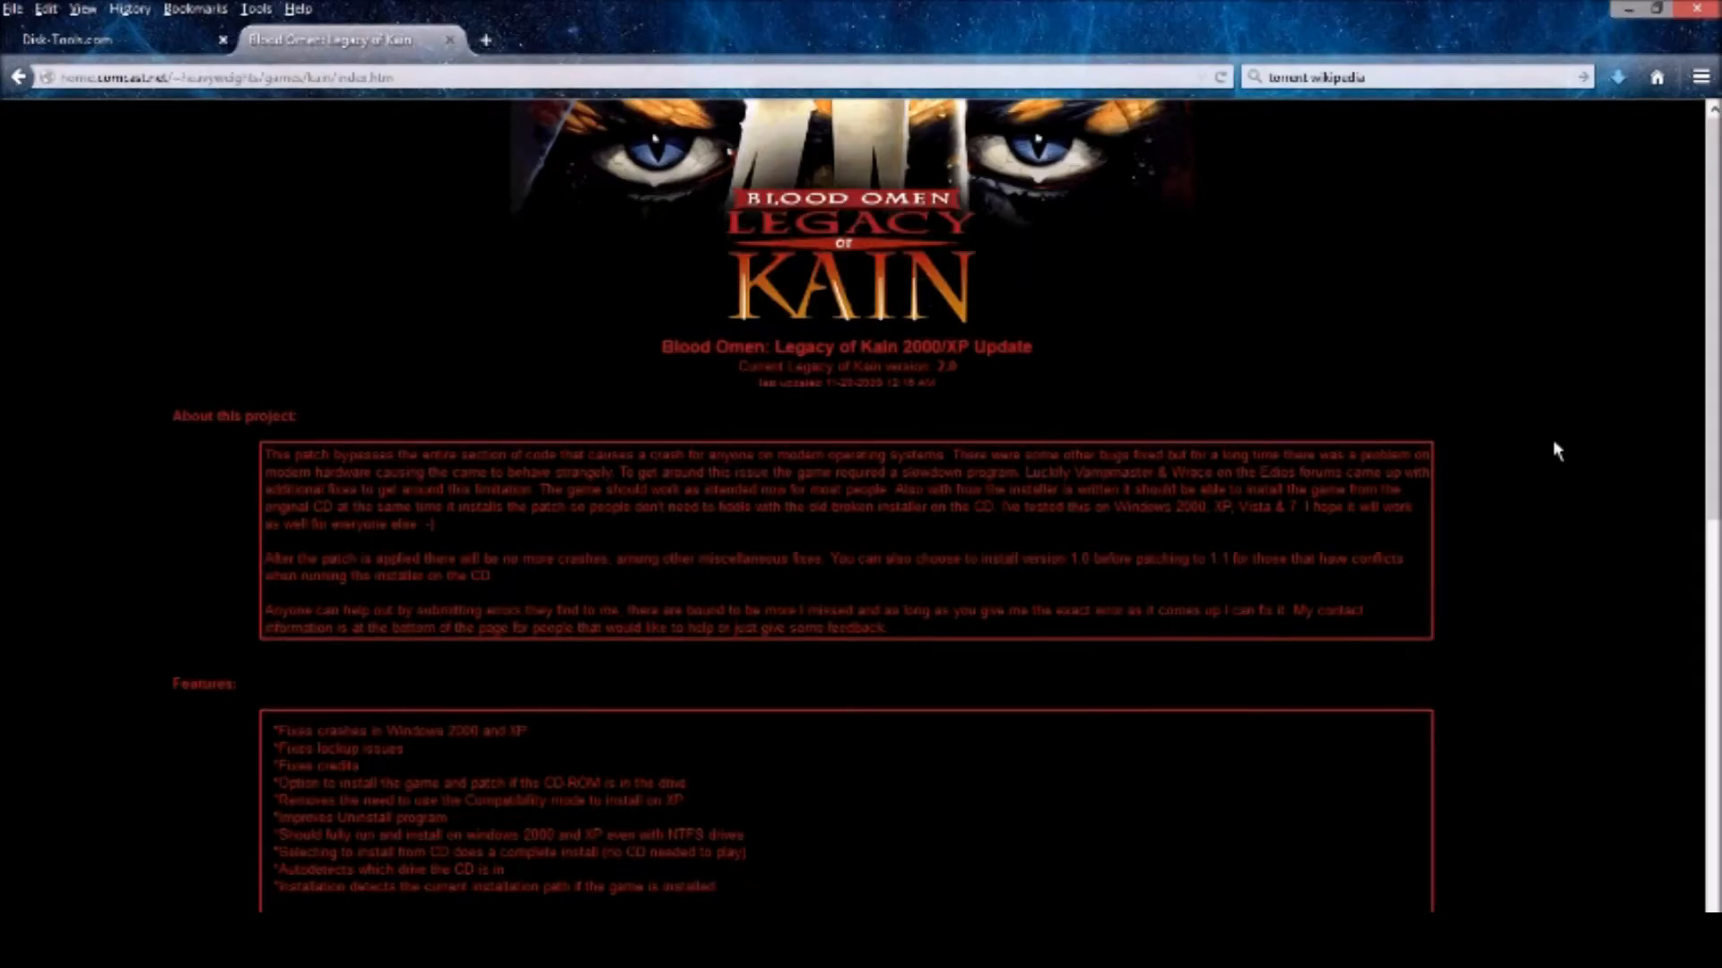
pyautogui.moveTo(565, 131)
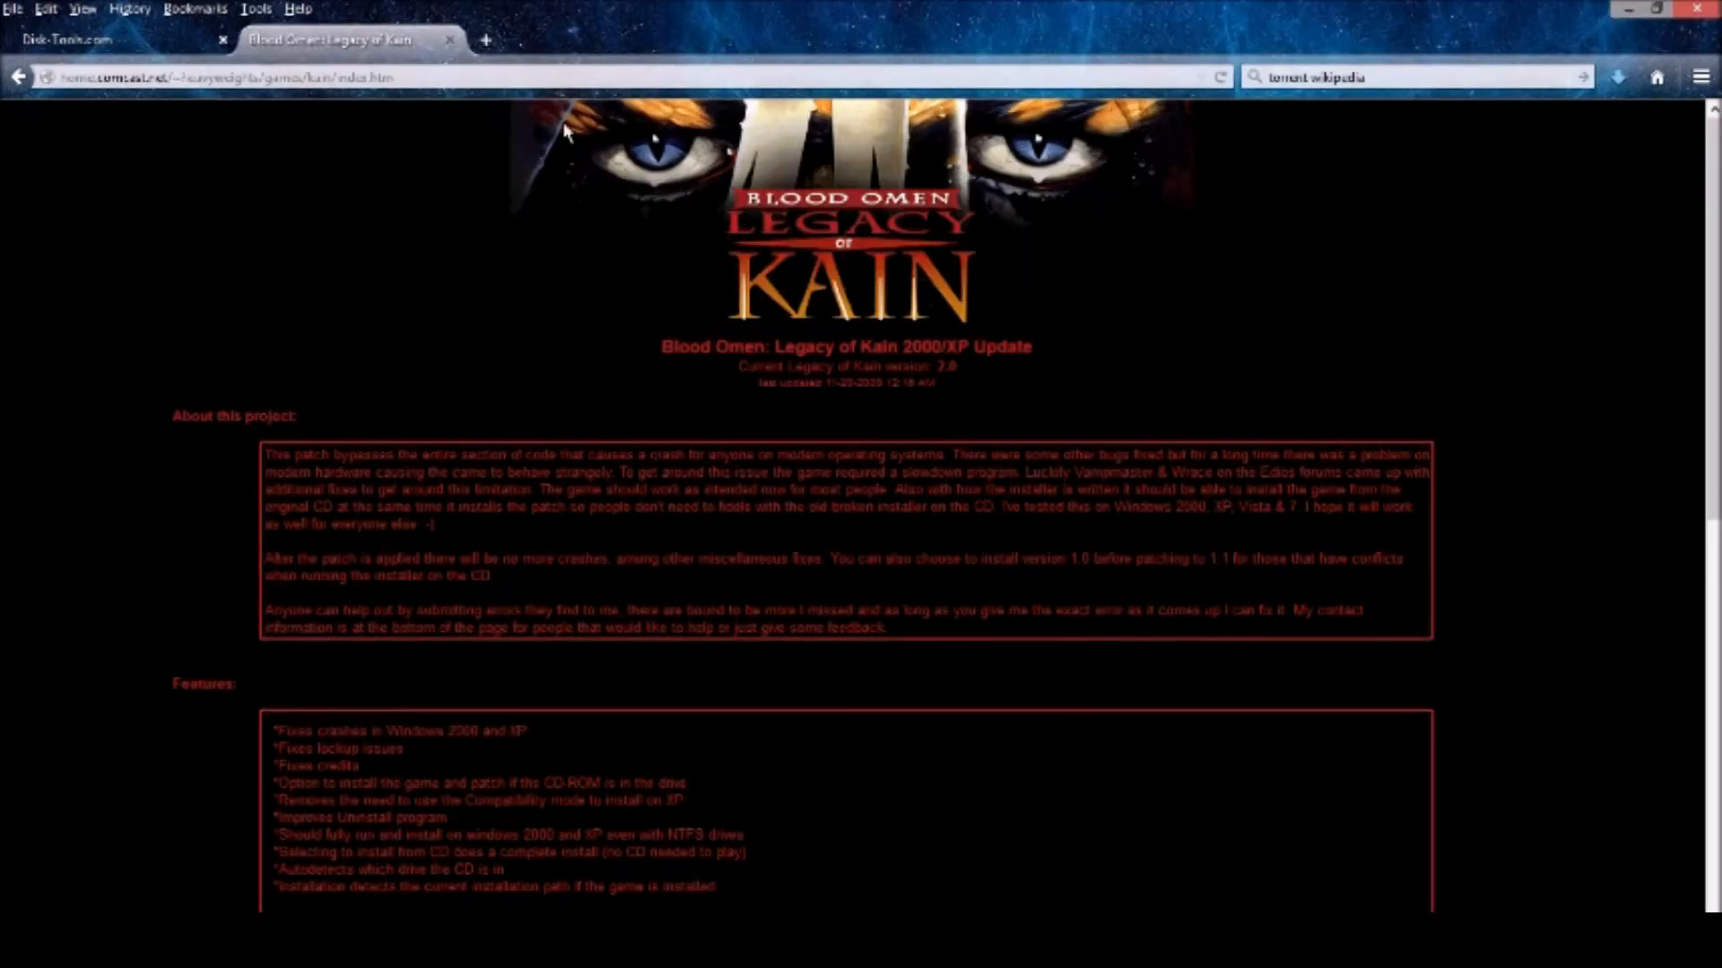
pyautogui.moveTo(1252, 333)
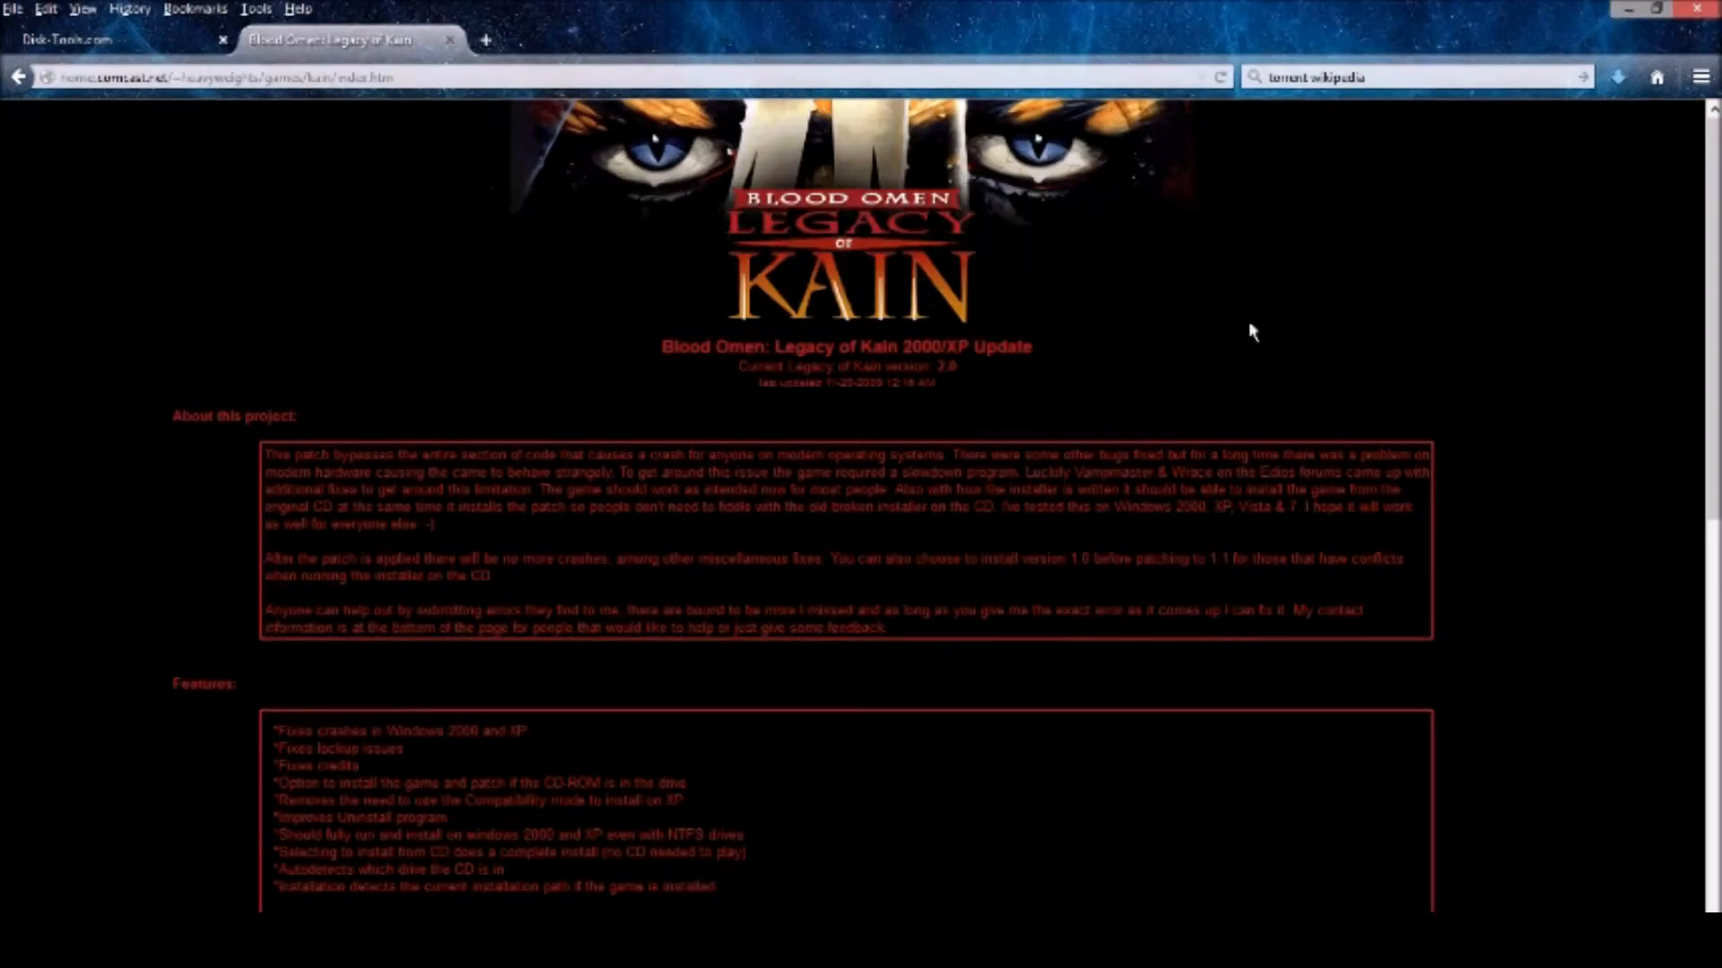
# Step: Scroll the patch page to the version 2.0 download, then close that tab
pyautogui.scroll(-3)
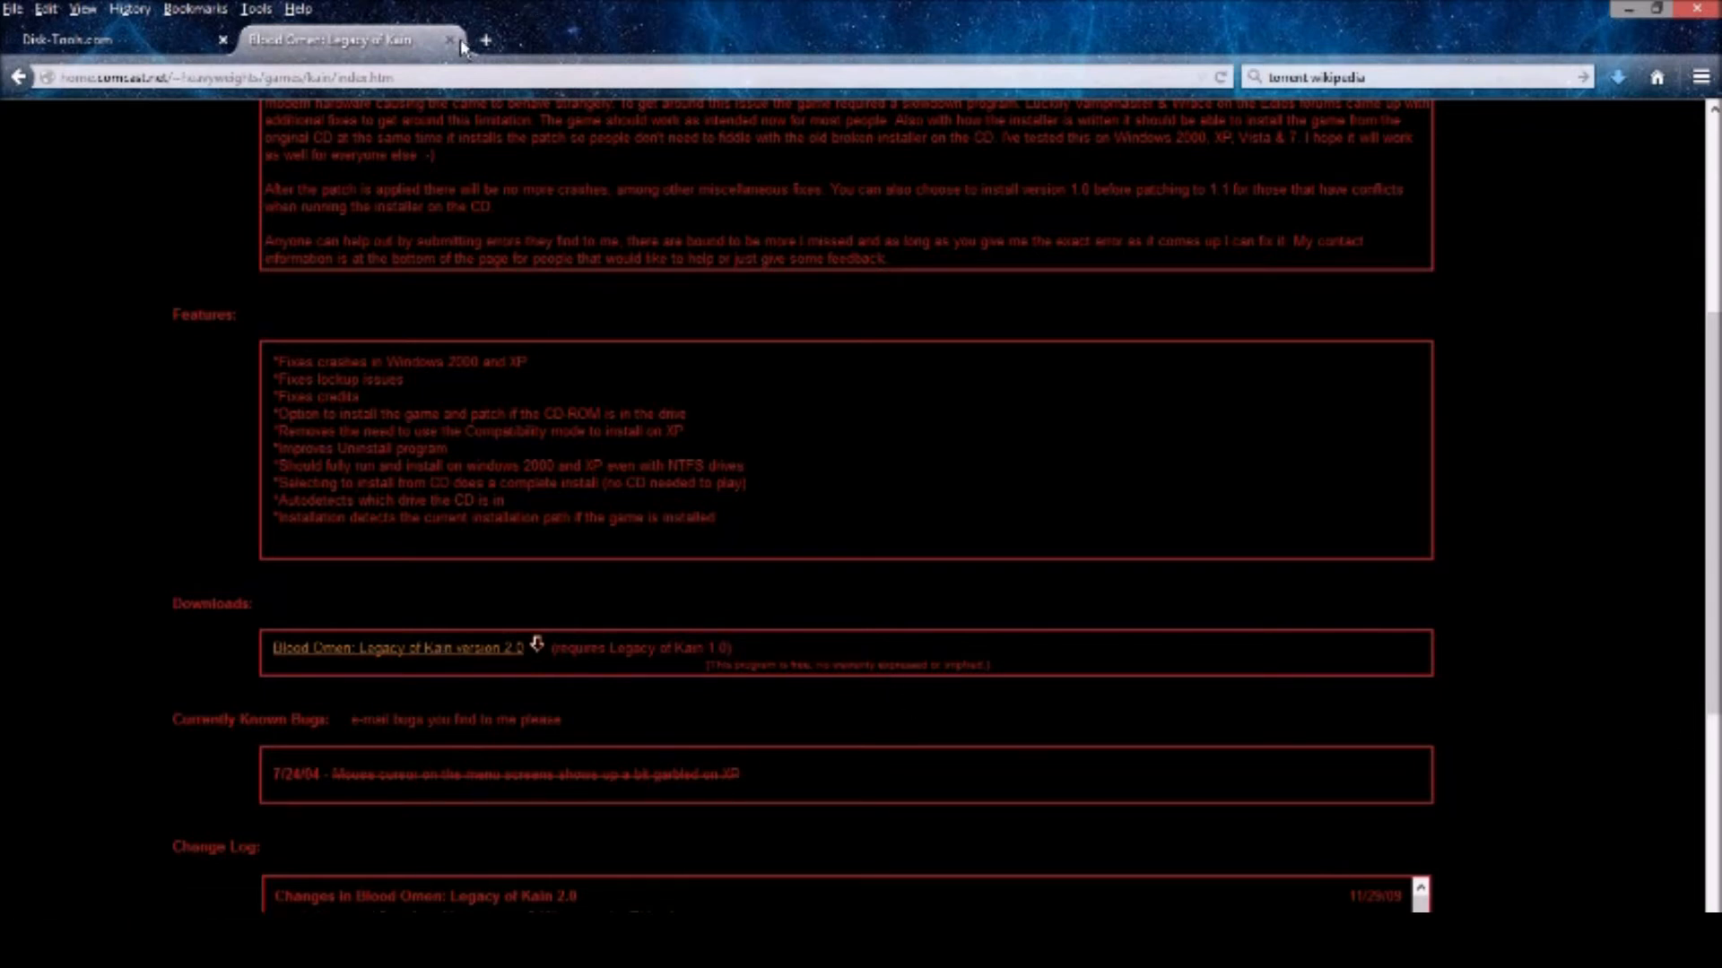
pyautogui.click(454, 41)
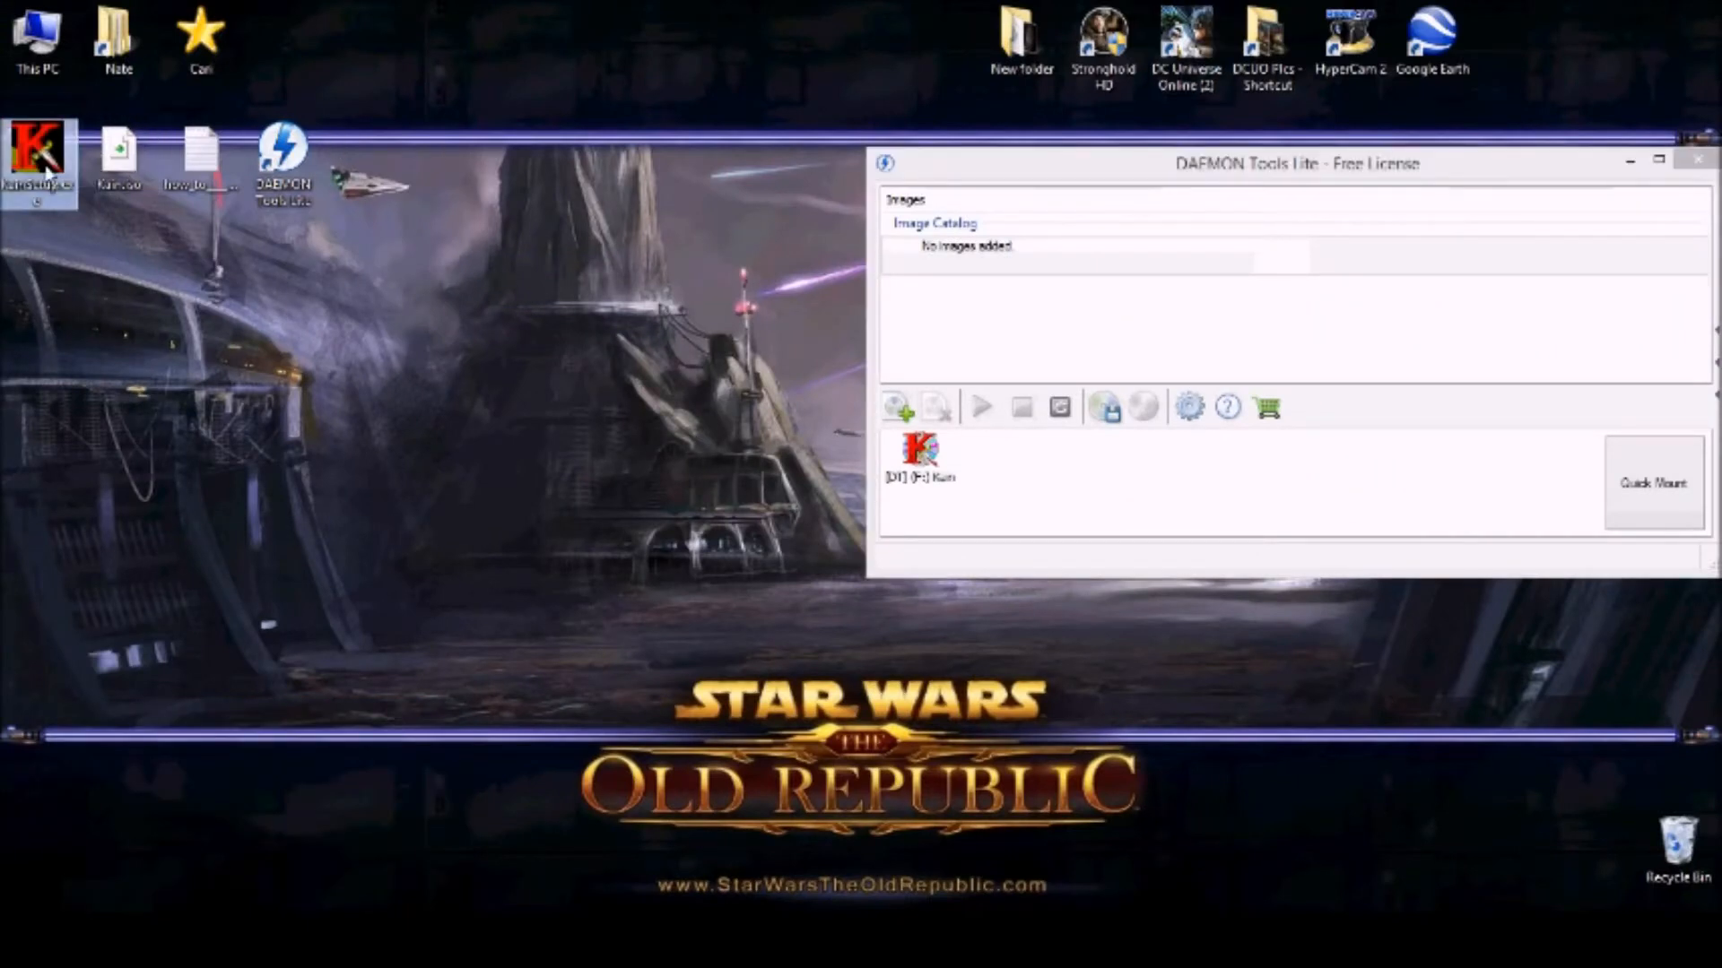
pyautogui.moveTo(38, 165)
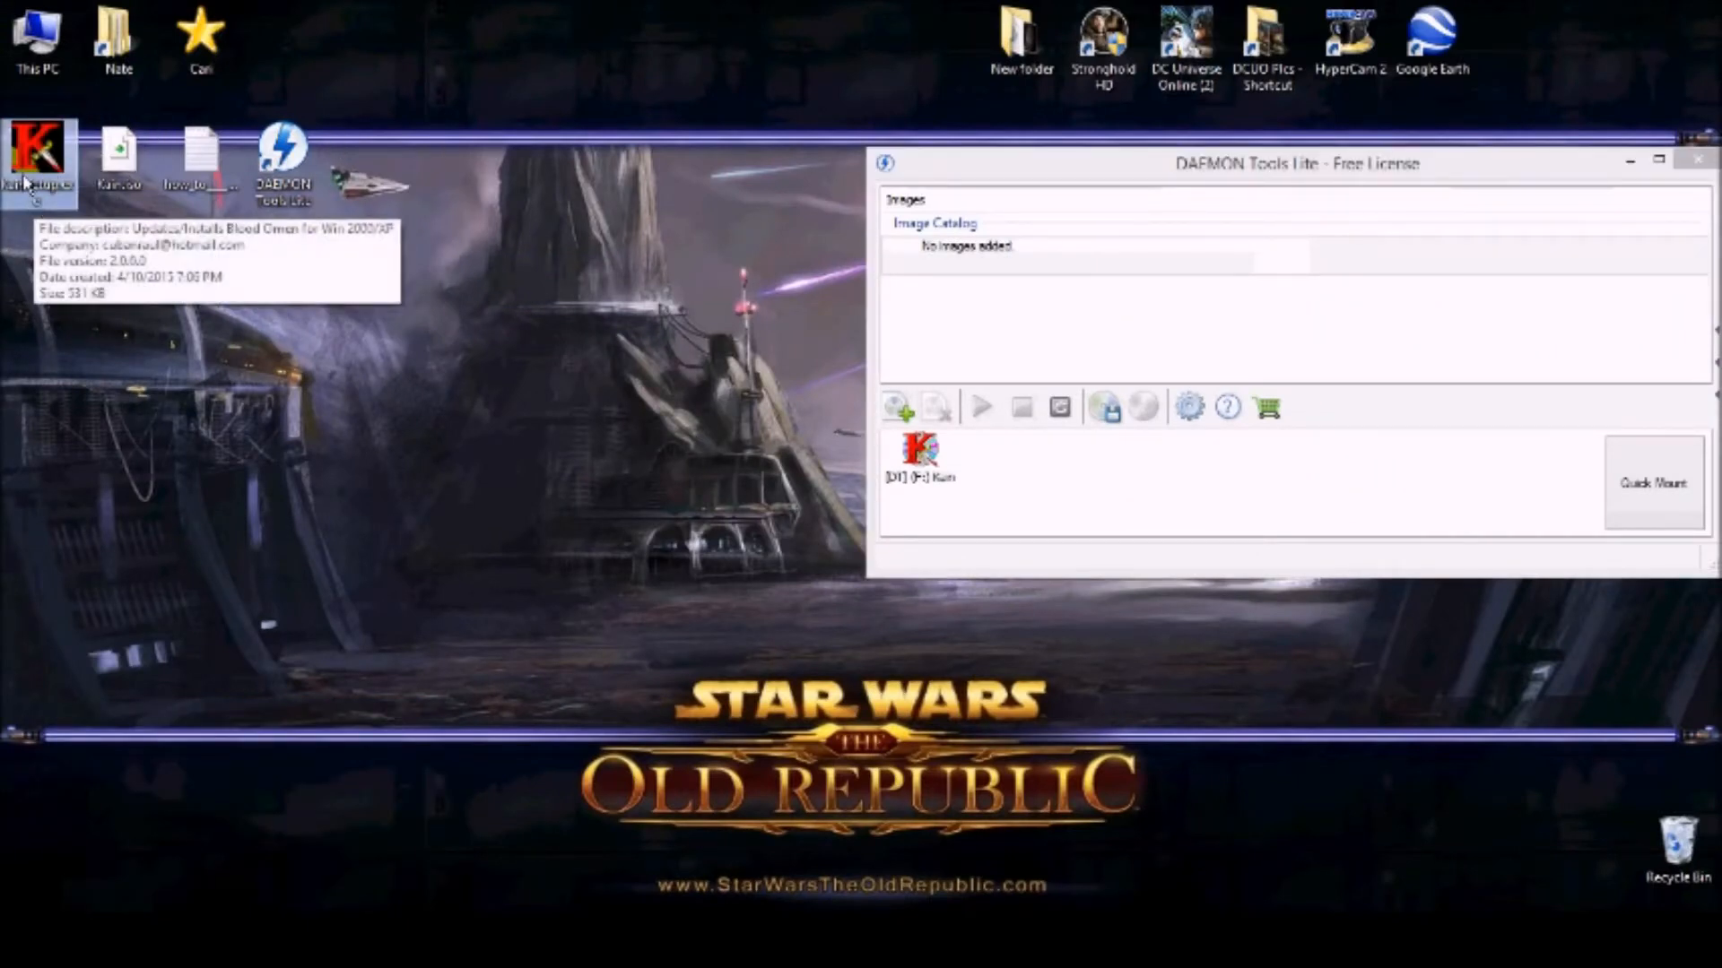
pyautogui.moveTo(367, 330)
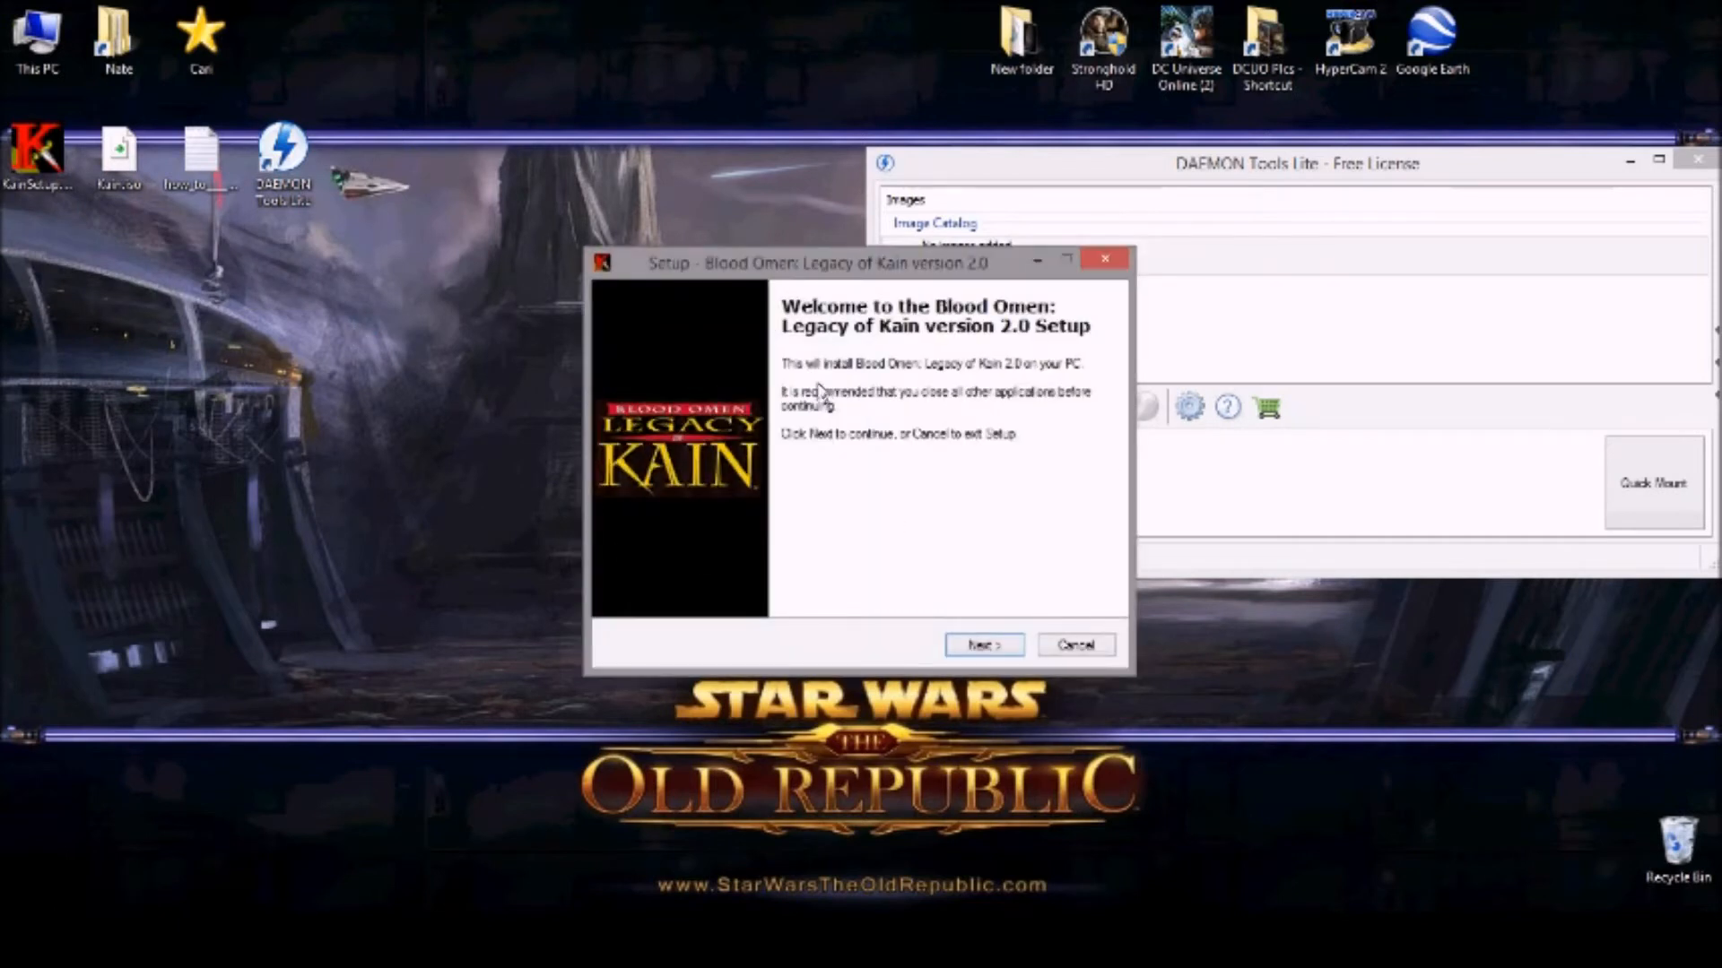
pyautogui.moveTo(1002, 407)
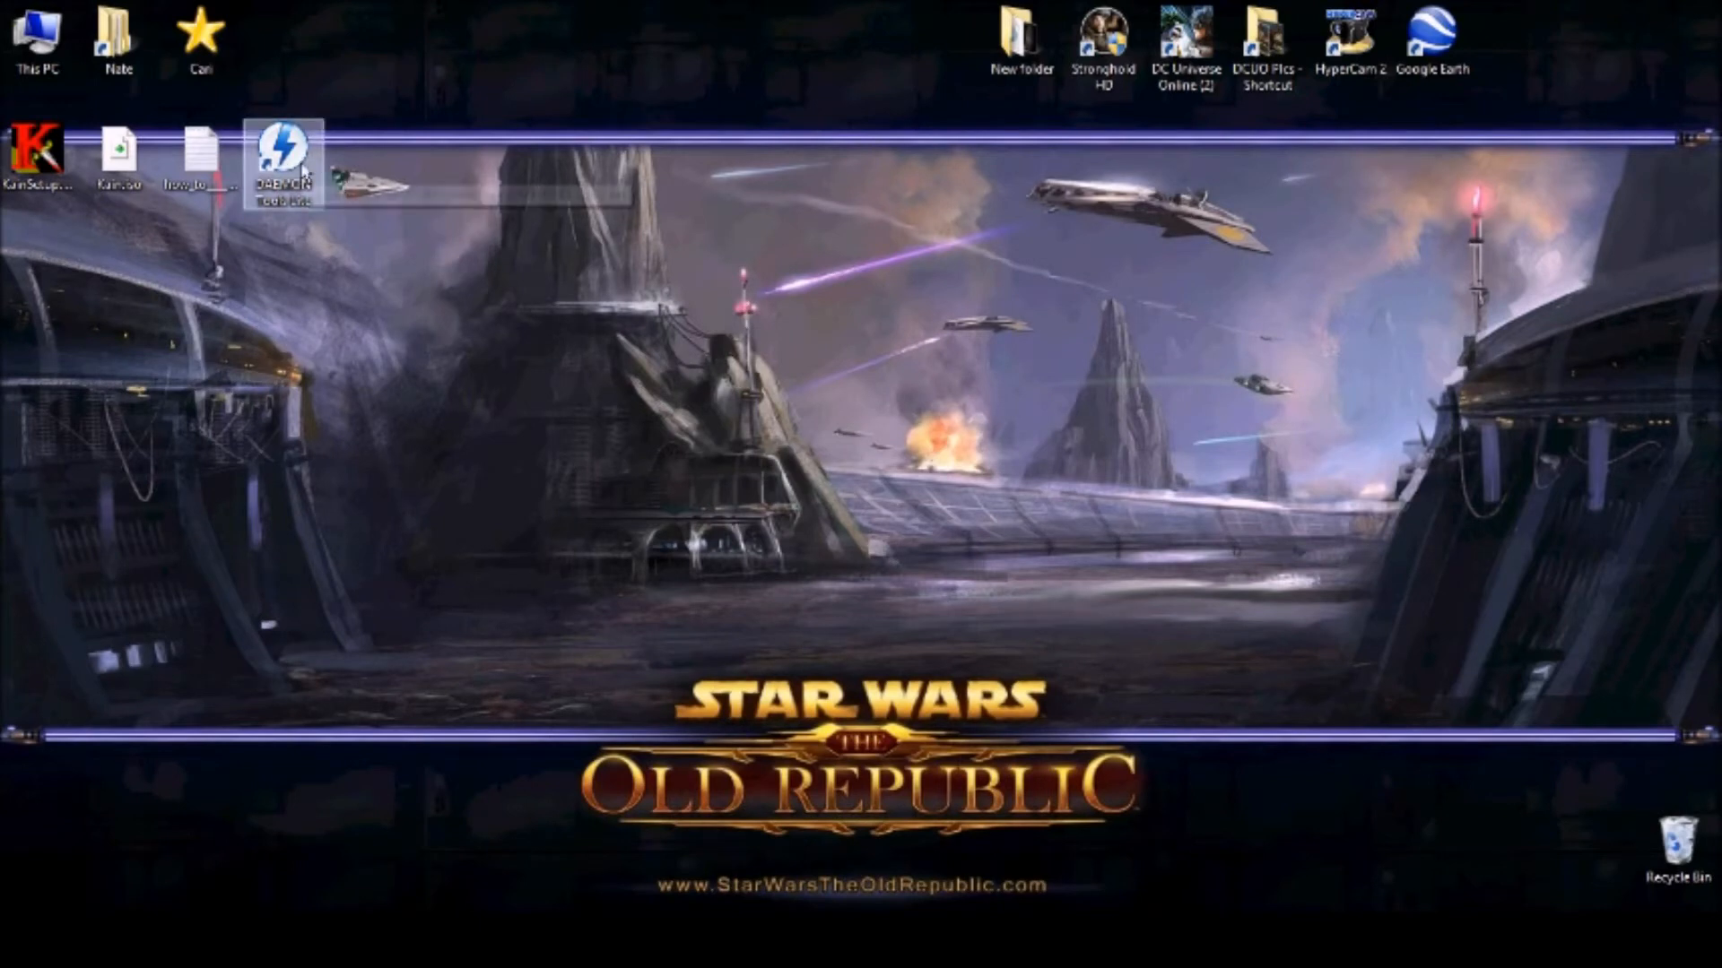
pyautogui.doubleClick(283, 150)
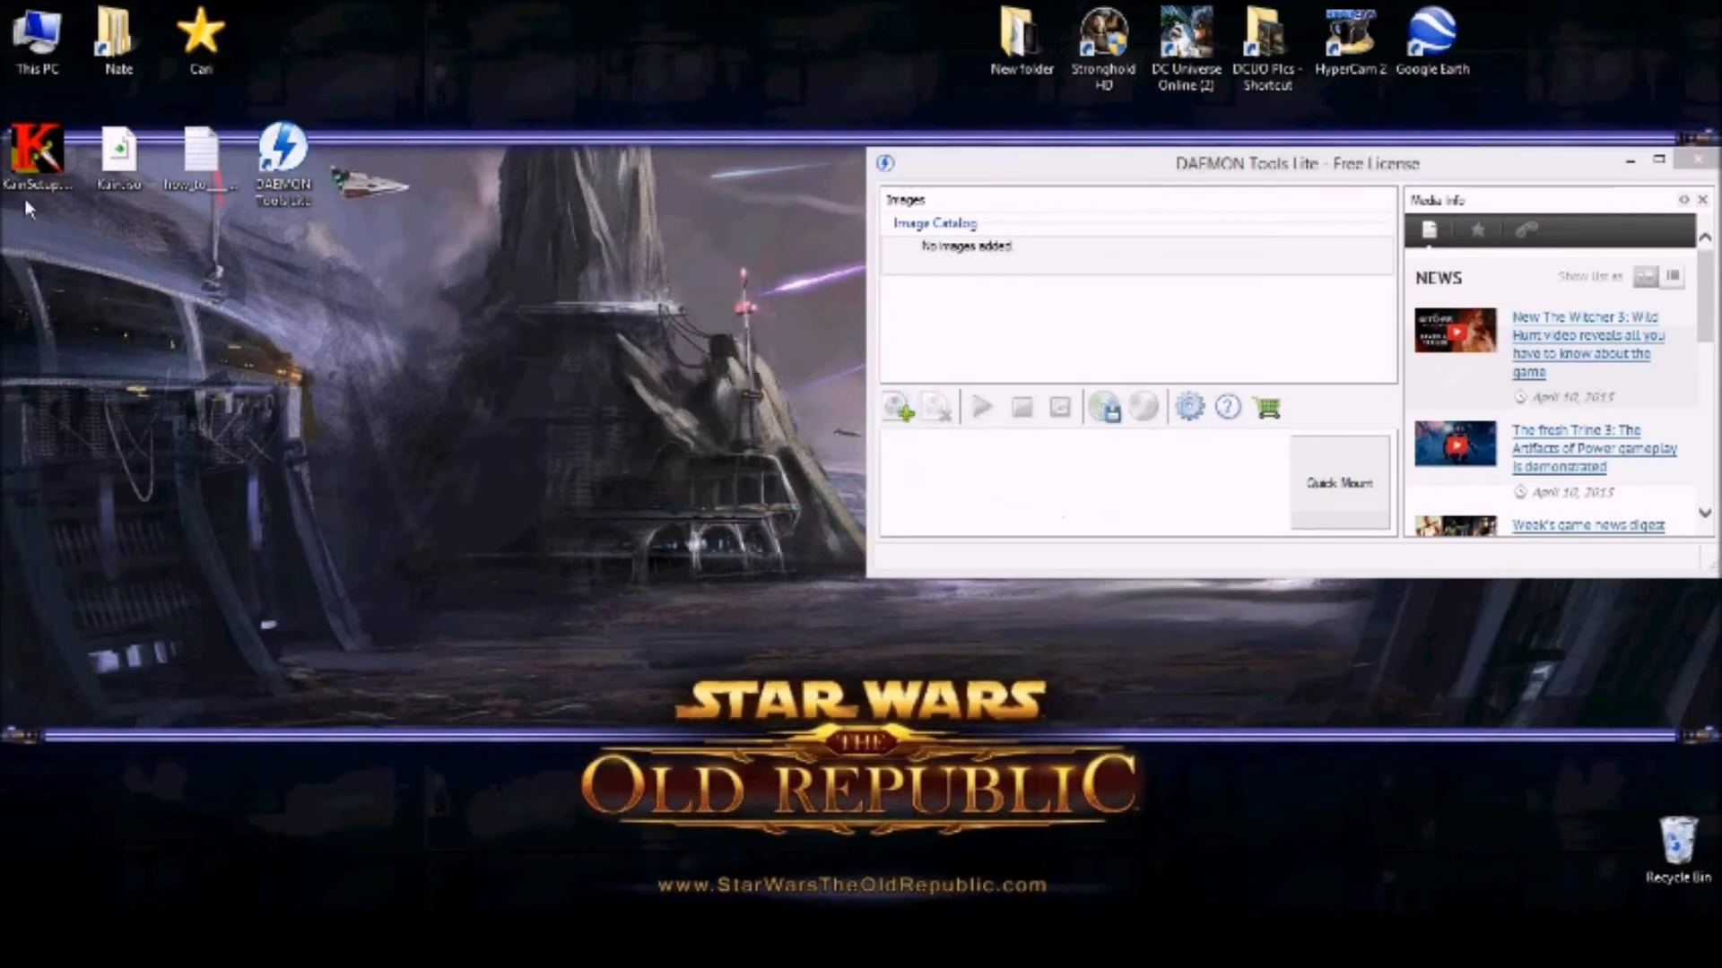
pyautogui.moveTo(118, 149); pyautogui.dragTo(747, 565)
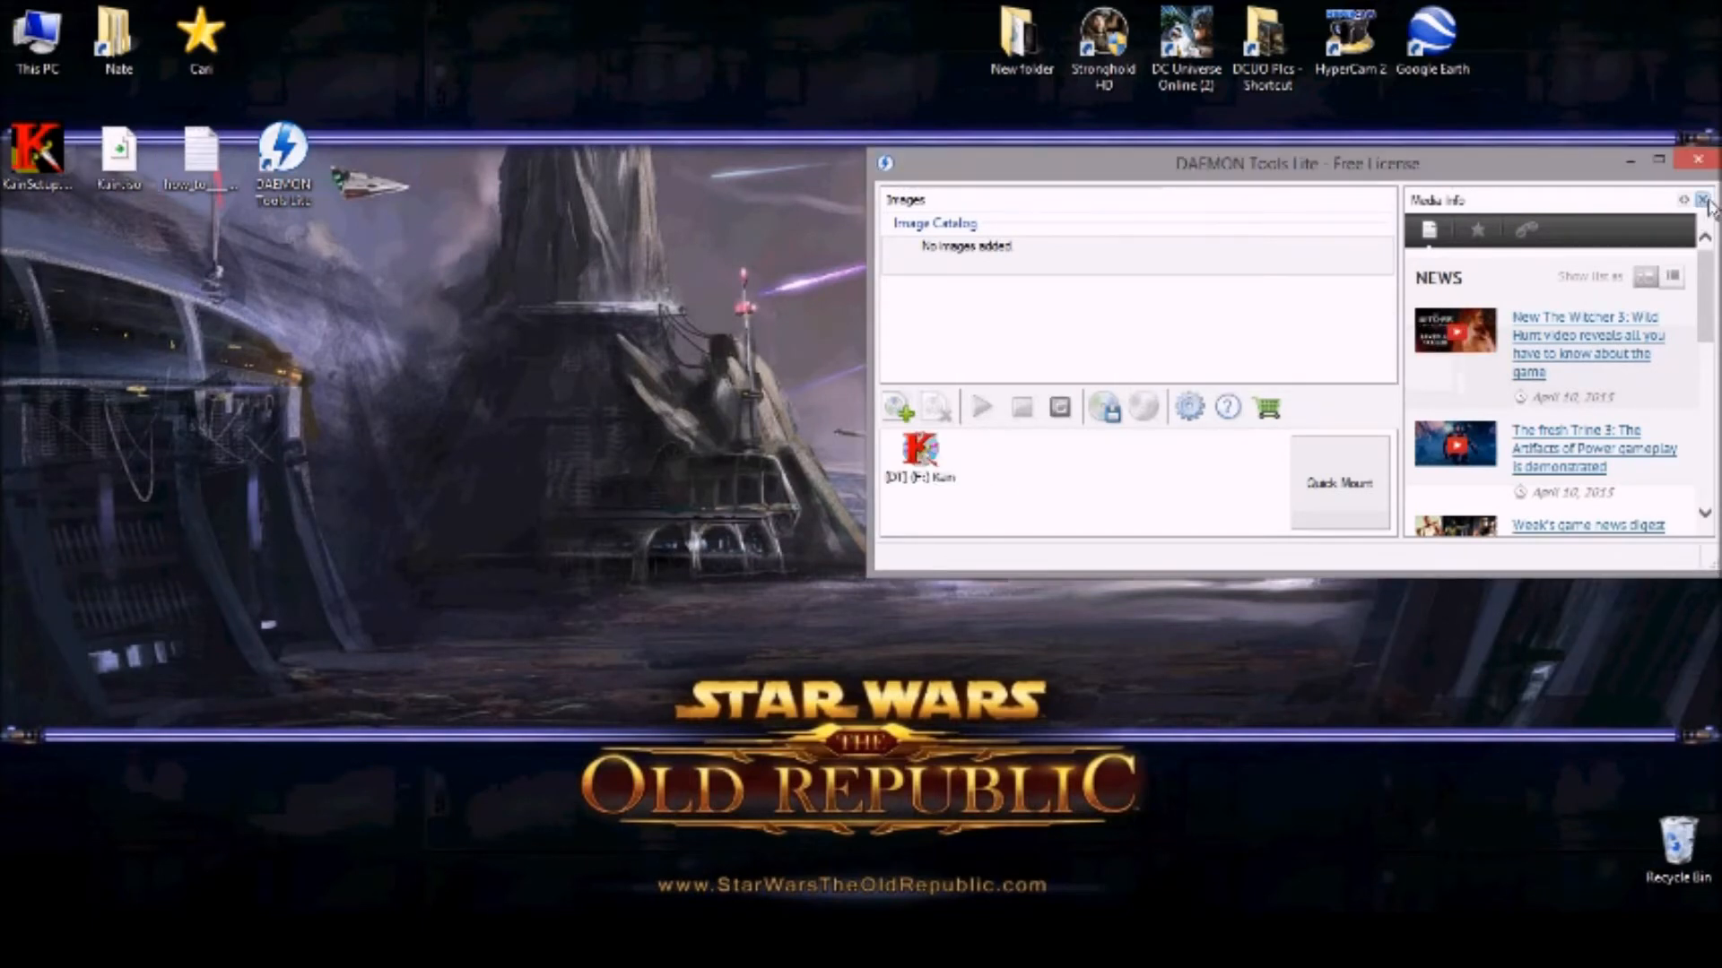
pyautogui.click(1705, 201)
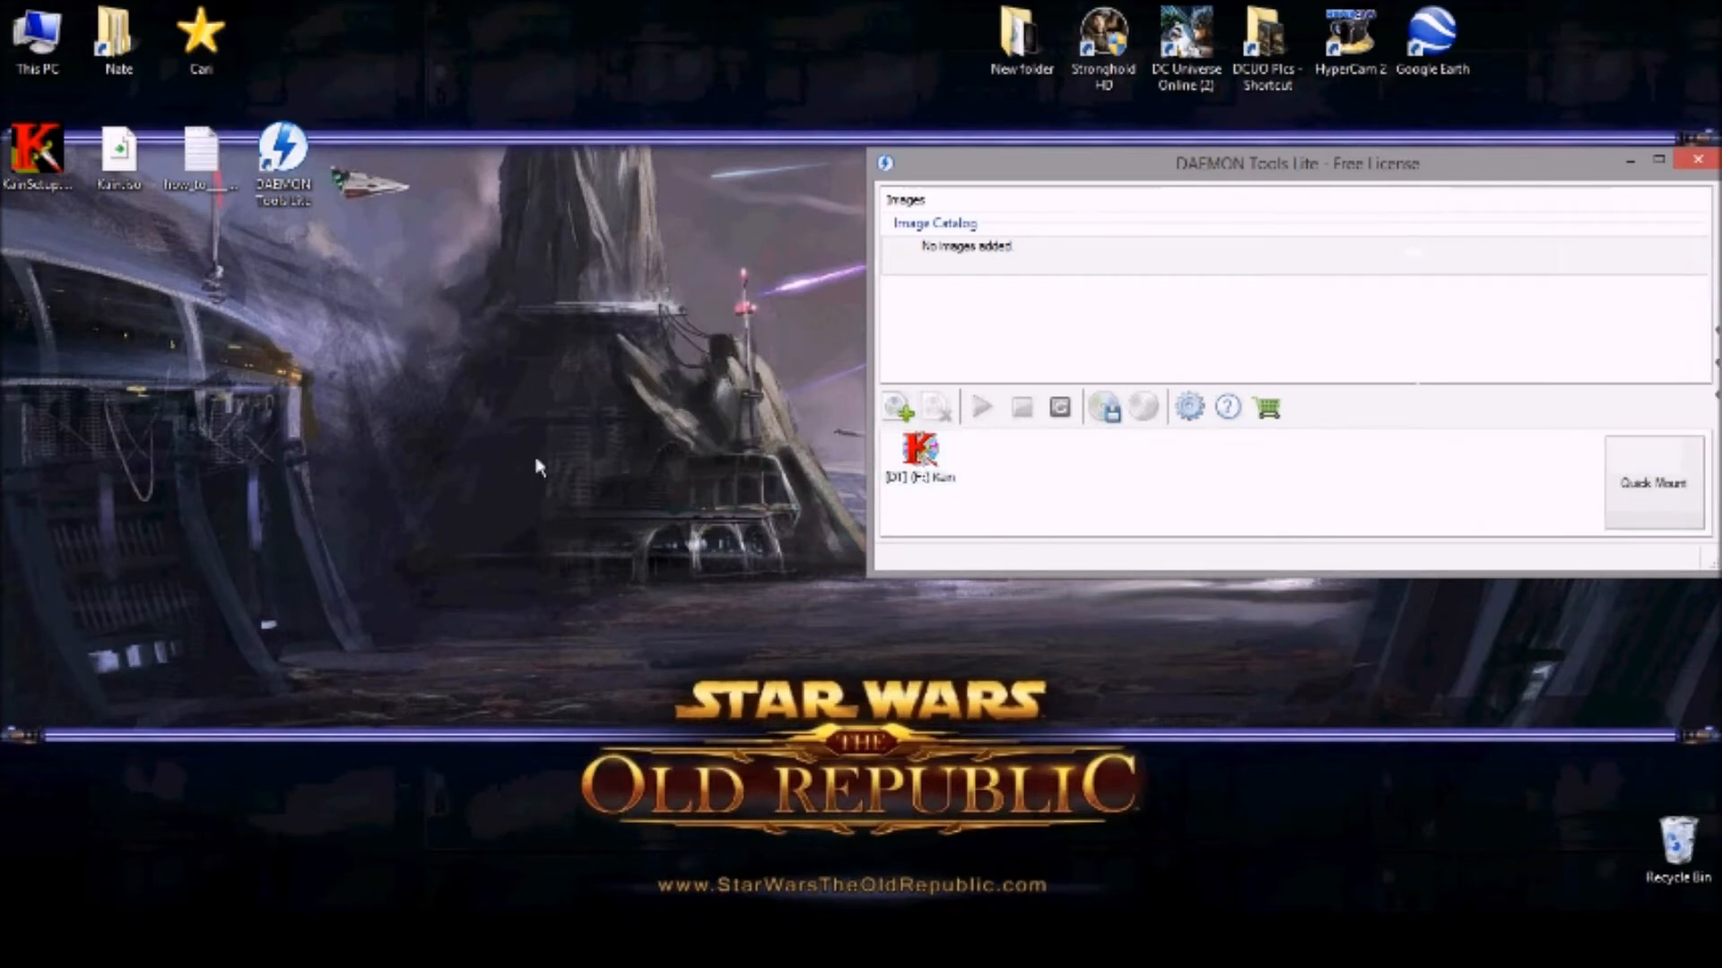
pyautogui.click(283, 160)
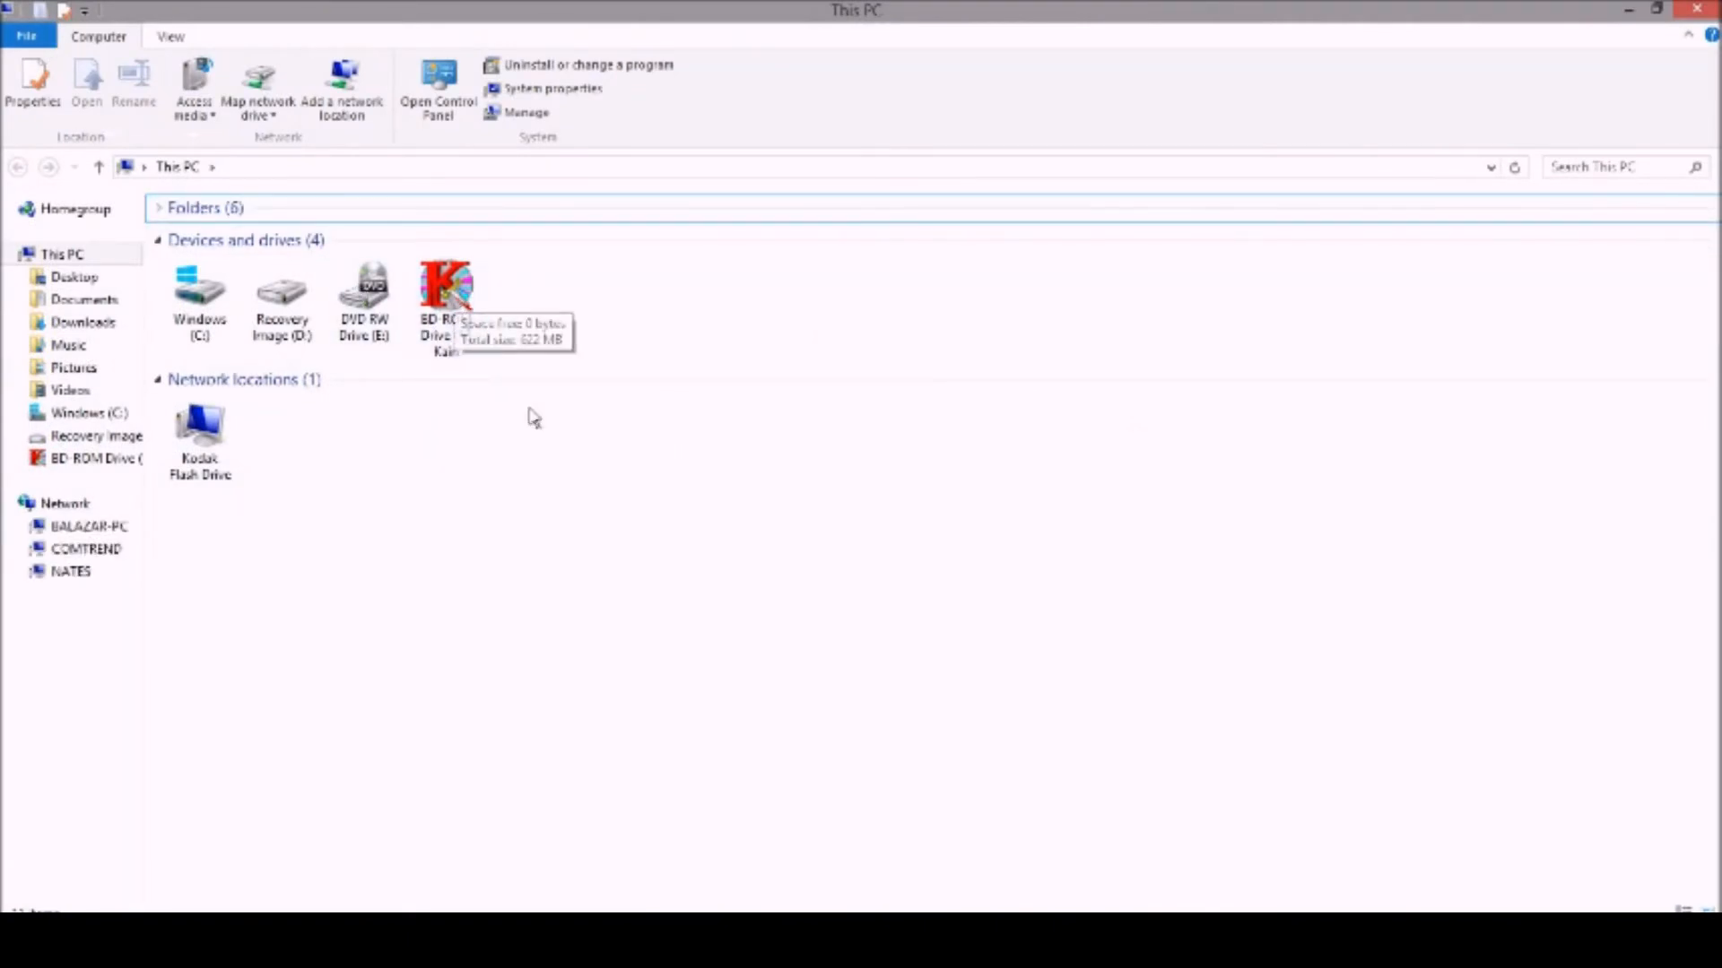
pyautogui.moveTo(492, 320)
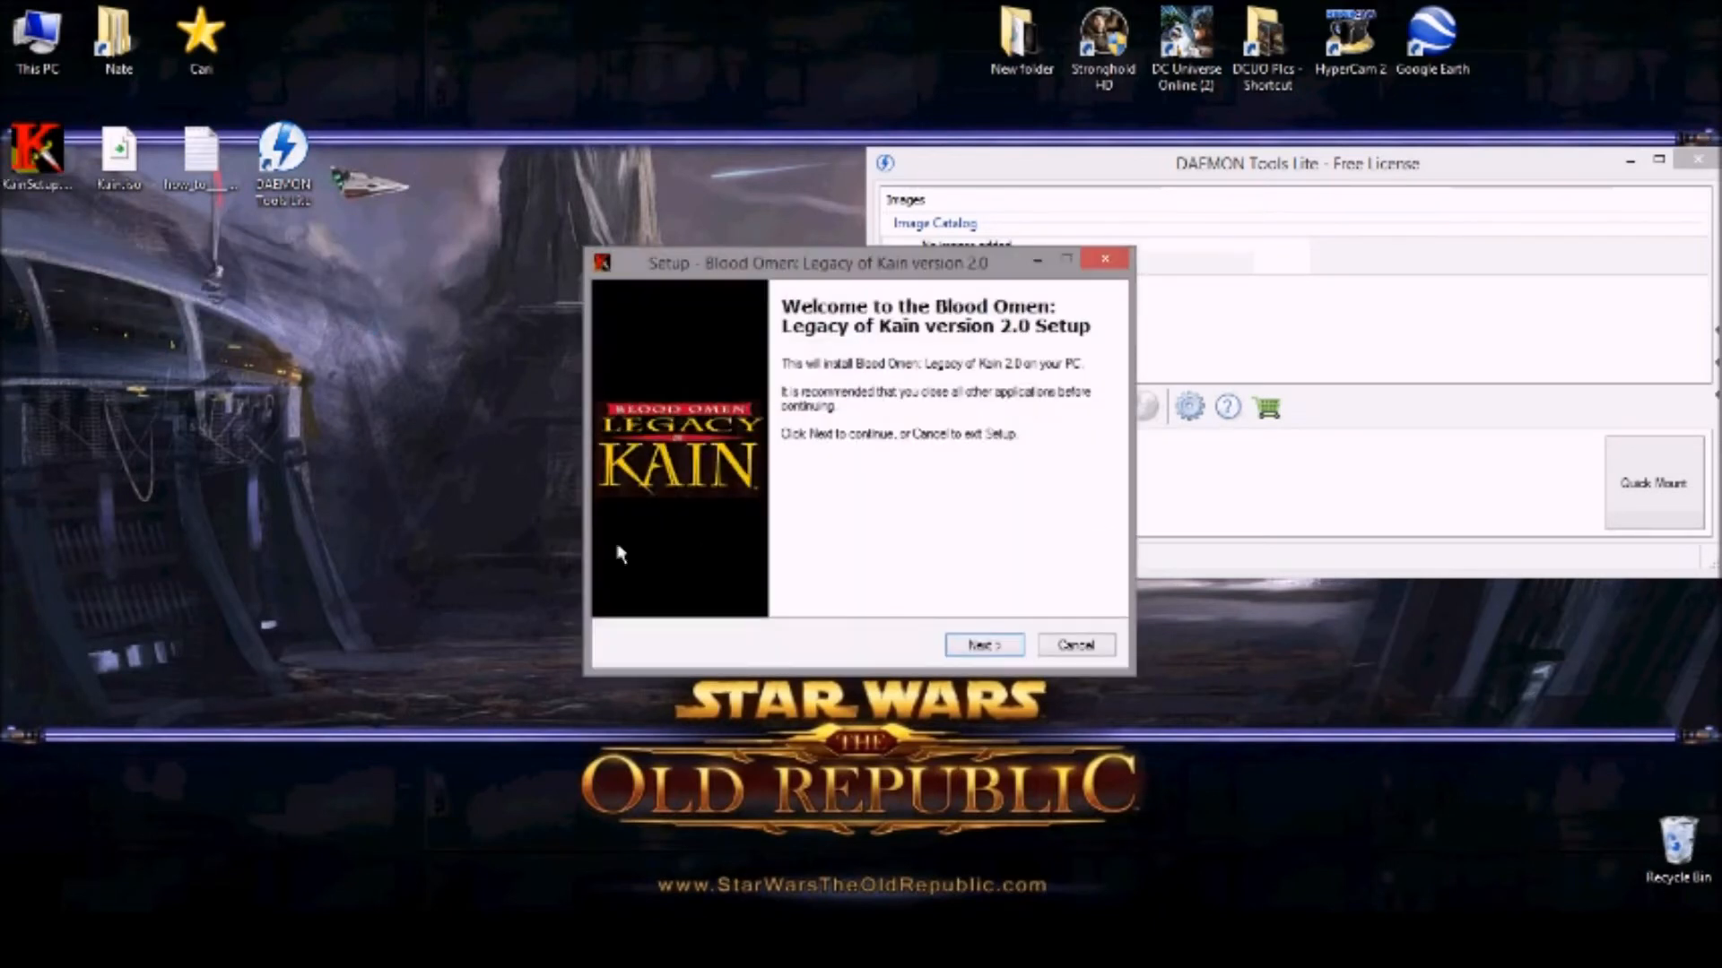
pyautogui.moveTo(903, 375)
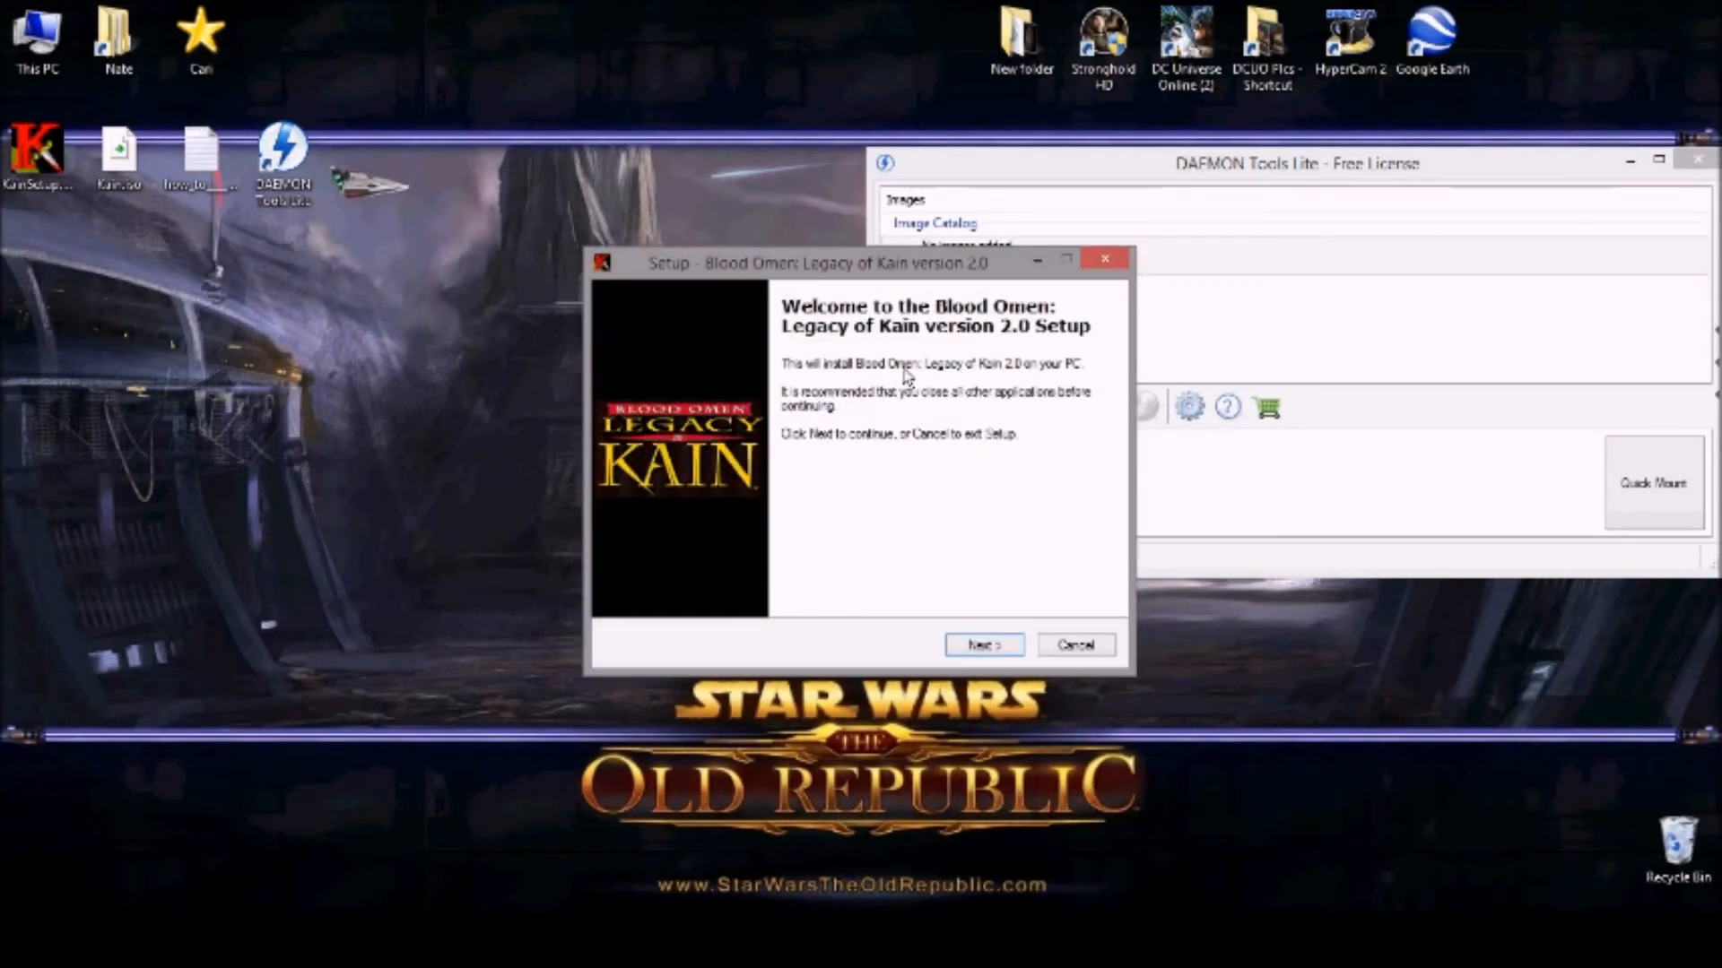
pyautogui.moveTo(148, 859)
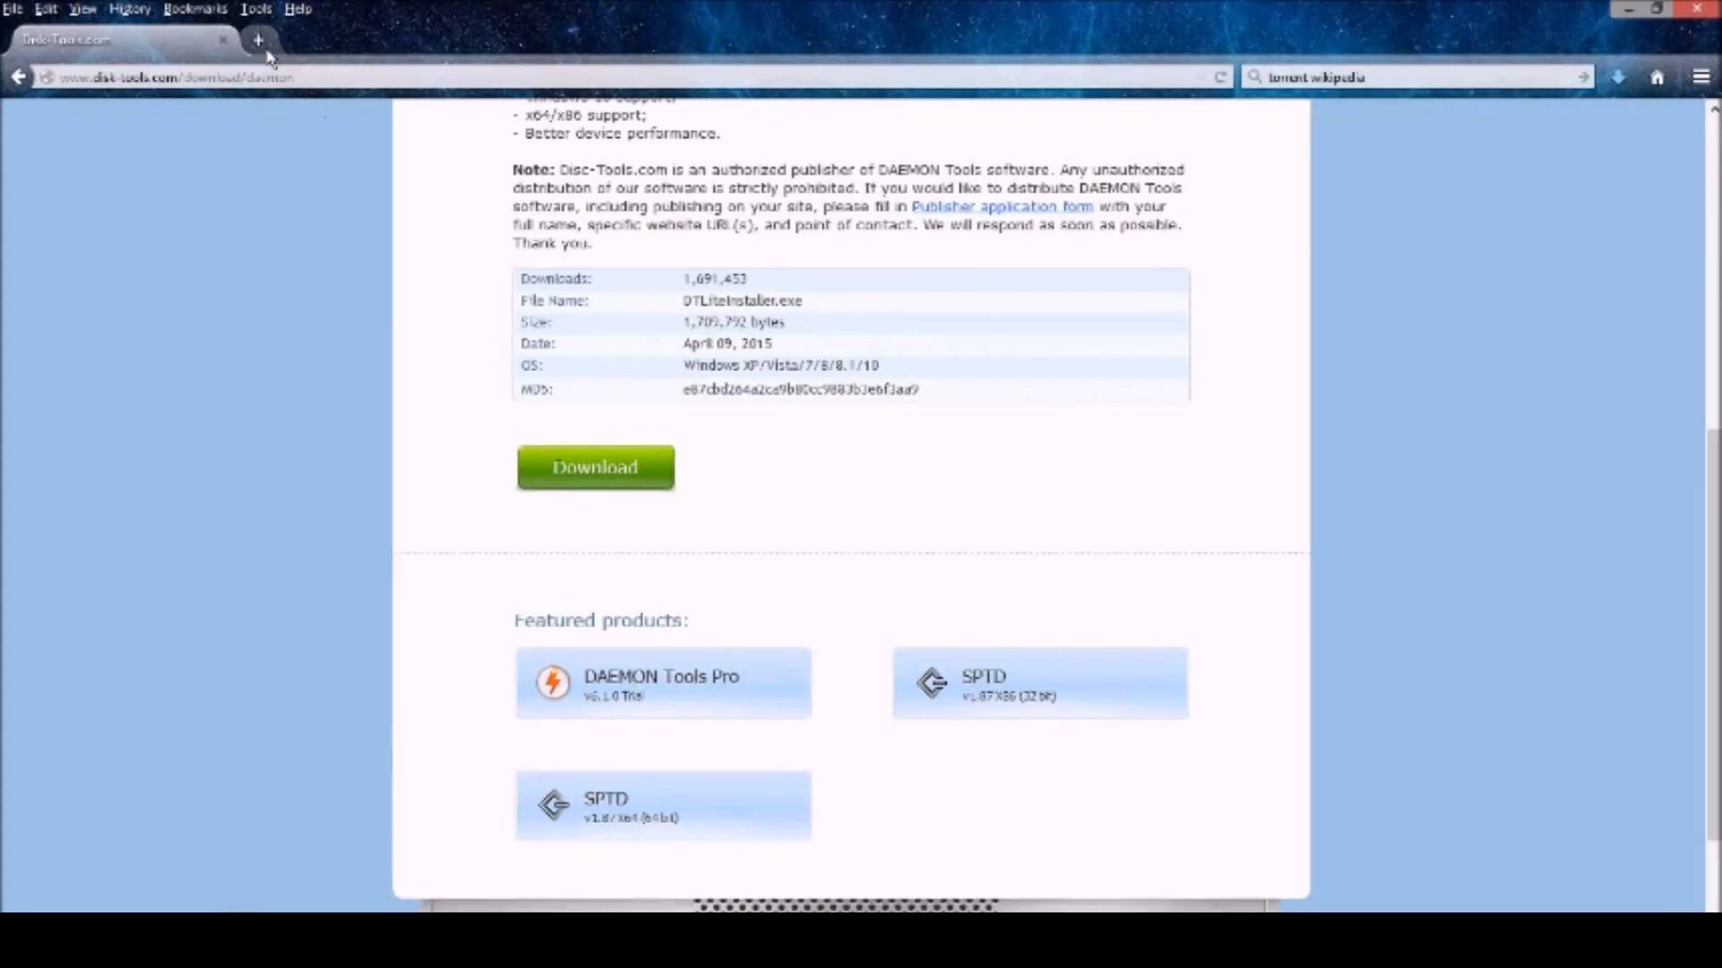
# Step: Switch to the Blood Omen: Legacy of Kain patch page tab
pyautogui.click(258, 41)
pyautogui.write('How to run Leagacy of kain')
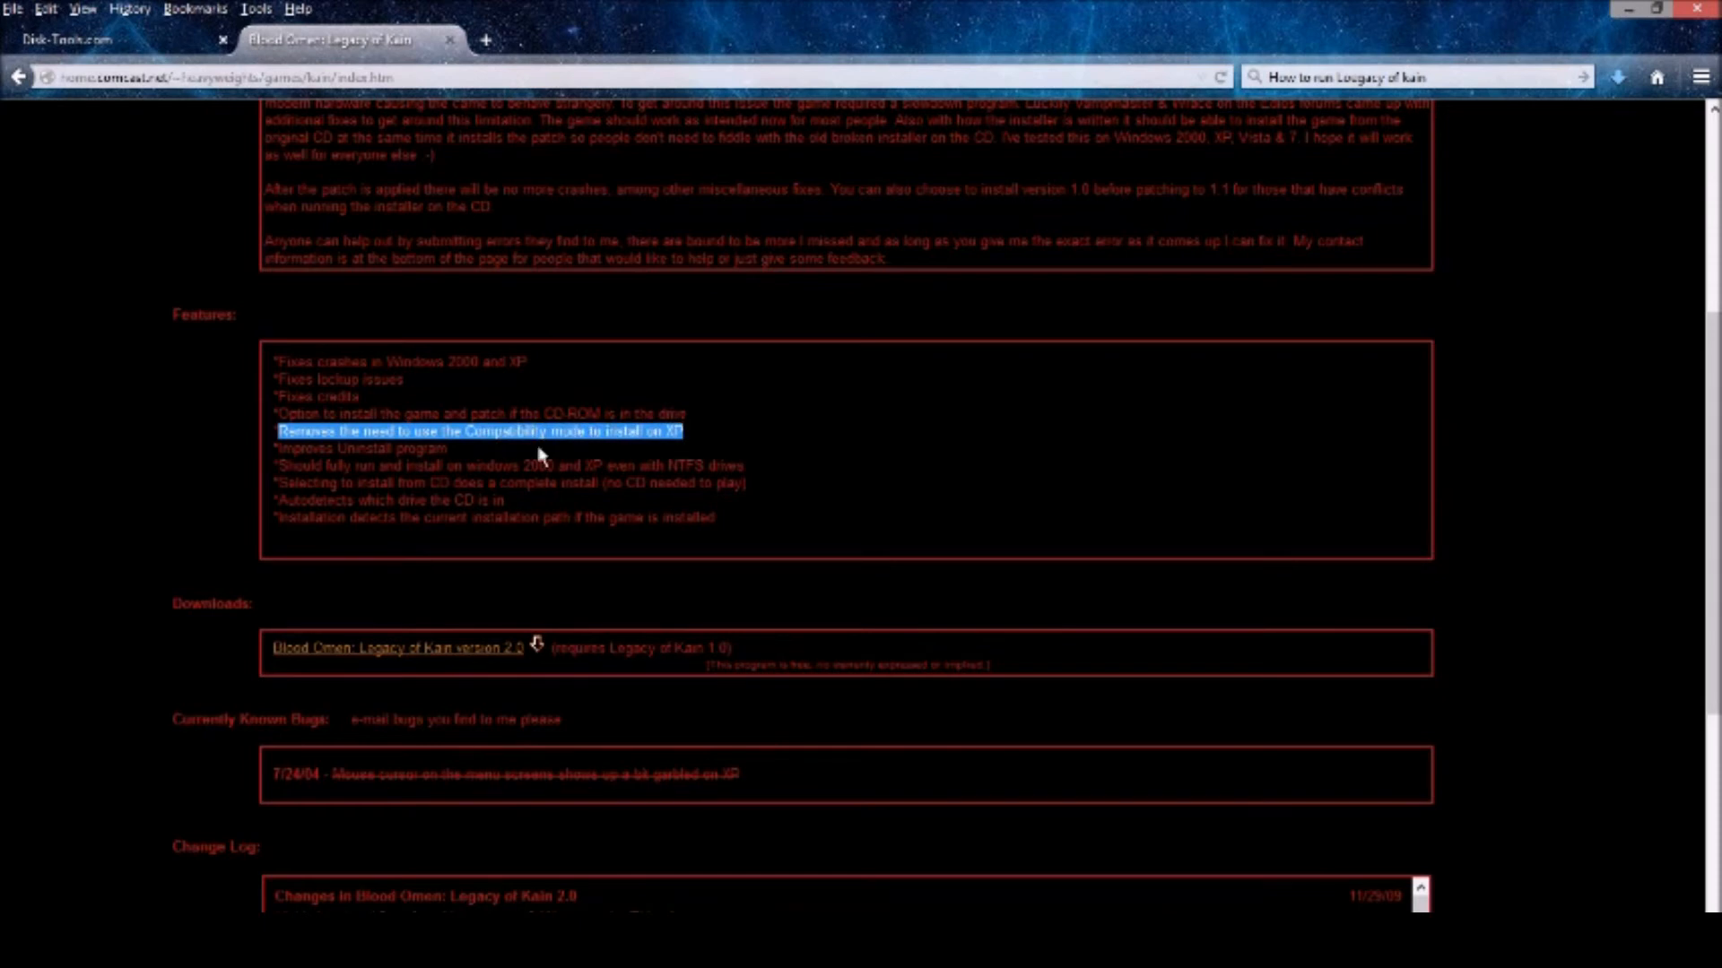
pyautogui.moveTo(330, 472)
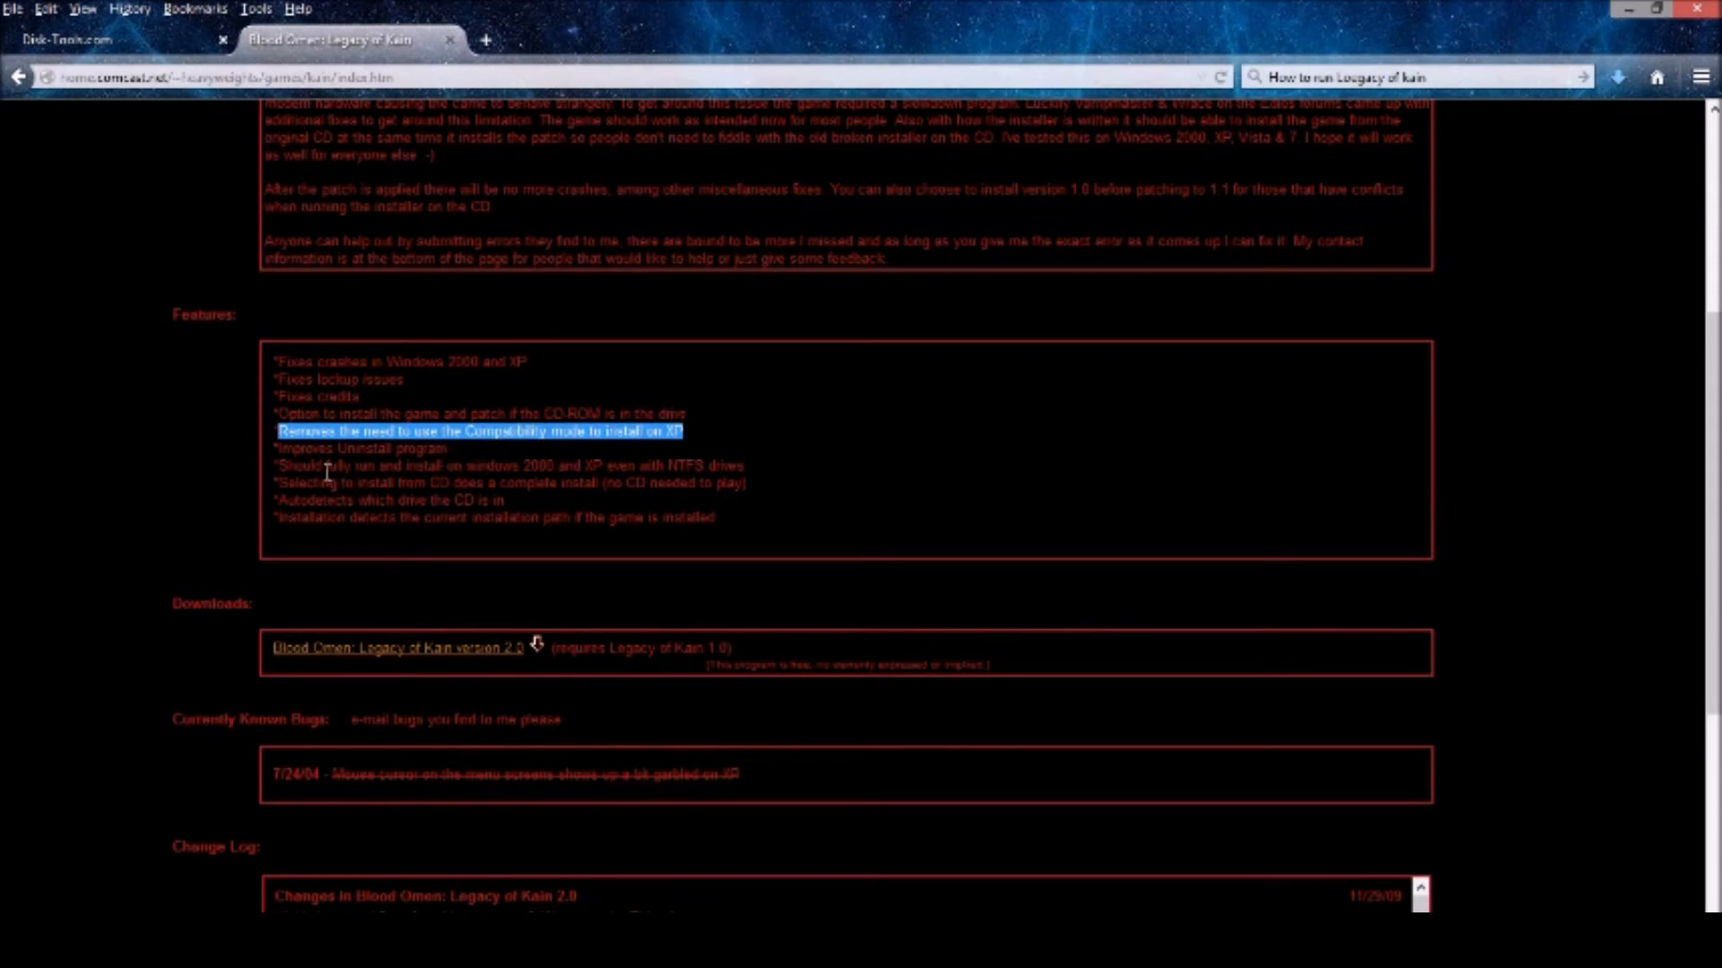
pyautogui.moveTo(363, 499)
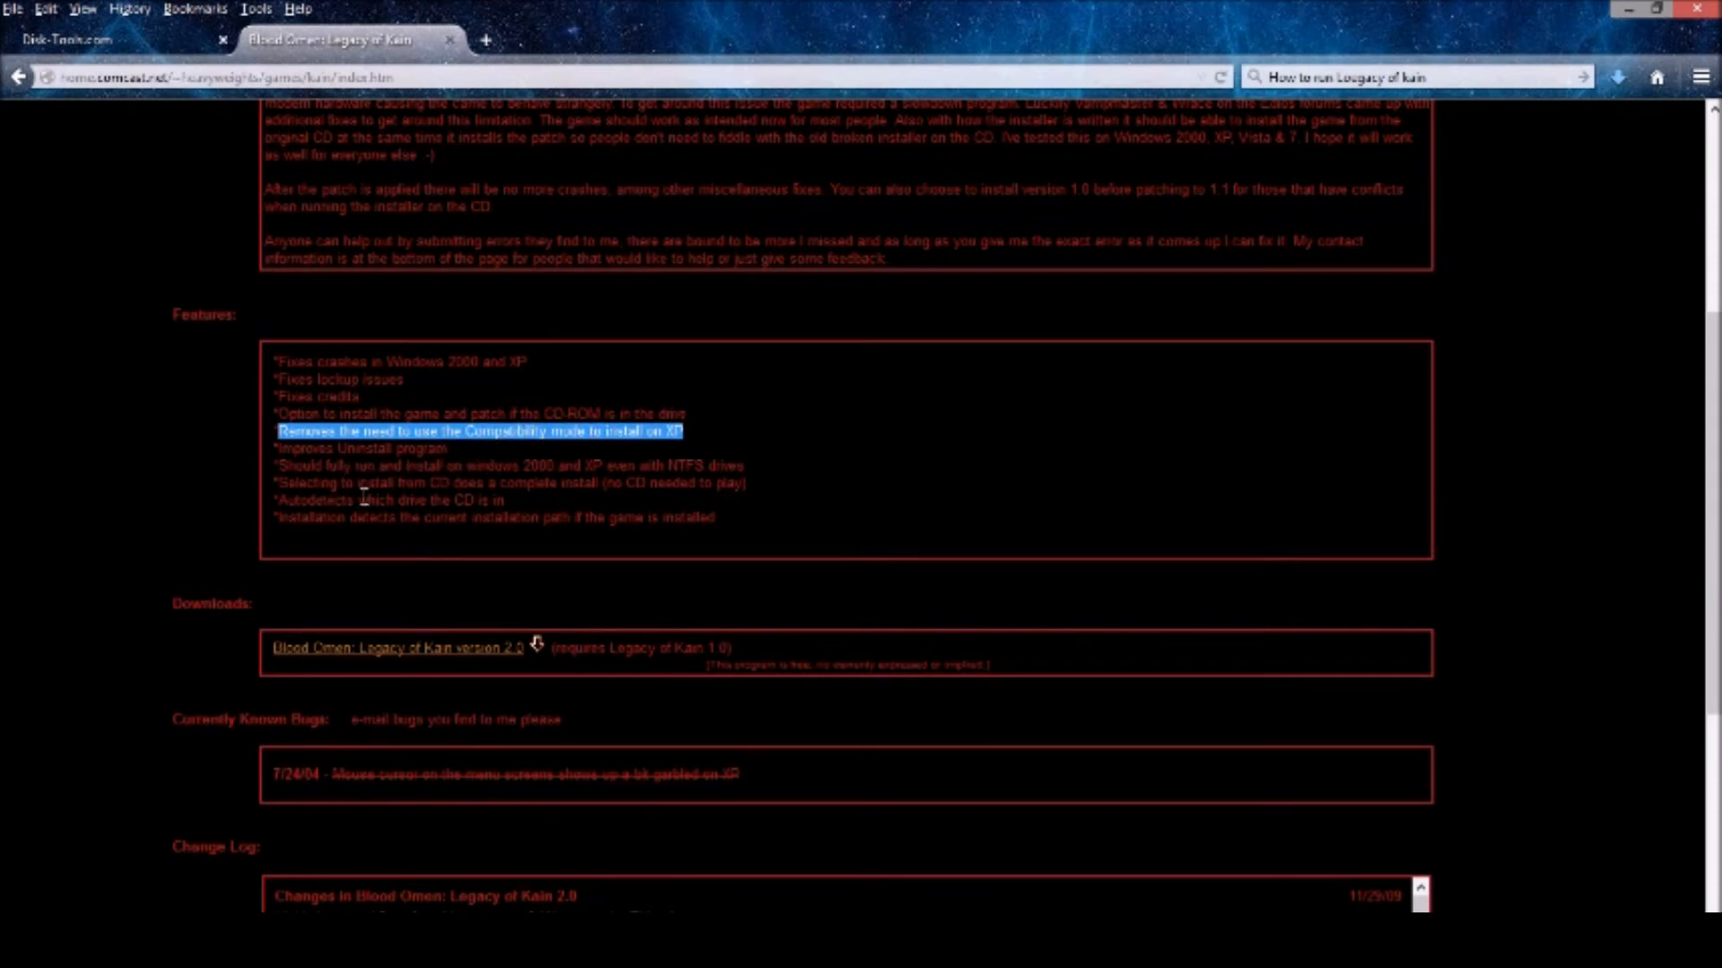
pyautogui.moveTo(393, 556)
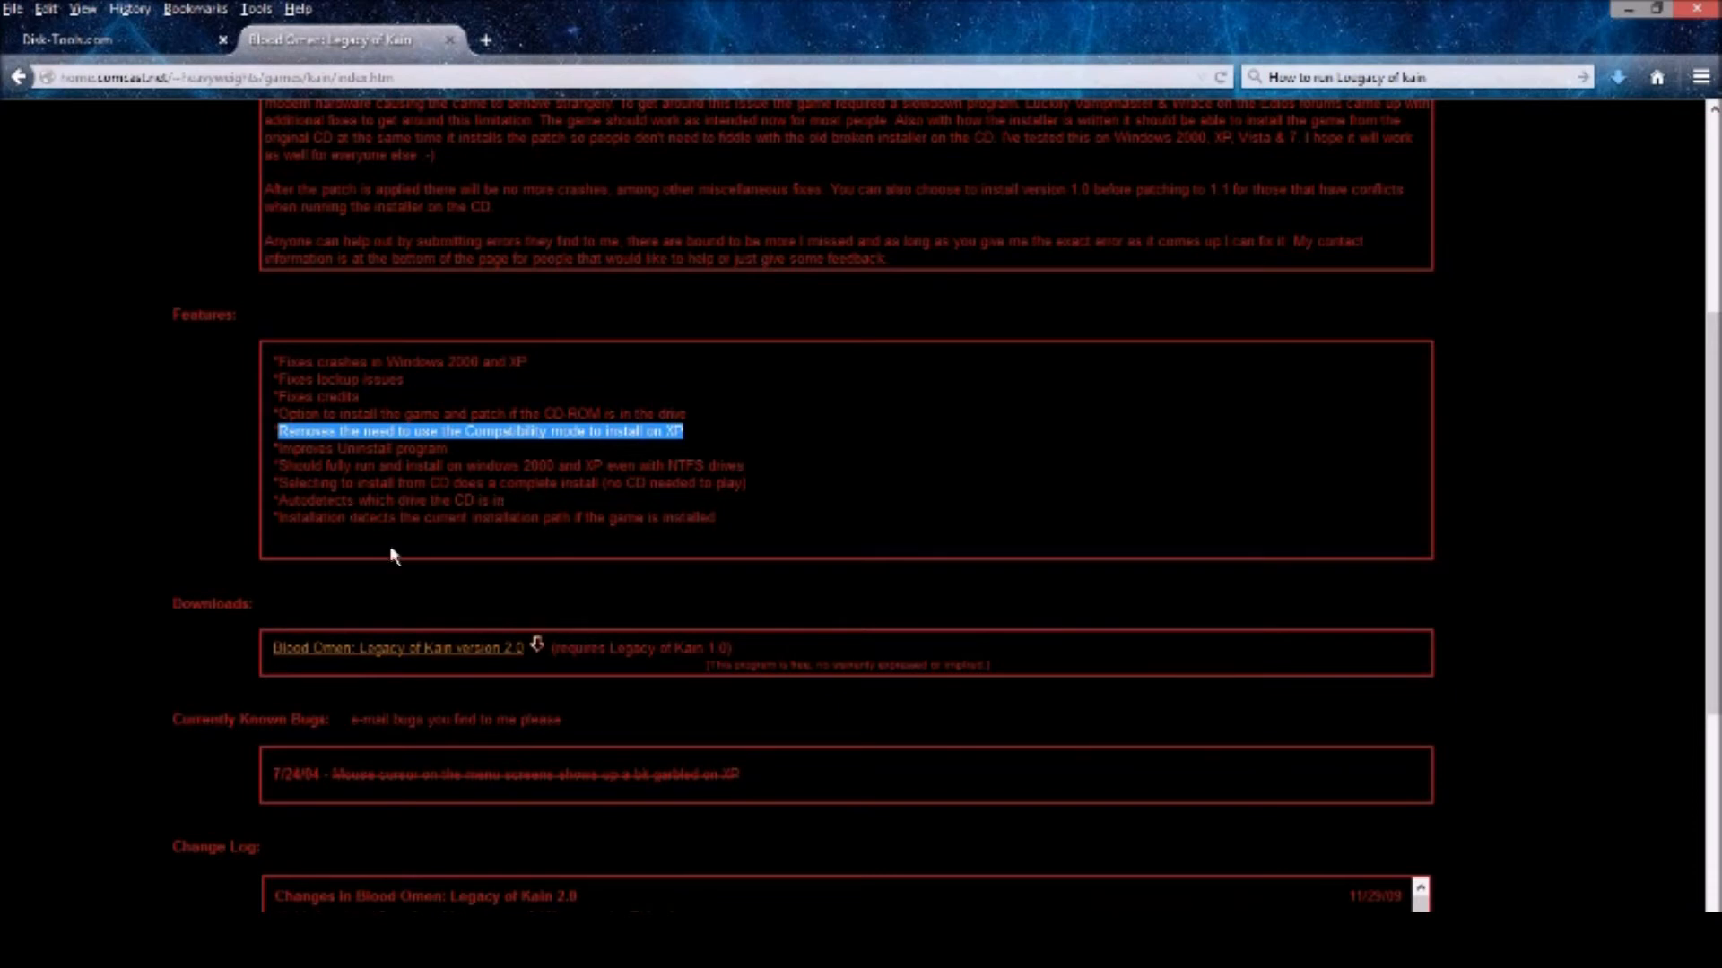
pyautogui.moveTo(1690, 9)
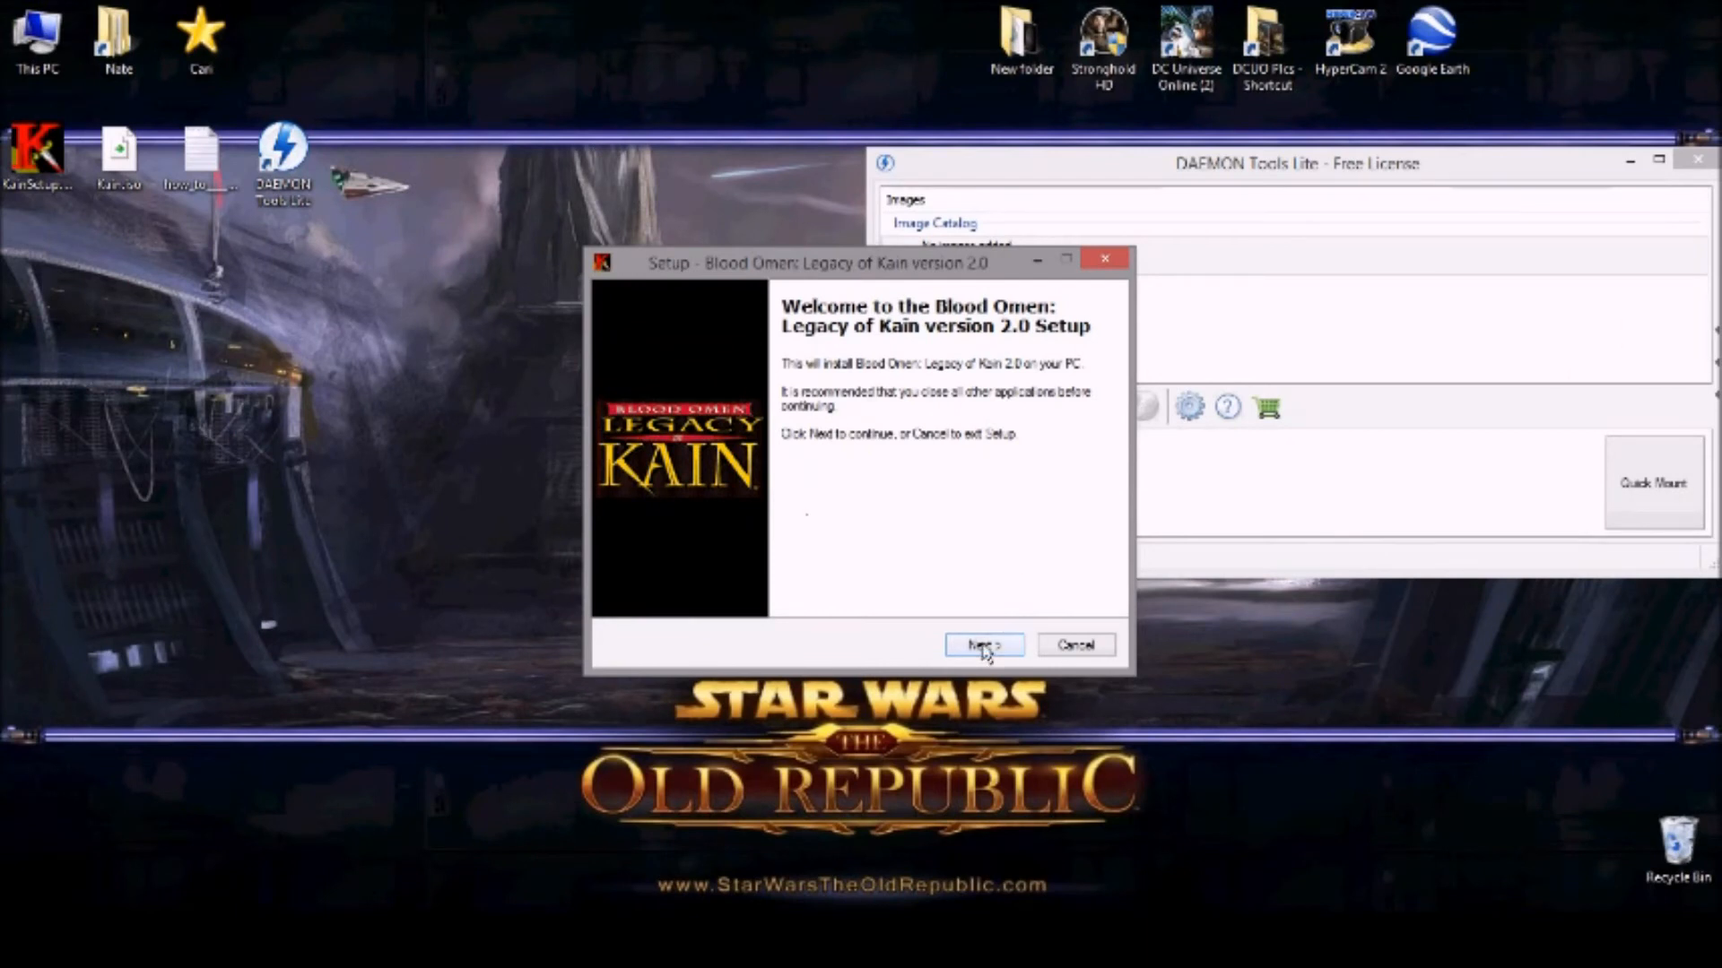
# Step: Step through setup with the default folder and install Legacy of Kain from the CD/DVD drive
pyautogui.click(983, 644)
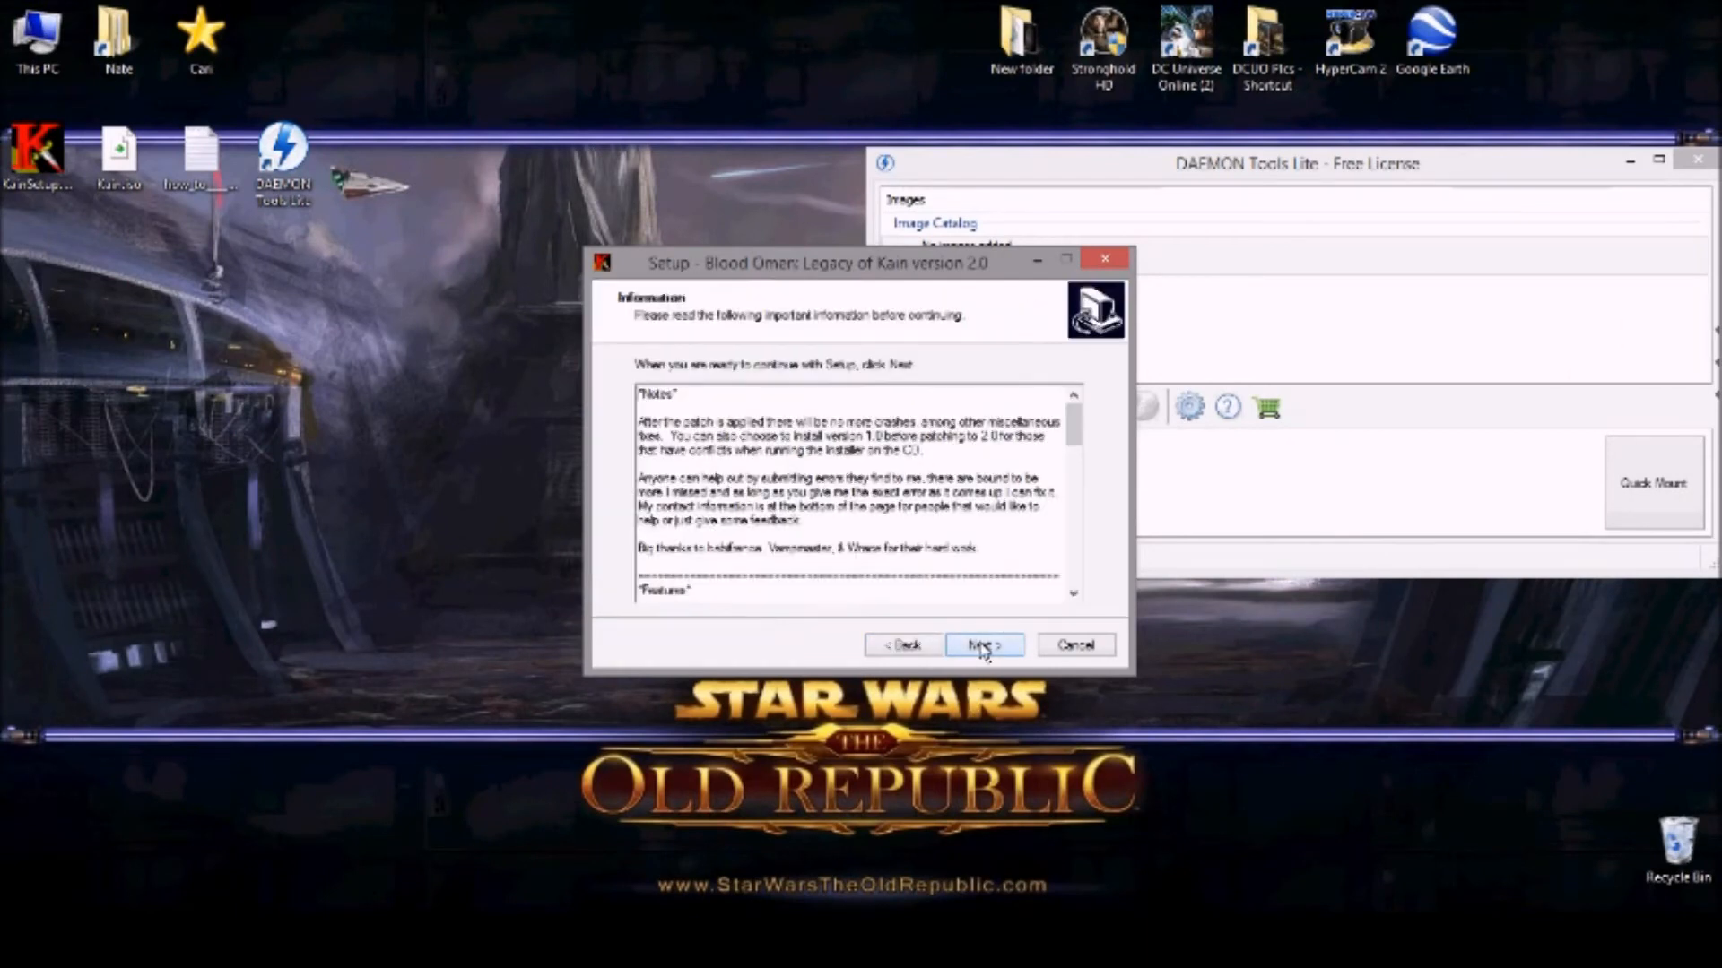
pyautogui.click(981, 644)
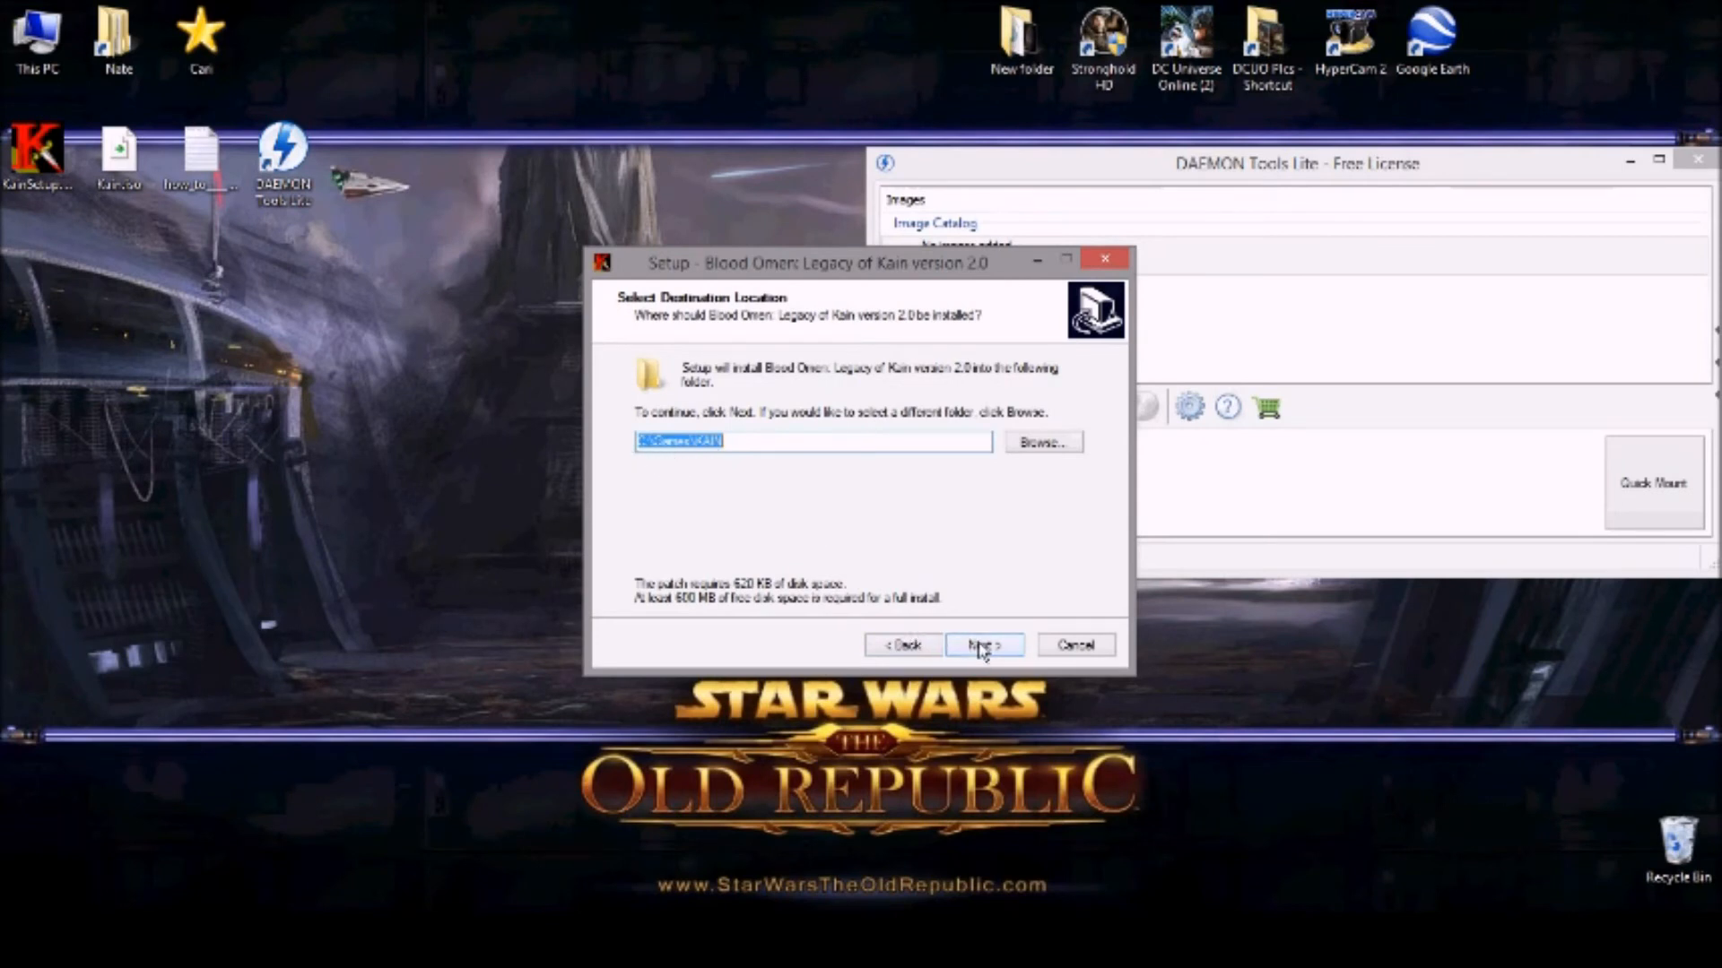
pyautogui.click(984, 644)
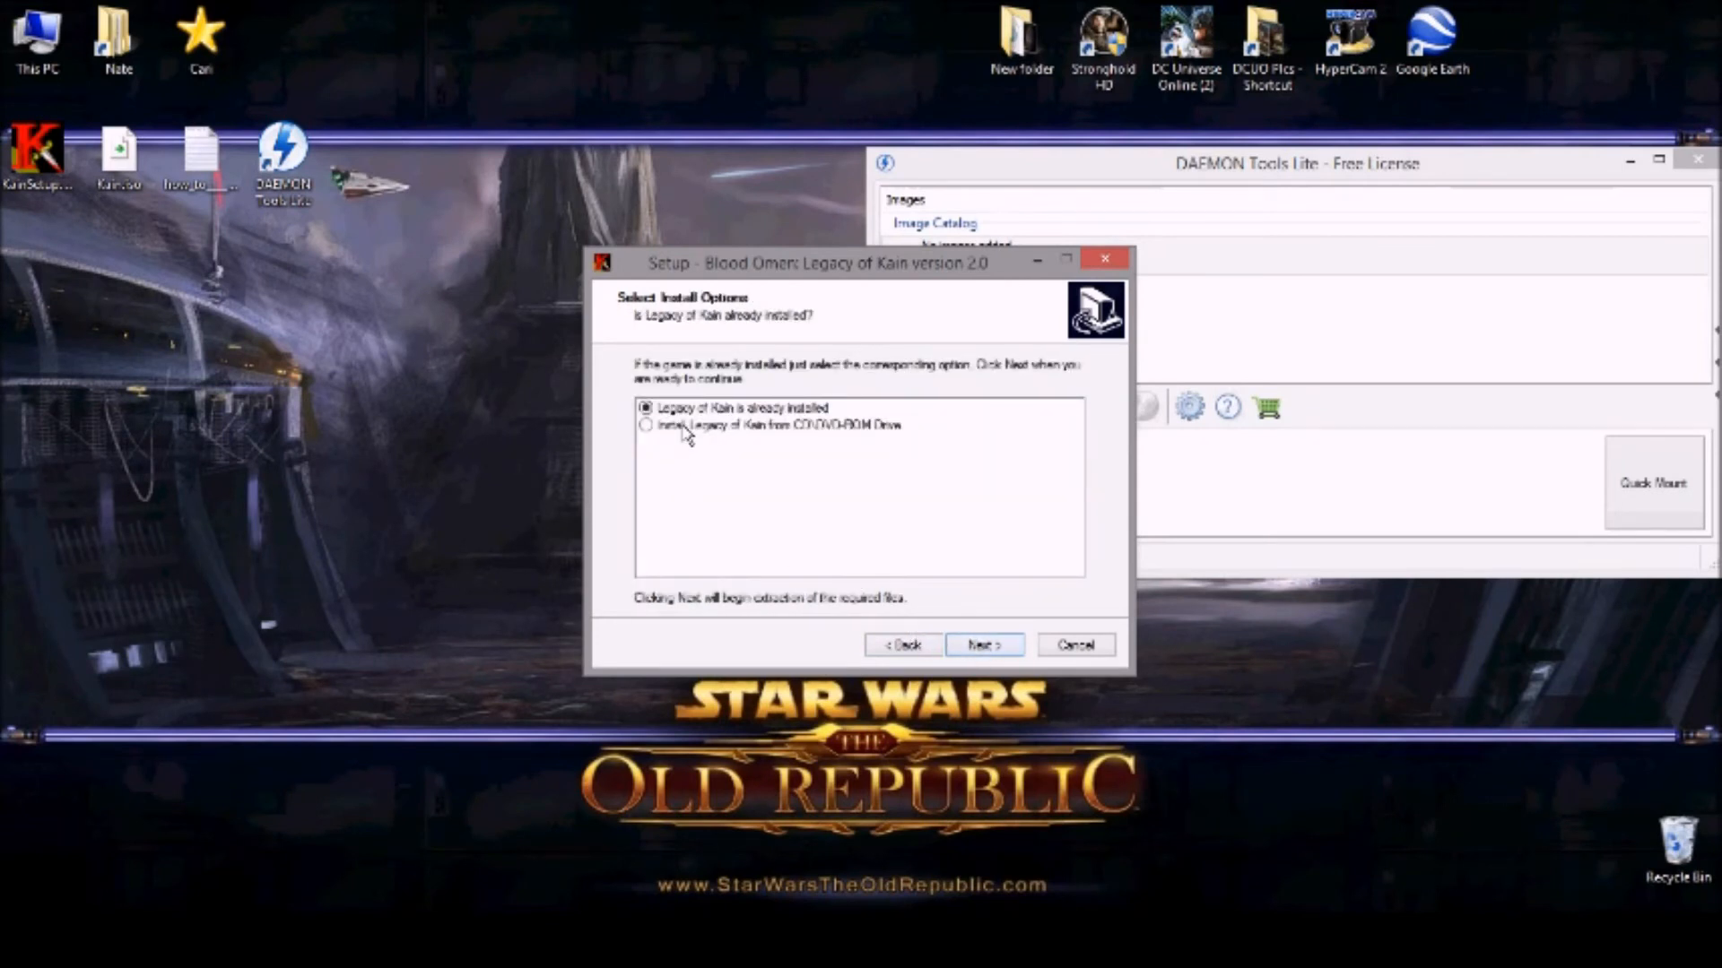
pyautogui.click(770, 425)
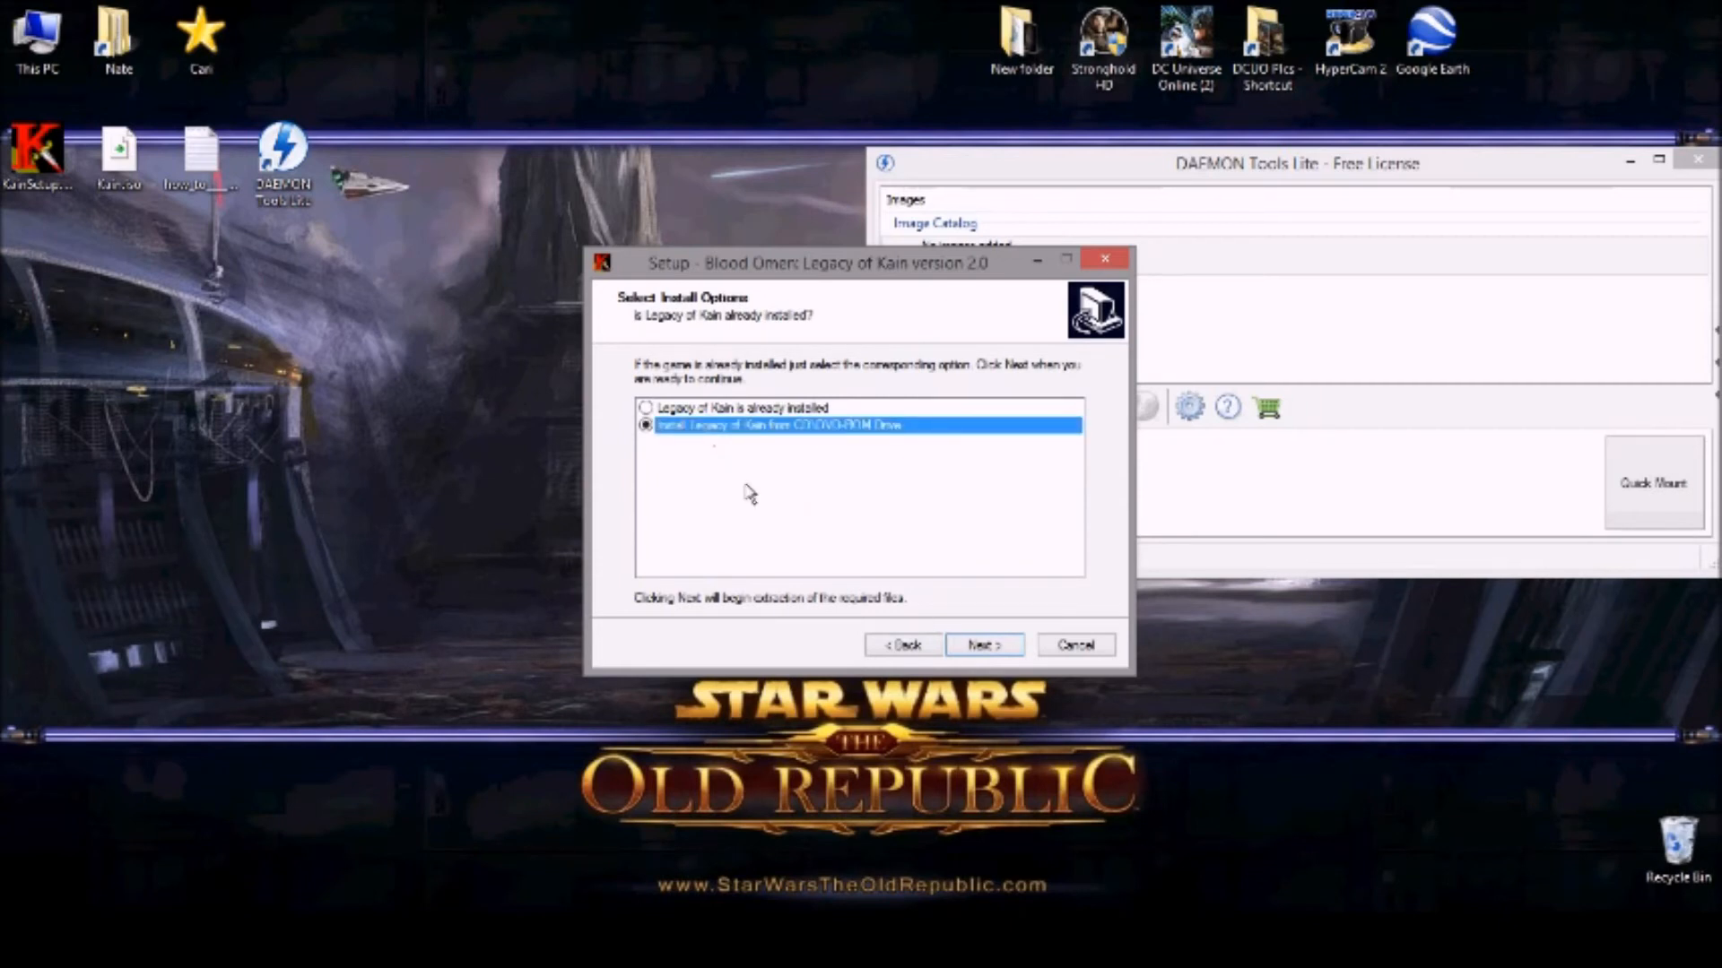
pyautogui.click(983, 644)
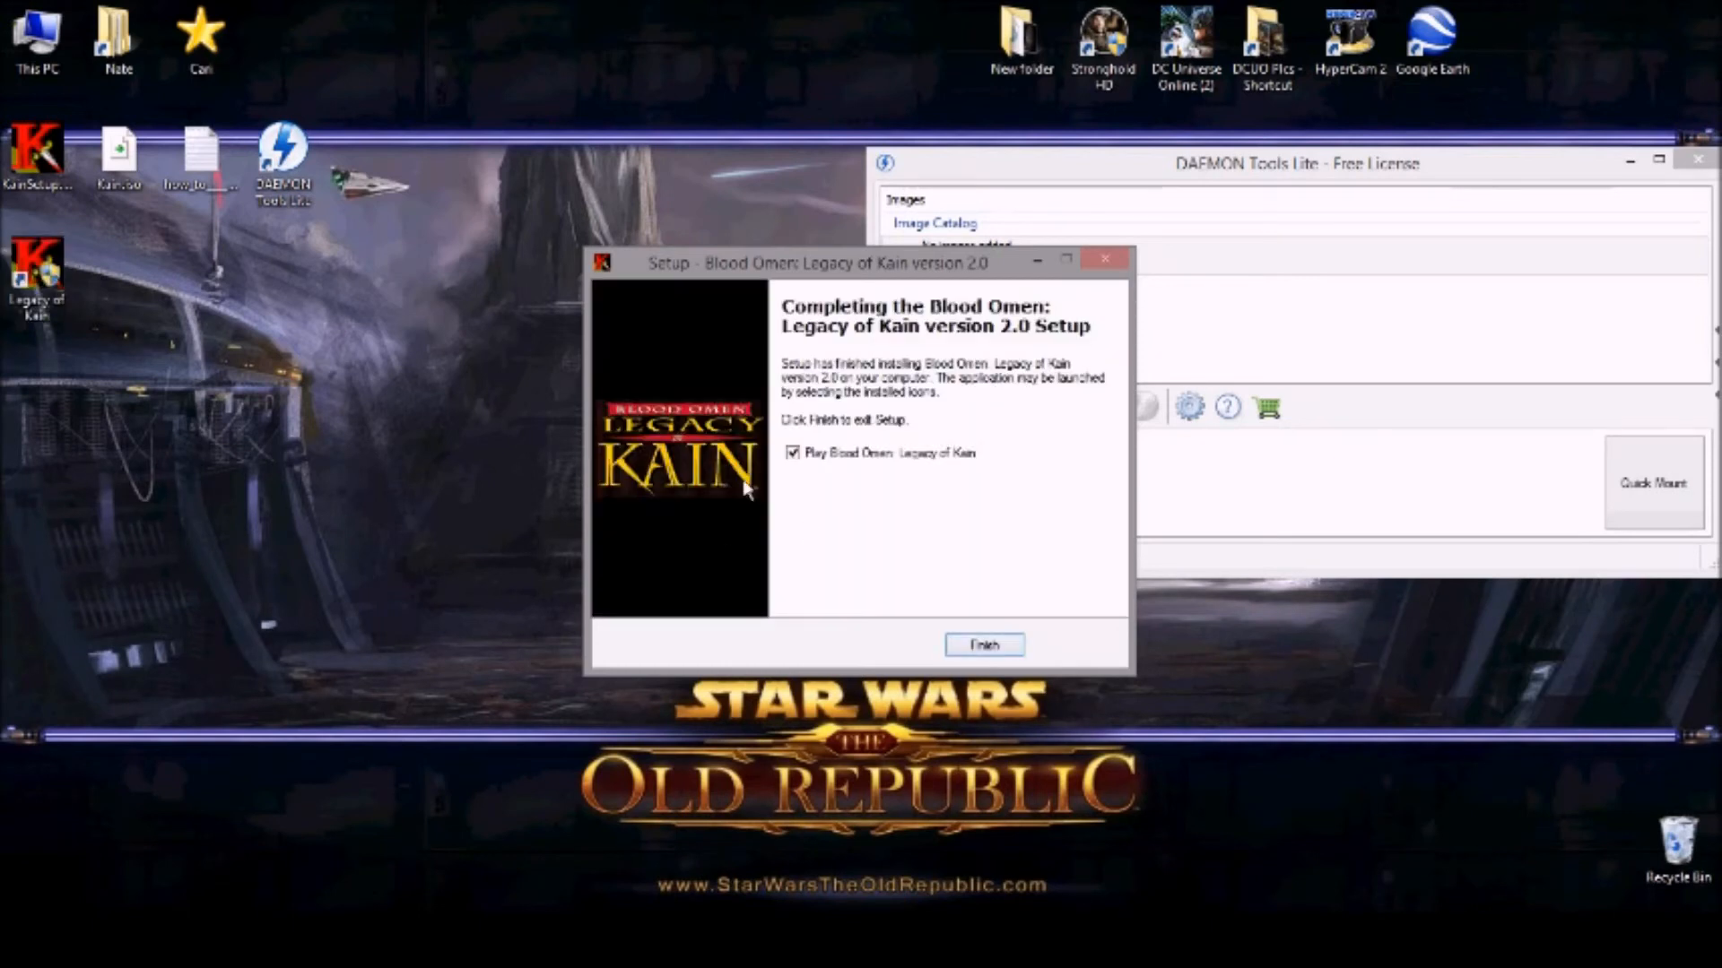
# Step: Finish setup without launching the game and select the new Legacy of Kain desktop shortcut
pyautogui.click(791, 452)
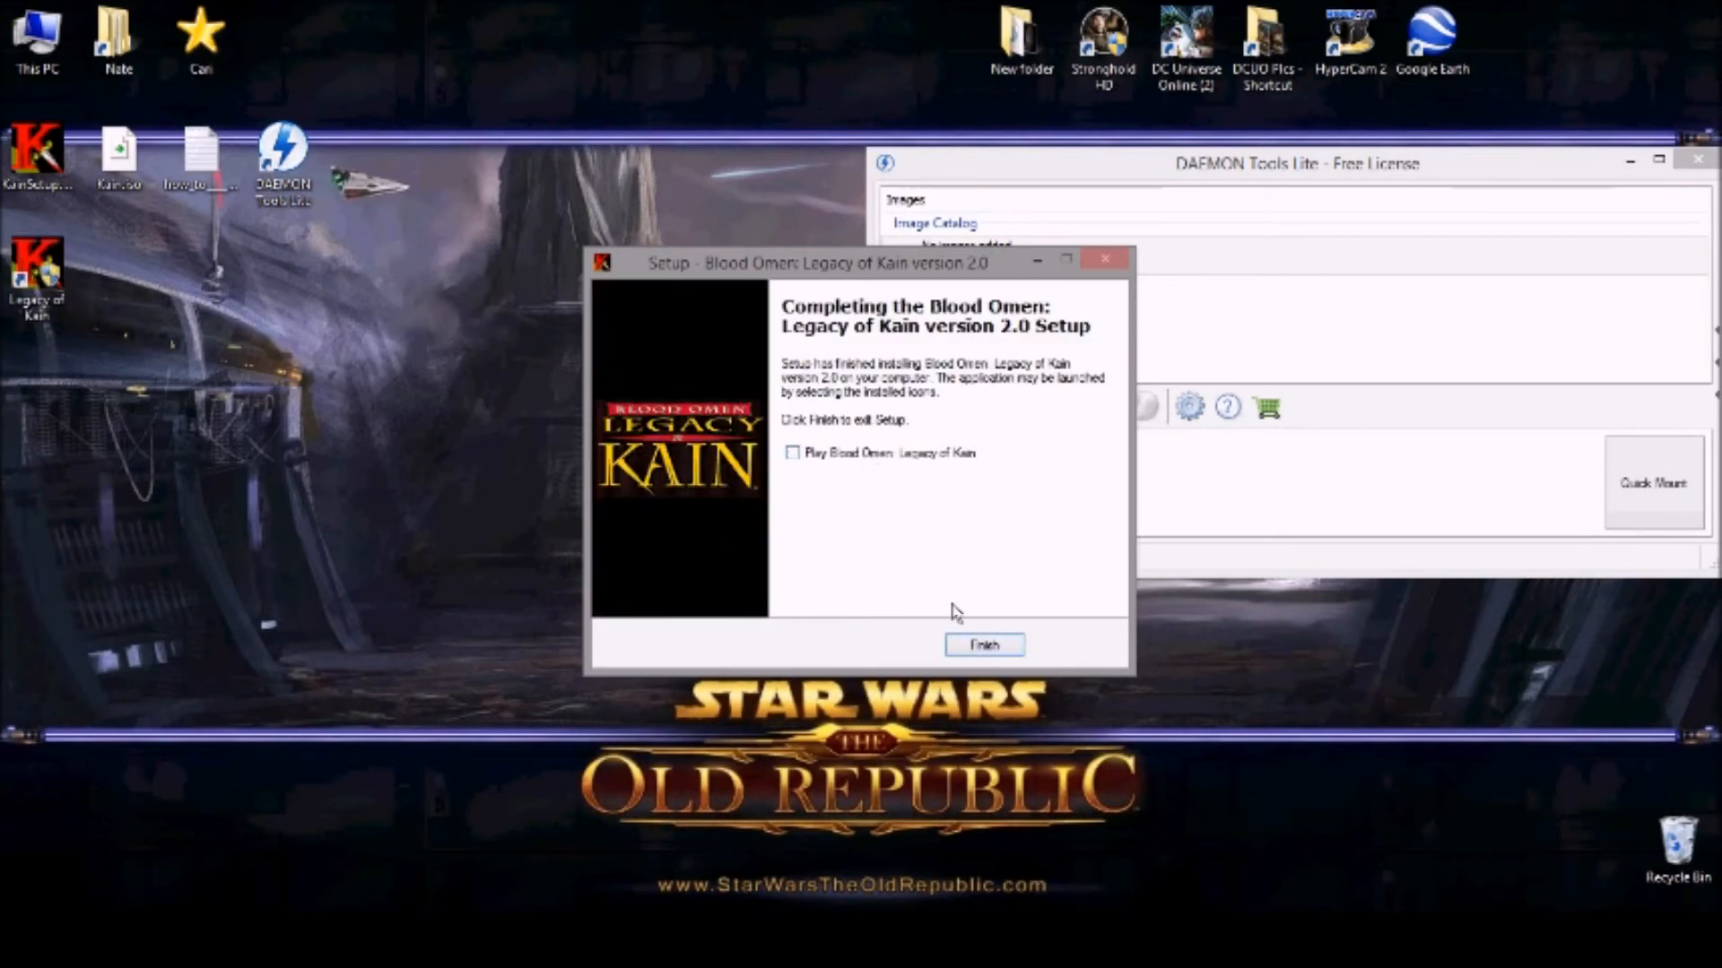
pyautogui.click(983, 644)
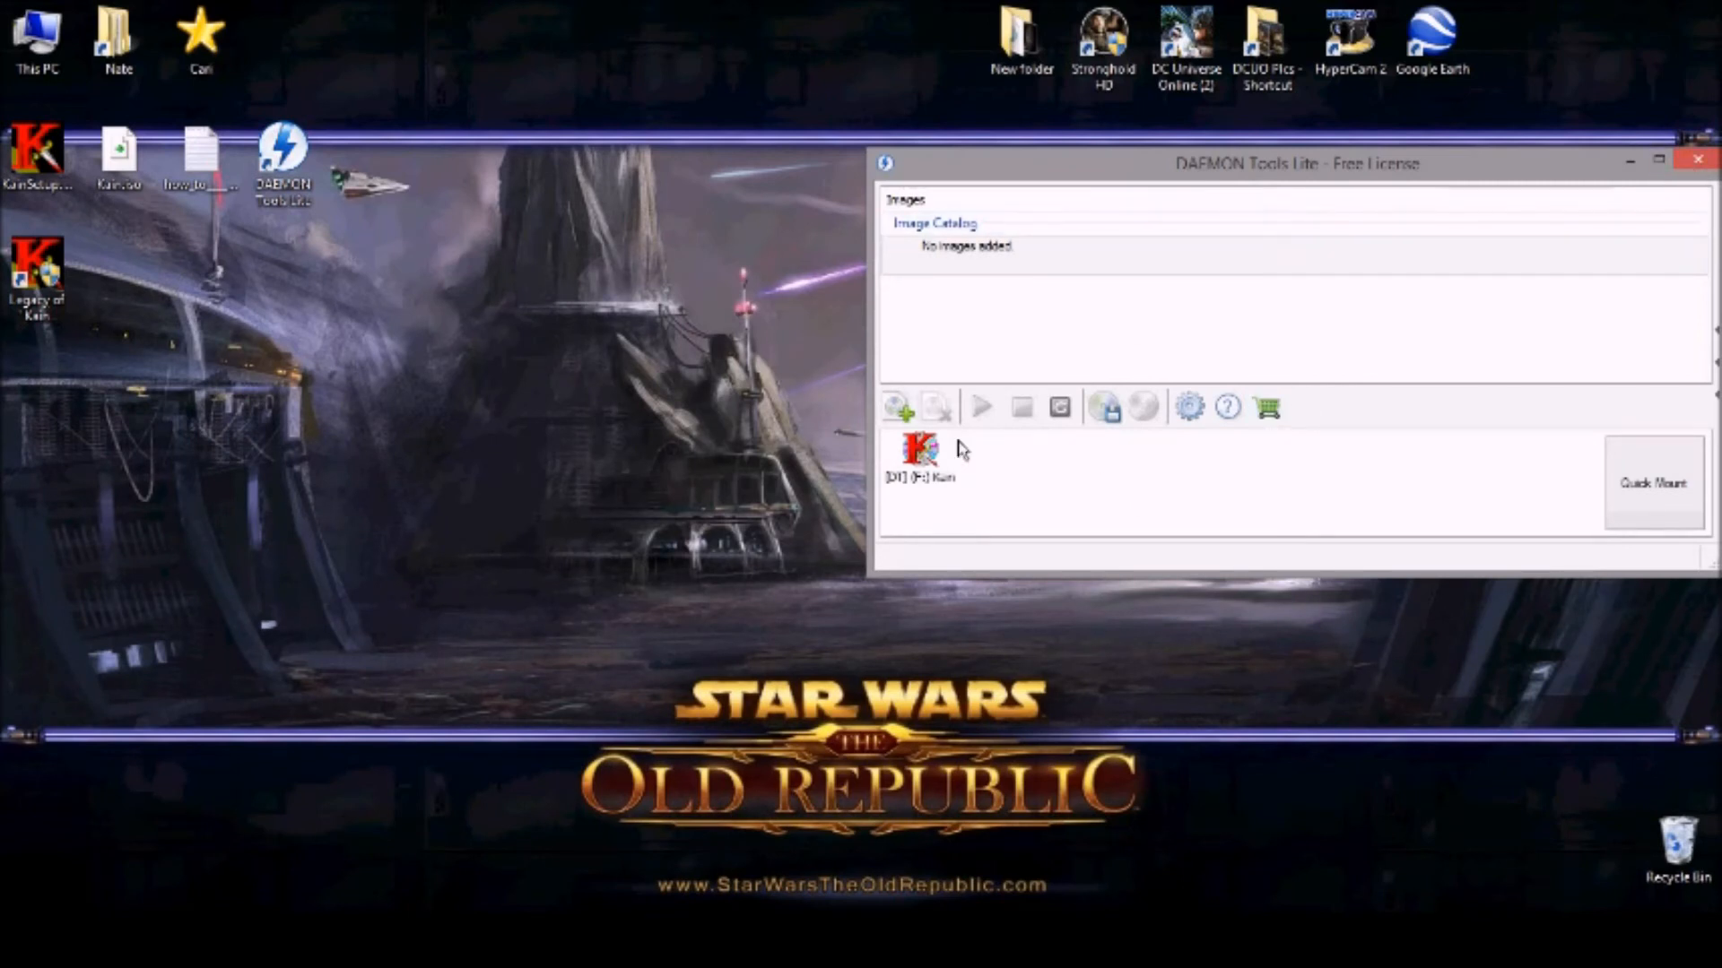
pyautogui.click(41, 275)
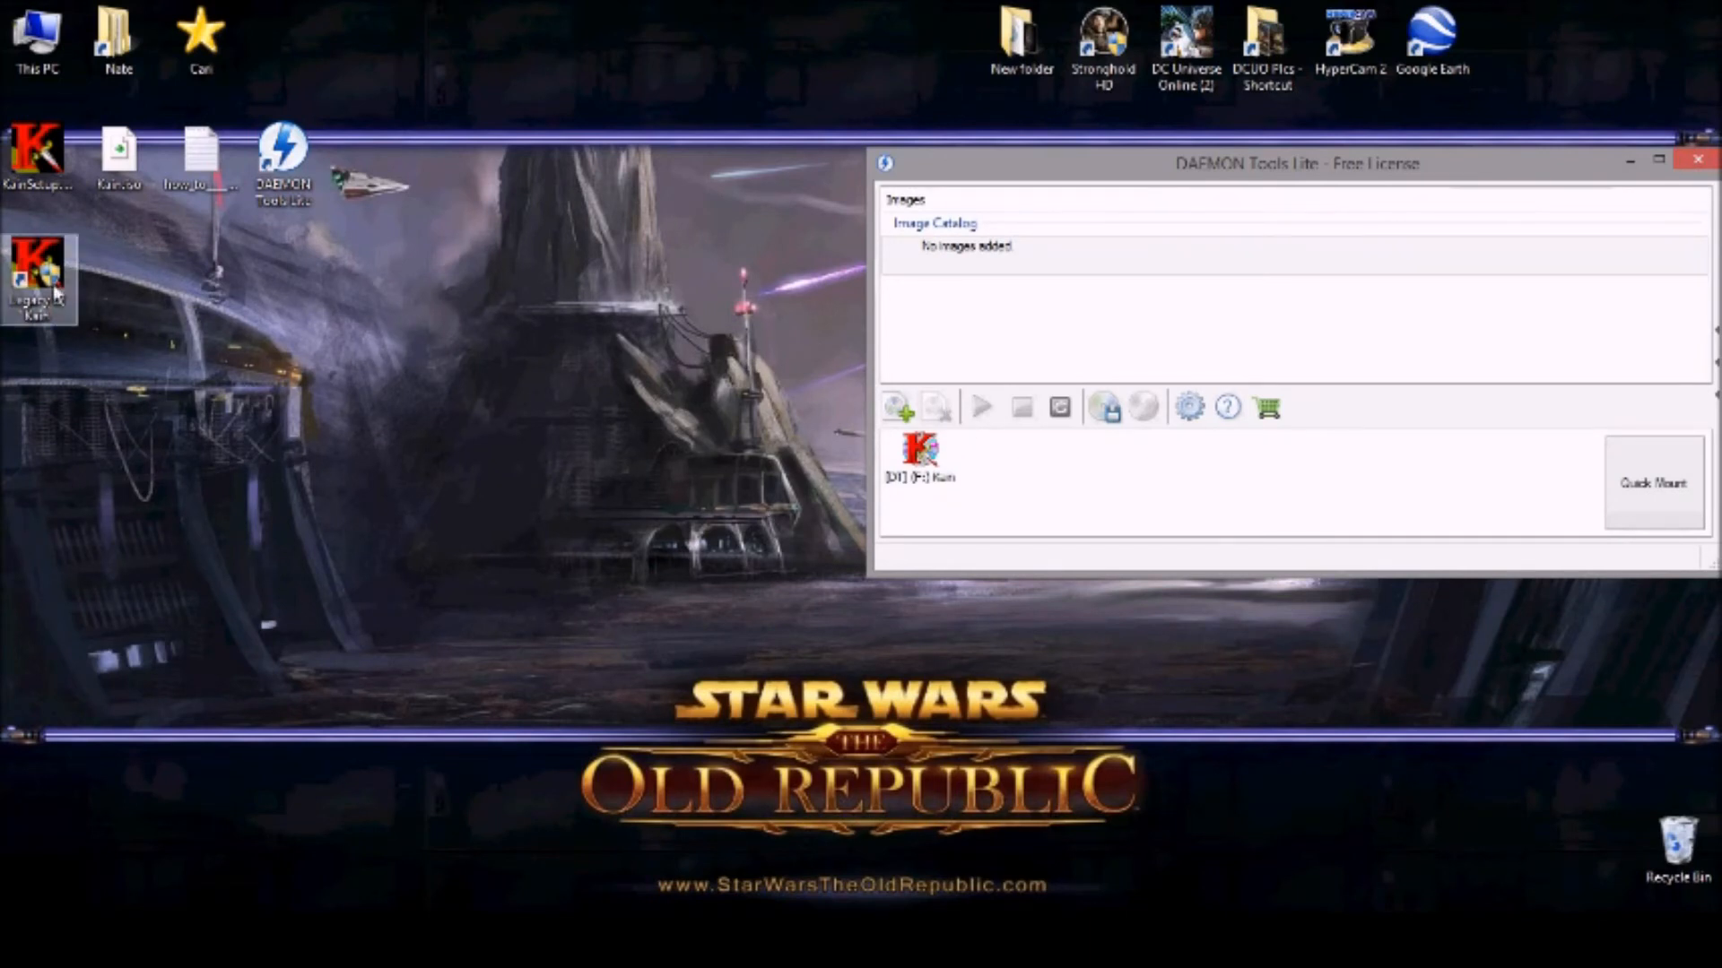